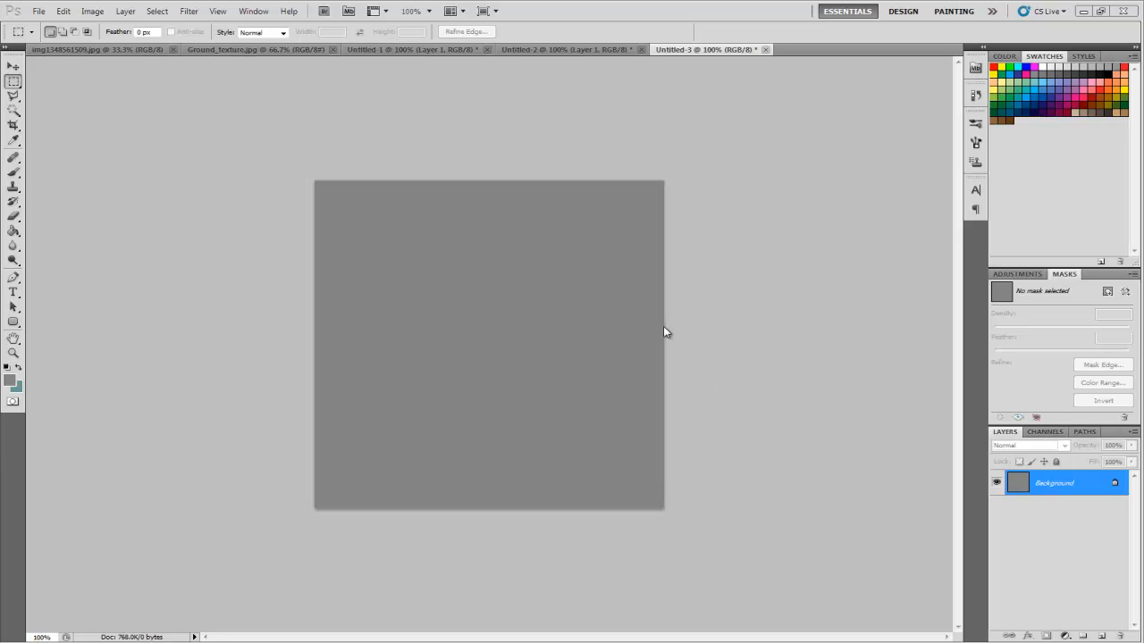
{"action": "mouse_move", "coordinate": [682, 346]}
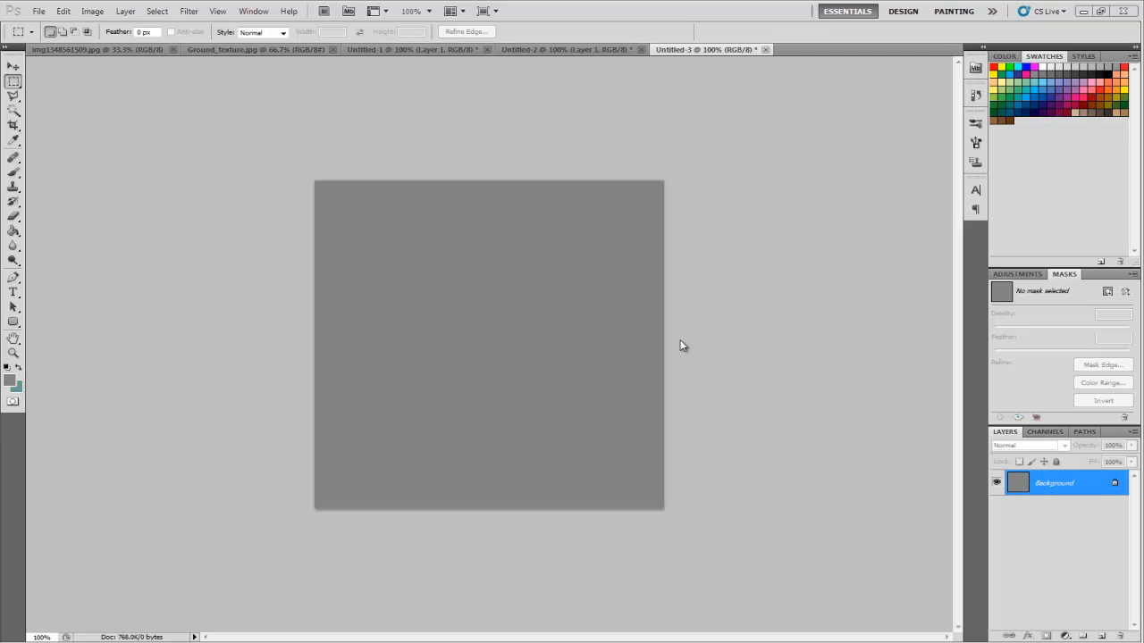
{"action": "mouse_move", "coordinate": [710, 353]}
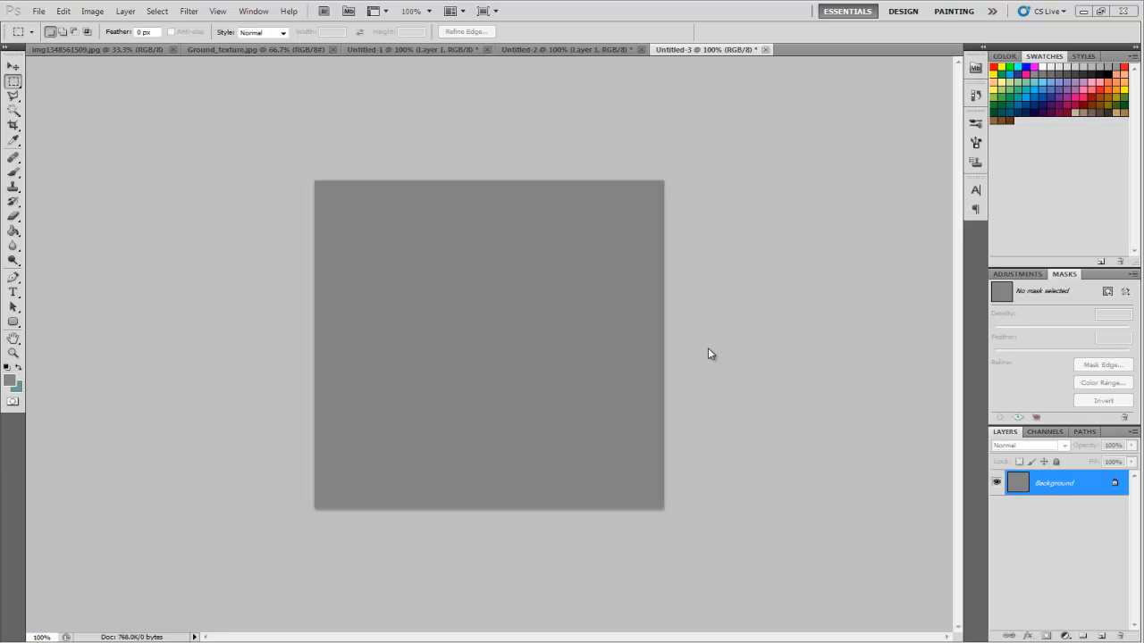
{"action": "mouse_move", "coordinate": [778, 326]}
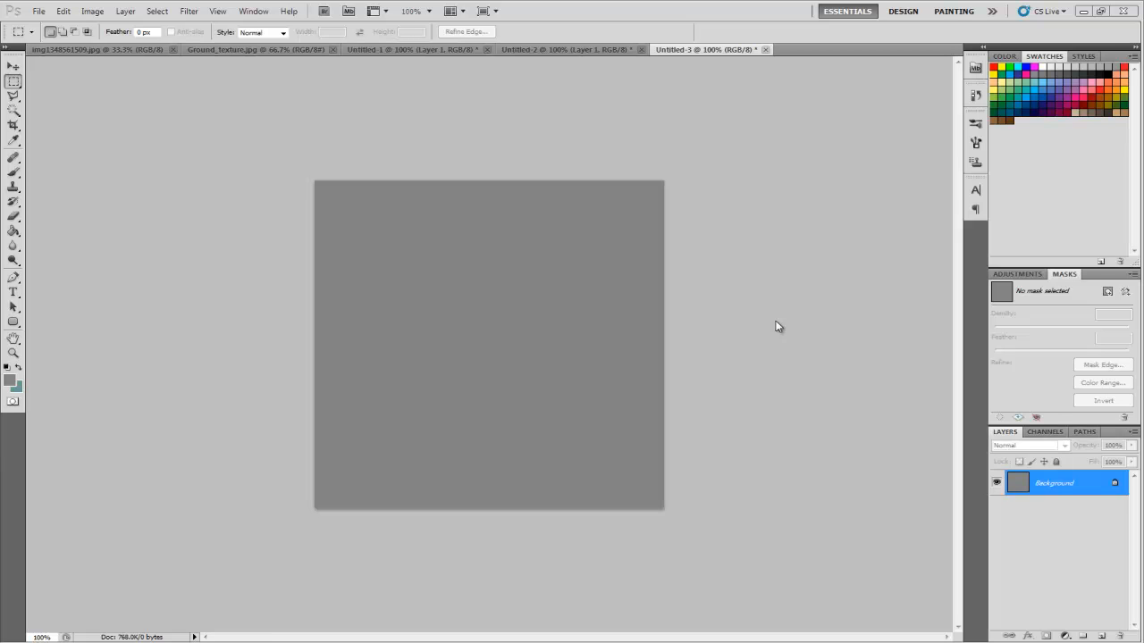
{"action": "mouse_move", "coordinate": [800, 378]}
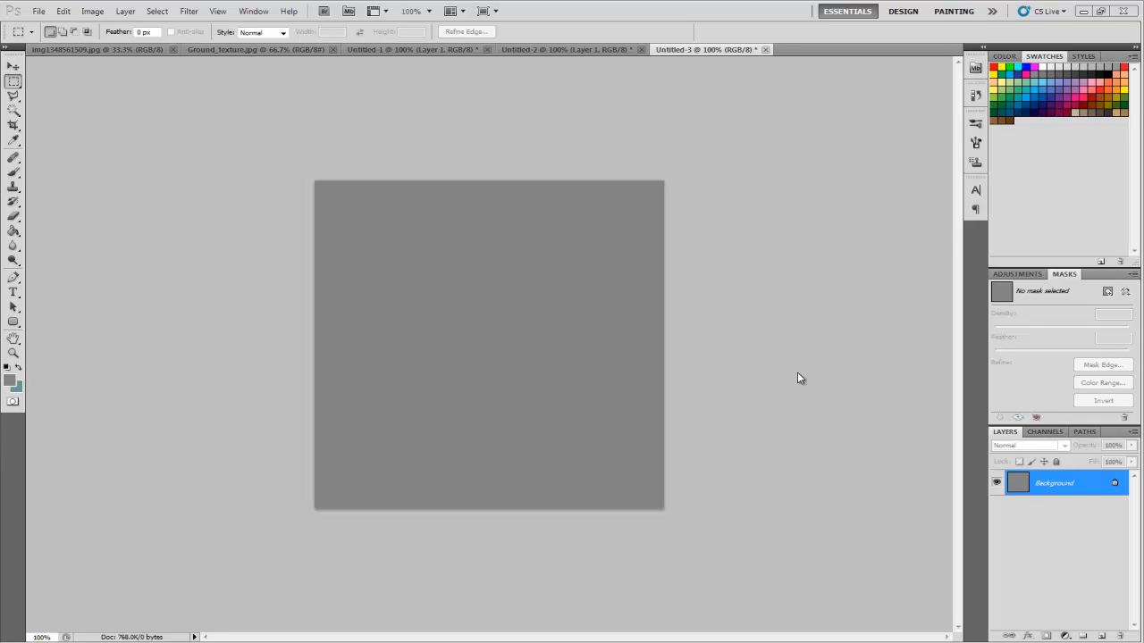
{"action": "mouse_move", "coordinate": [778, 388]}
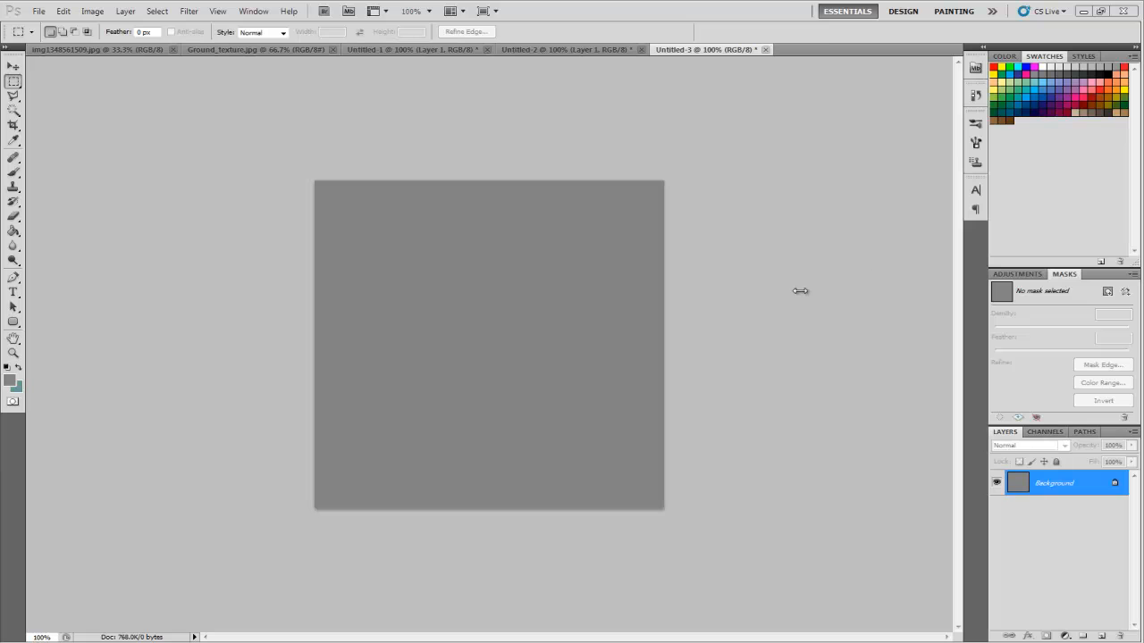
{"action": "mouse_move", "coordinate": [794, 309]}
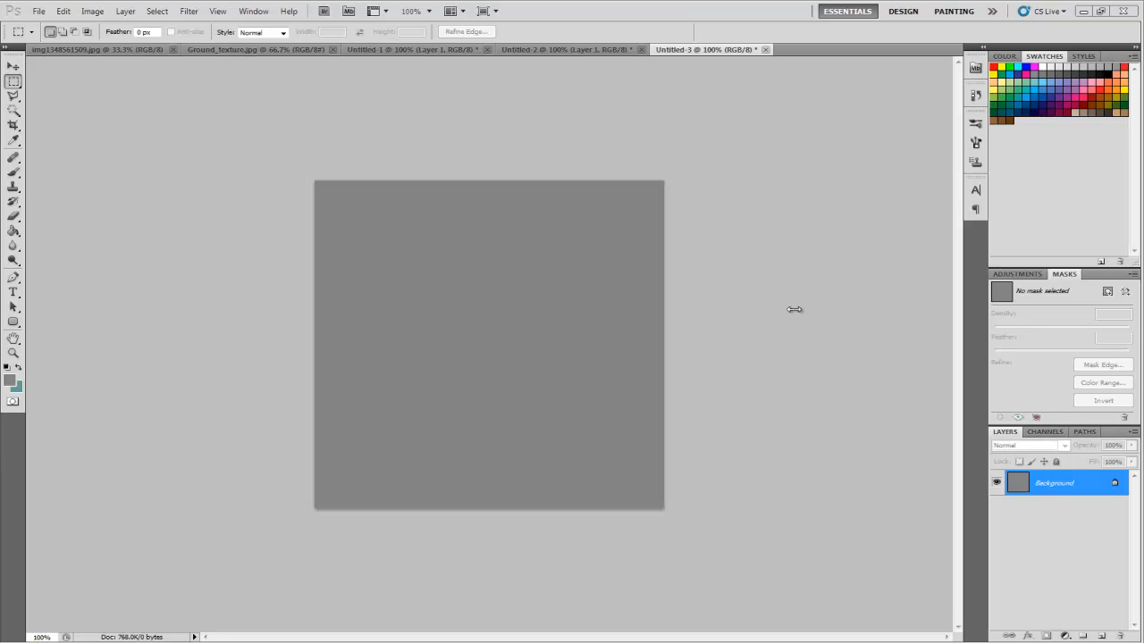
{"action": "mouse_move", "coordinate": [706, 308]}
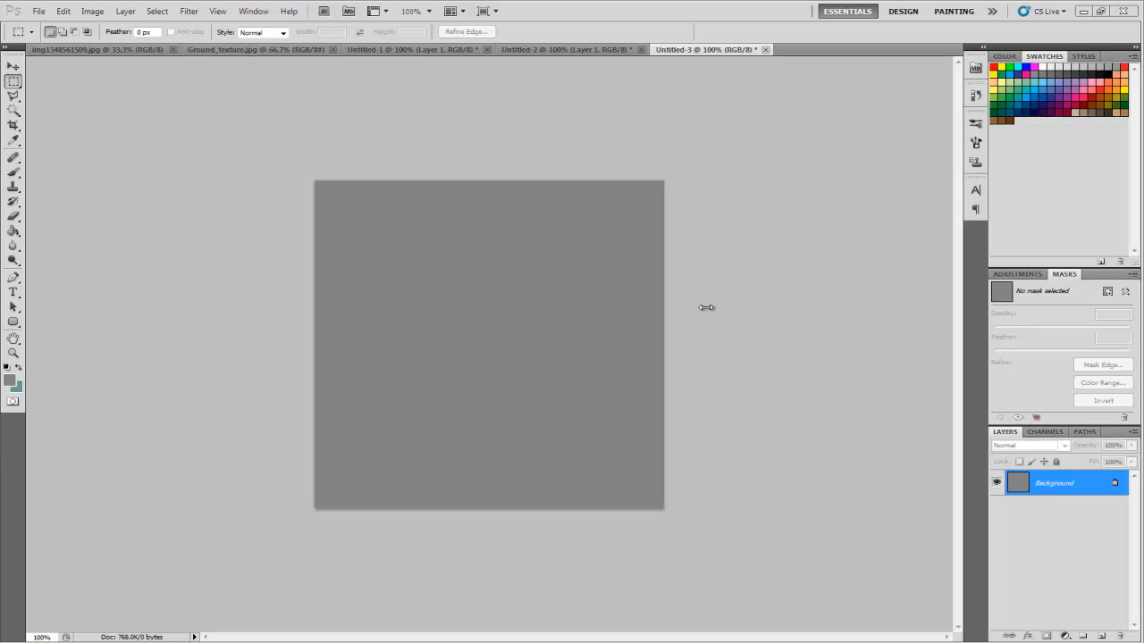
{"action": "mouse_move", "coordinate": [738, 322]}
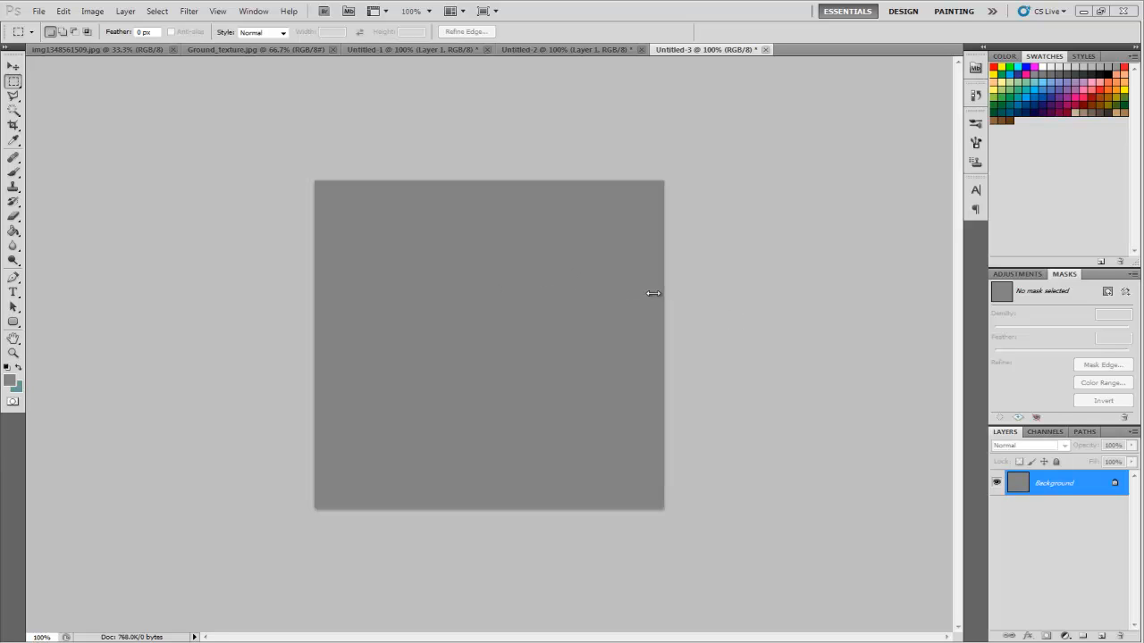
{"action": "mouse_move", "coordinate": [1037, 583]}
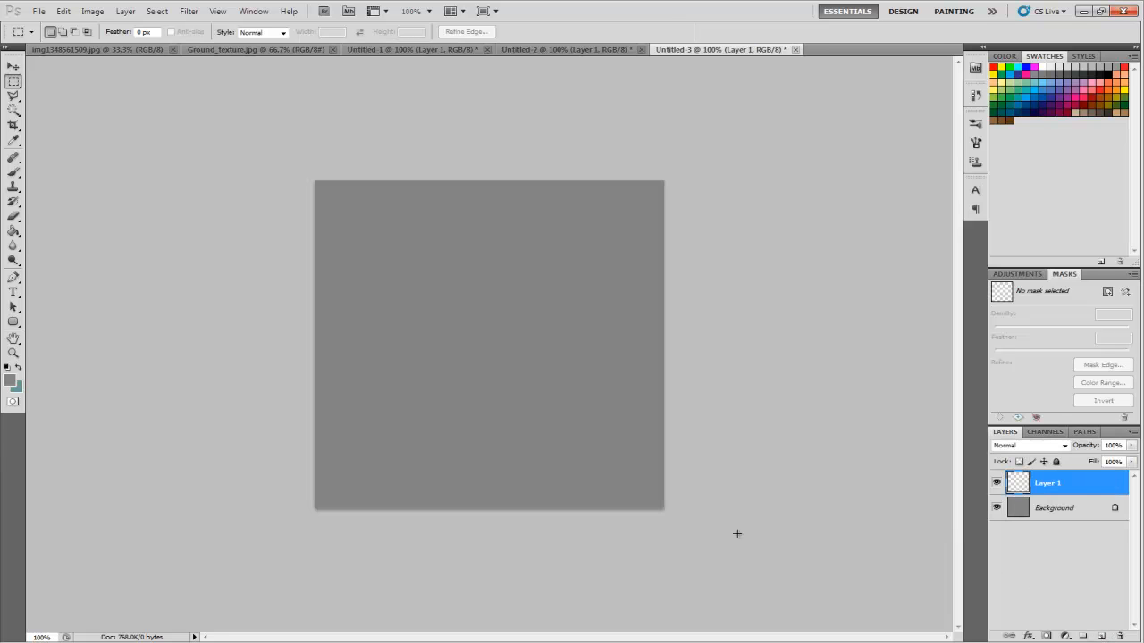
- Choose a dark foreground colour and select the Rounded Rectangle Tool from the shape flyout
{"action": "left_click", "coordinate": [9, 379]}
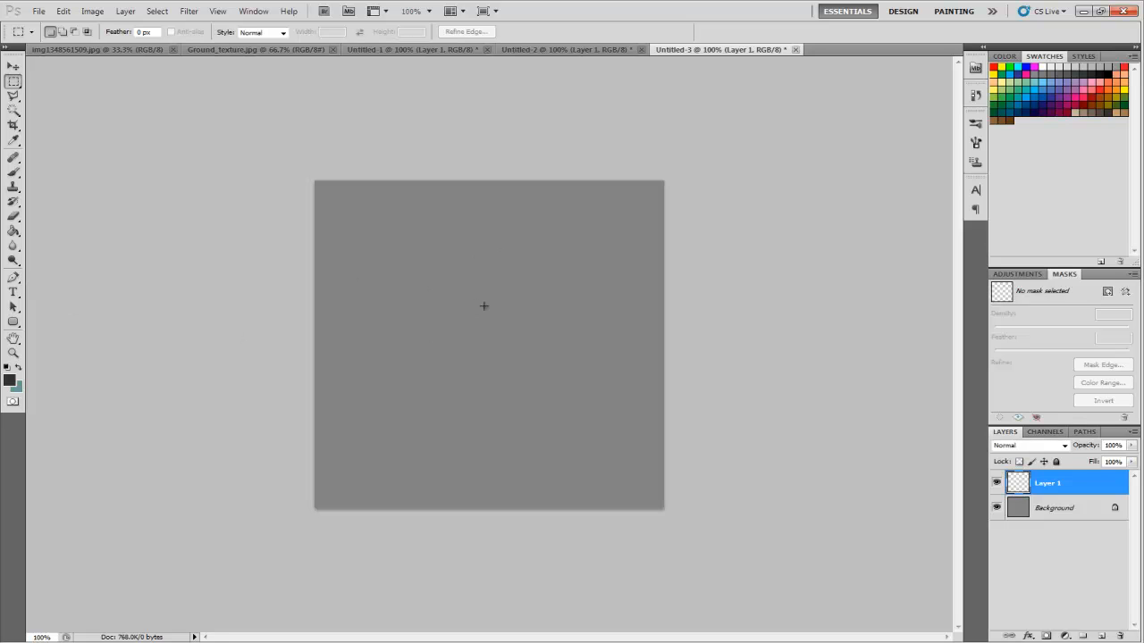
{"action": "mouse_move", "coordinate": [149, 336]}
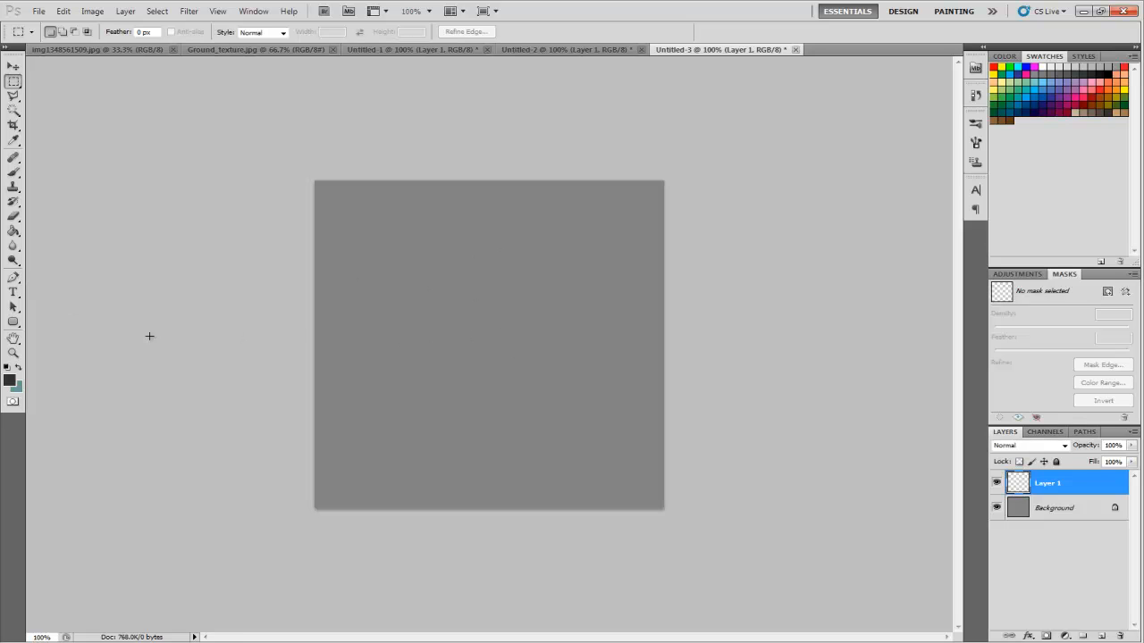
{"action": "left_click", "coordinate": [13, 324]}
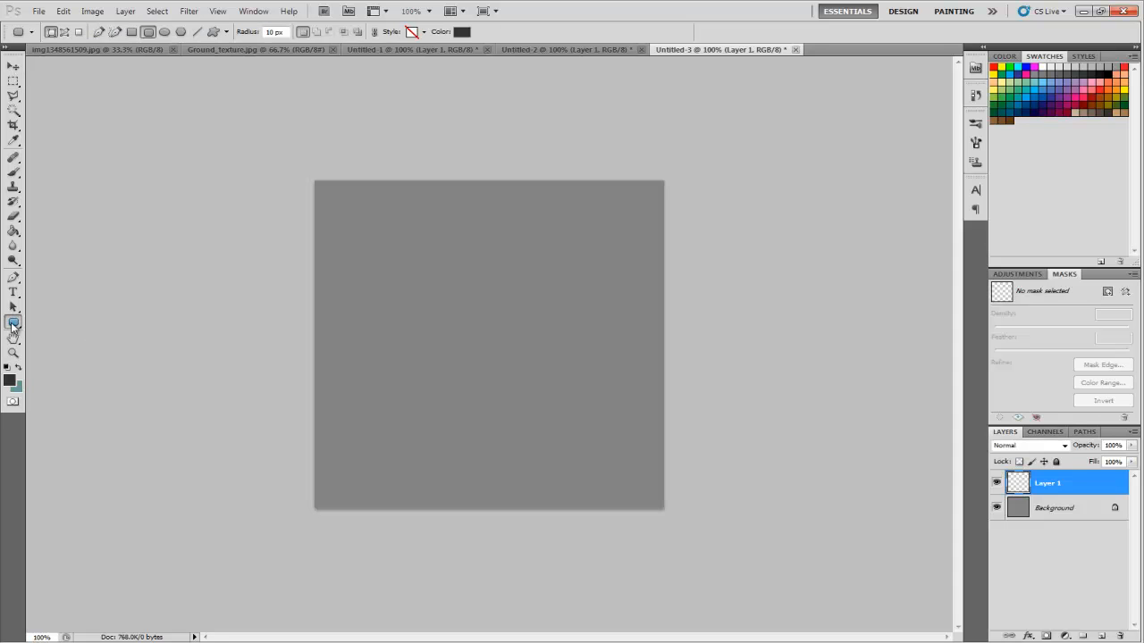
{"action": "left_click", "coordinate": [13, 323]}
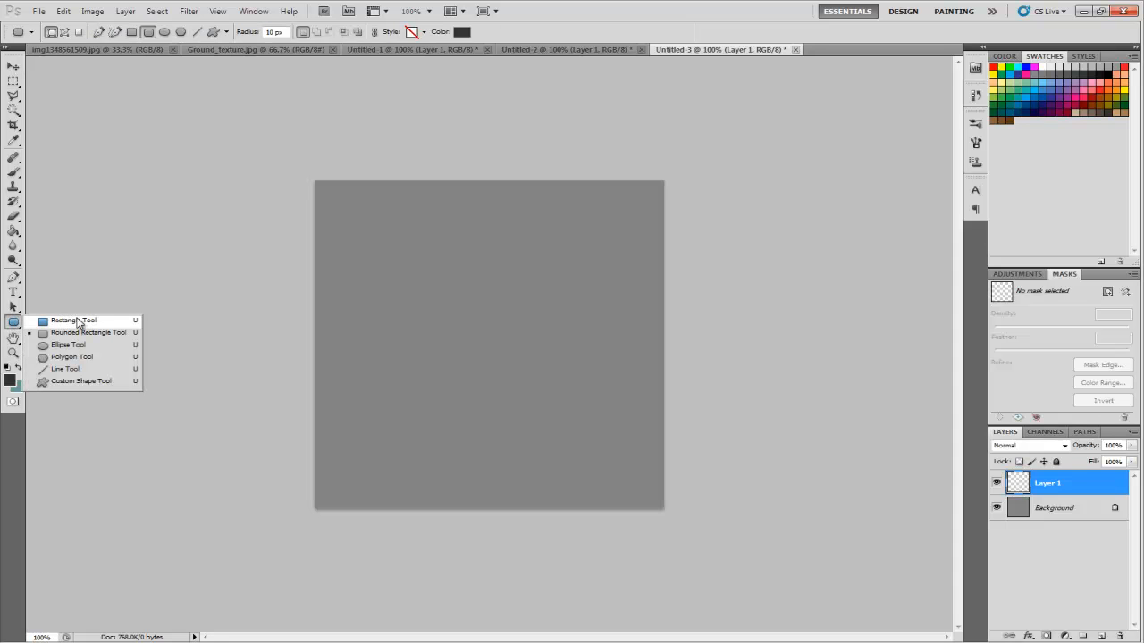
{"action": "mouse_move", "coordinate": [82, 381]}
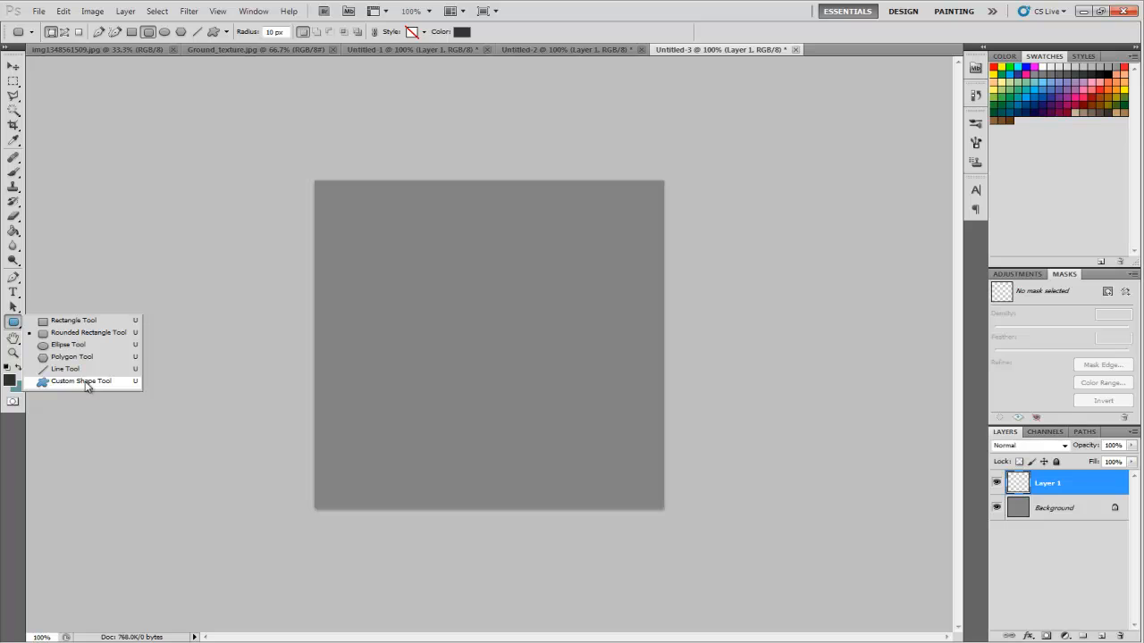
{"action": "mouse_move", "coordinate": [68, 345]}
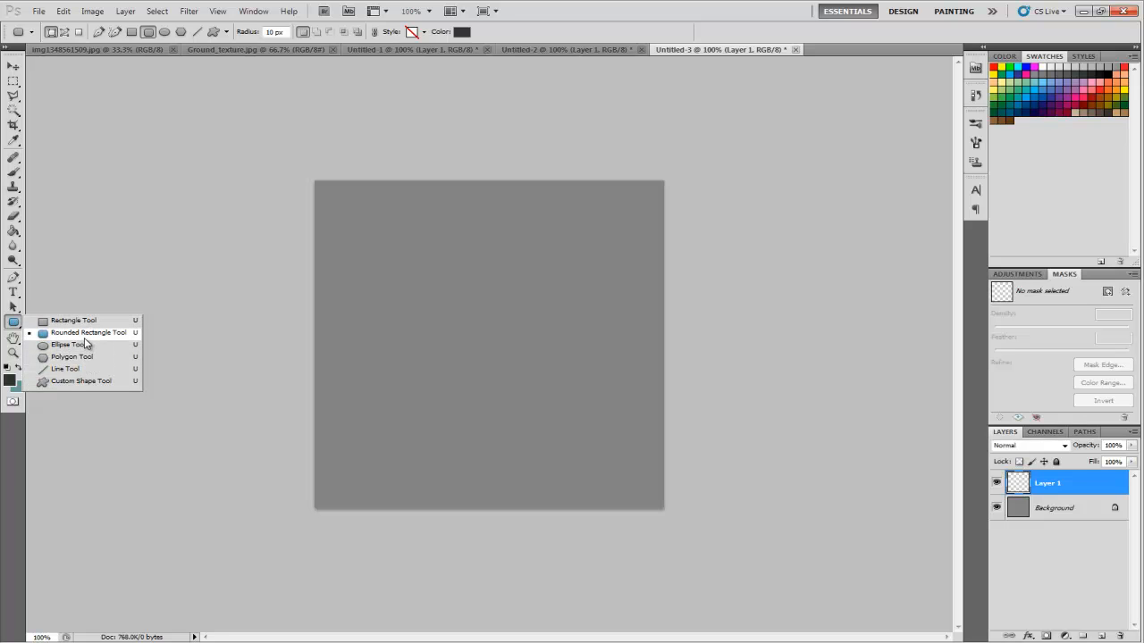
{"action": "left_click", "coordinate": [89, 332]}
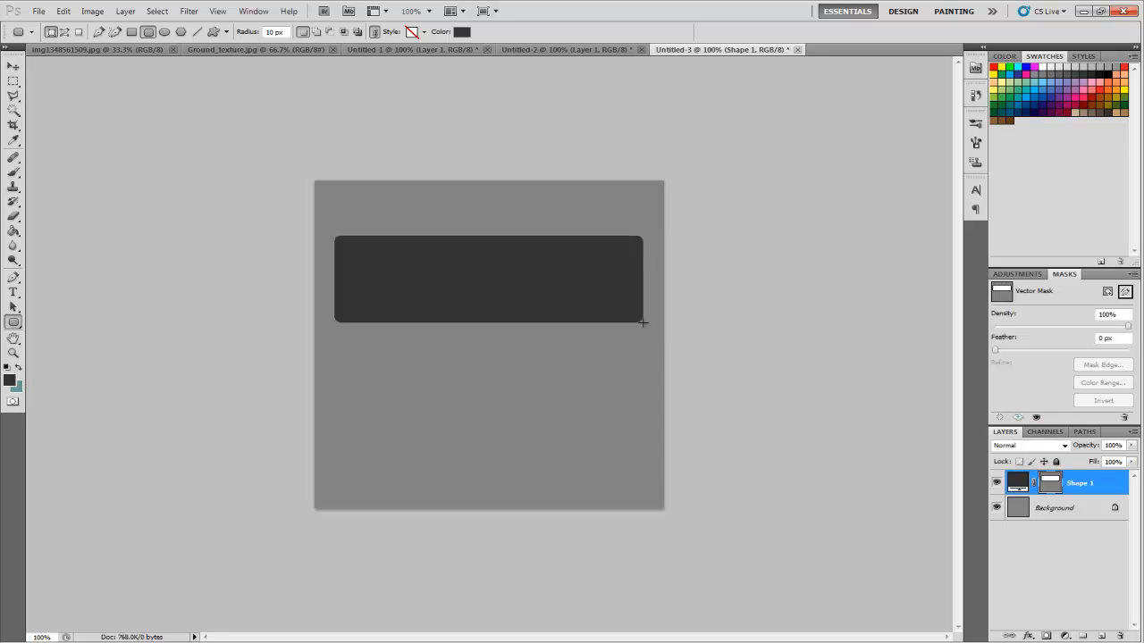
- Rasterize the Shape 1 layer into an ordinary pixel layer via its context menu
{"action": "left_click", "coordinate": [13, 323]}
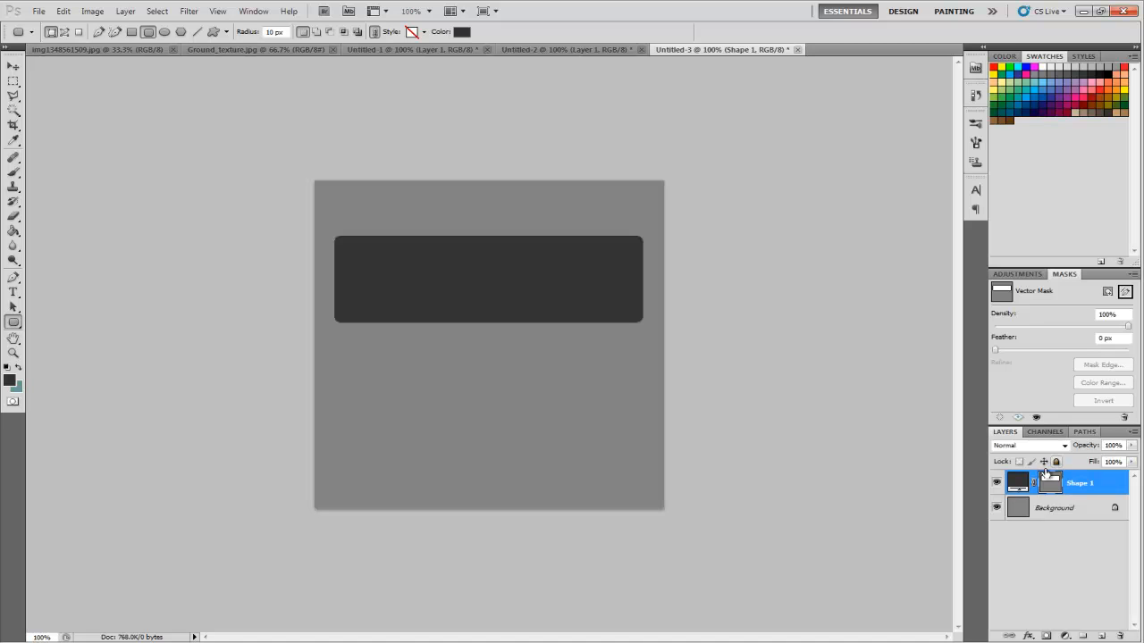
{"action": "right_click", "coordinate": [1079, 483]}
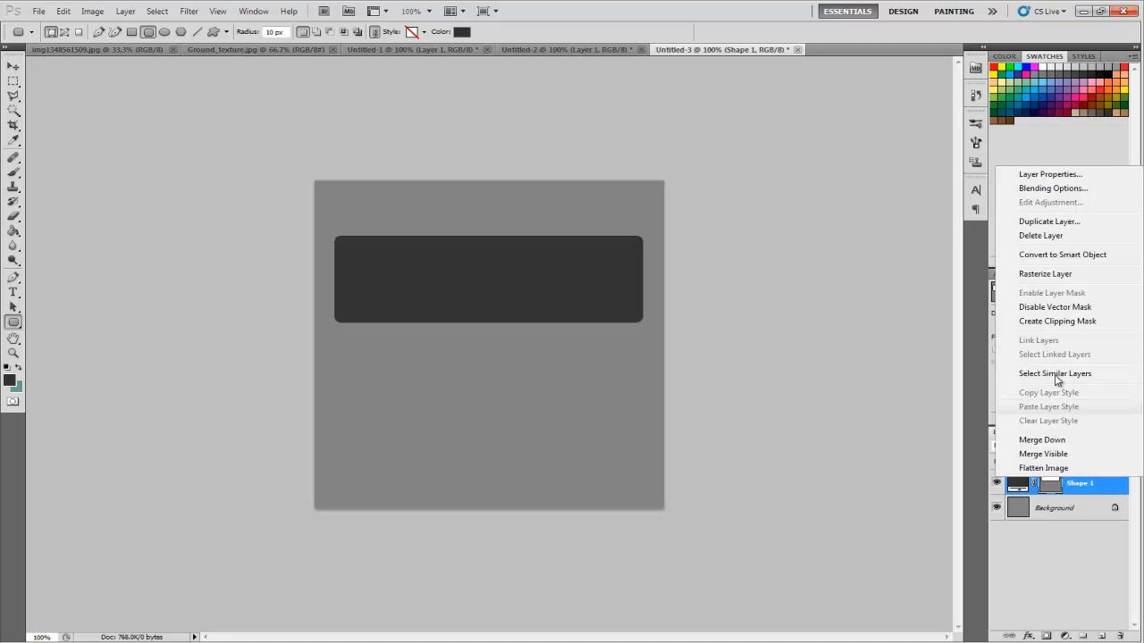
{"action": "mouse_move", "coordinate": [1045, 274]}
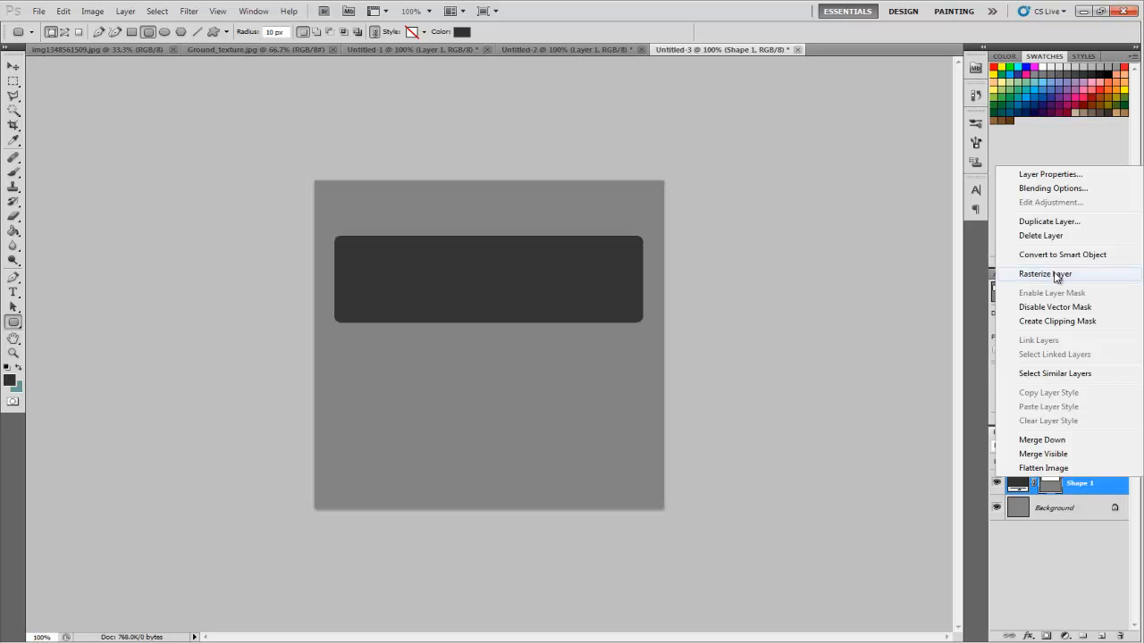
{"action": "left_click", "coordinate": [1045, 273]}
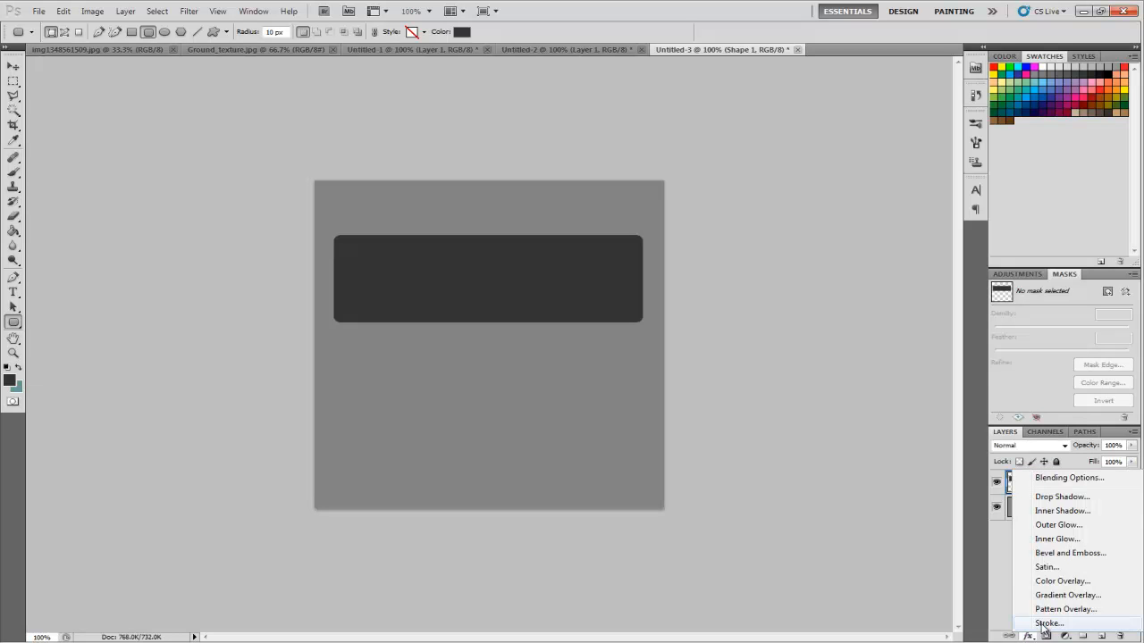
- Add a Drop Shadow to Shape 1 in Layer Style and adjust its light angle
{"action": "left_click", "coordinate": [1069, 477]}
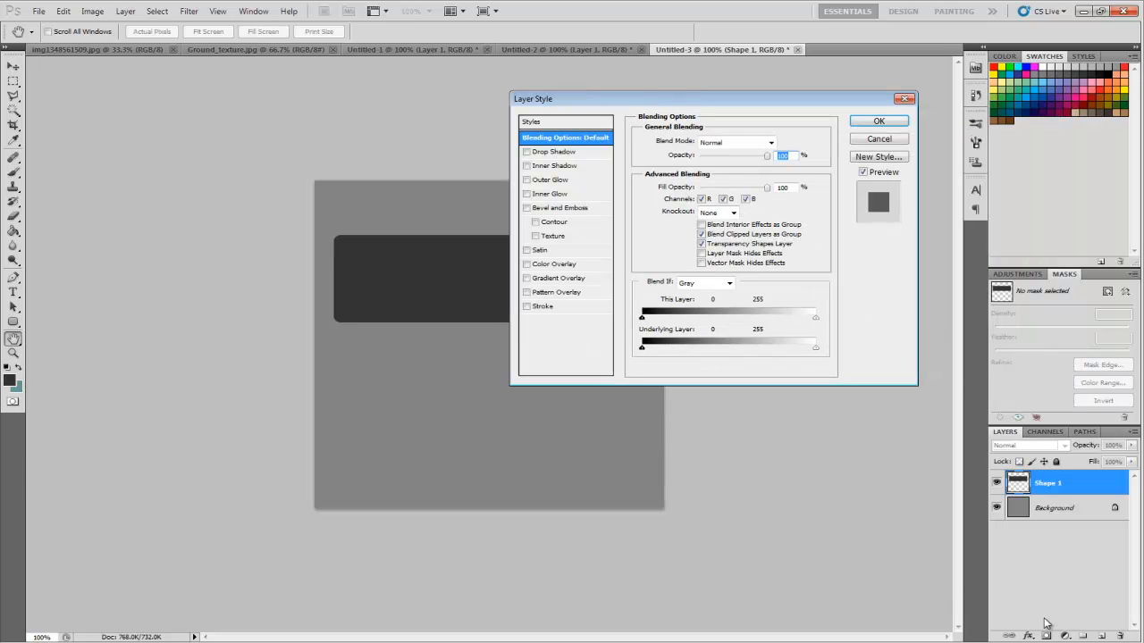
{"action": "mouse_move", "coordinate": [1036, 545]}
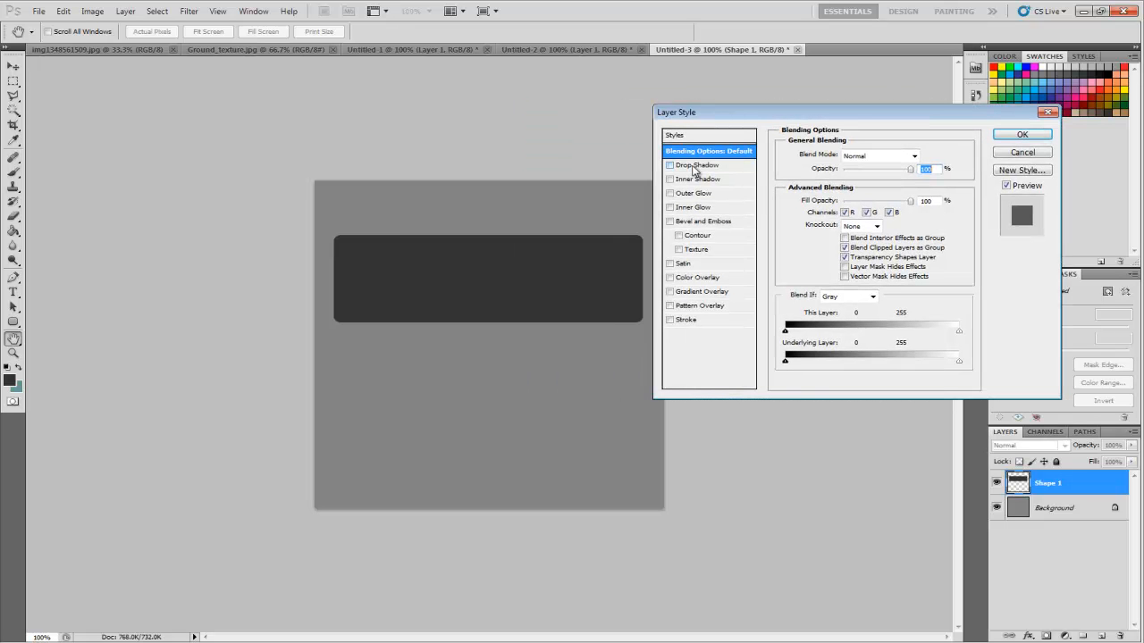
{"action": "left_click", "coordinate": [697, 165]}
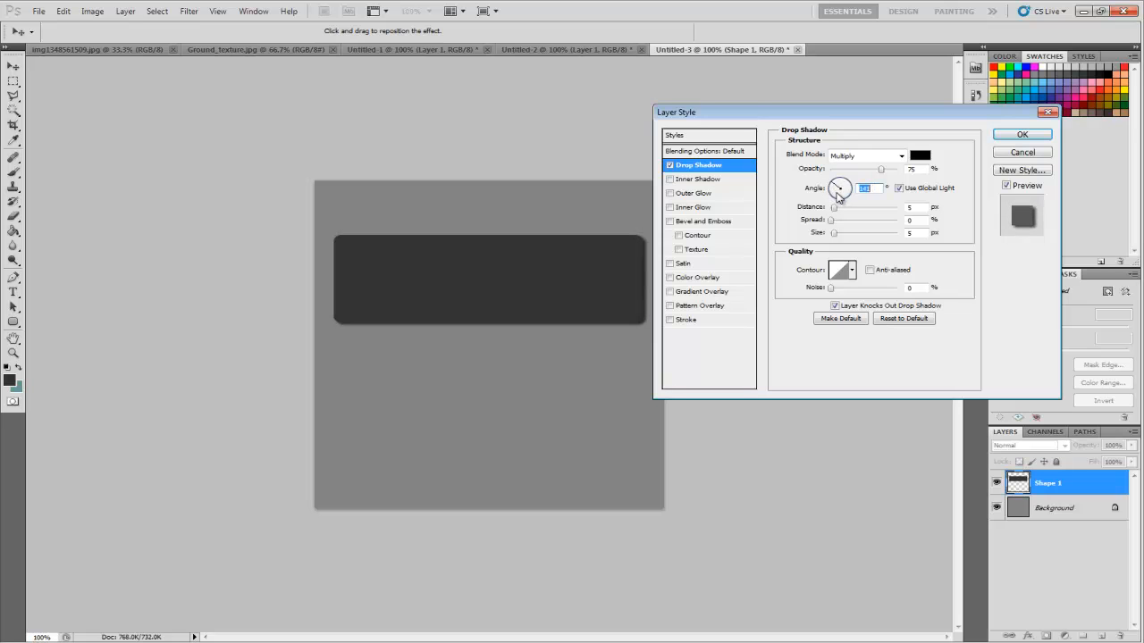
{"action": "left_click_drag", "start_coordinate": [838, 187], "coordinate": [856, 199]}
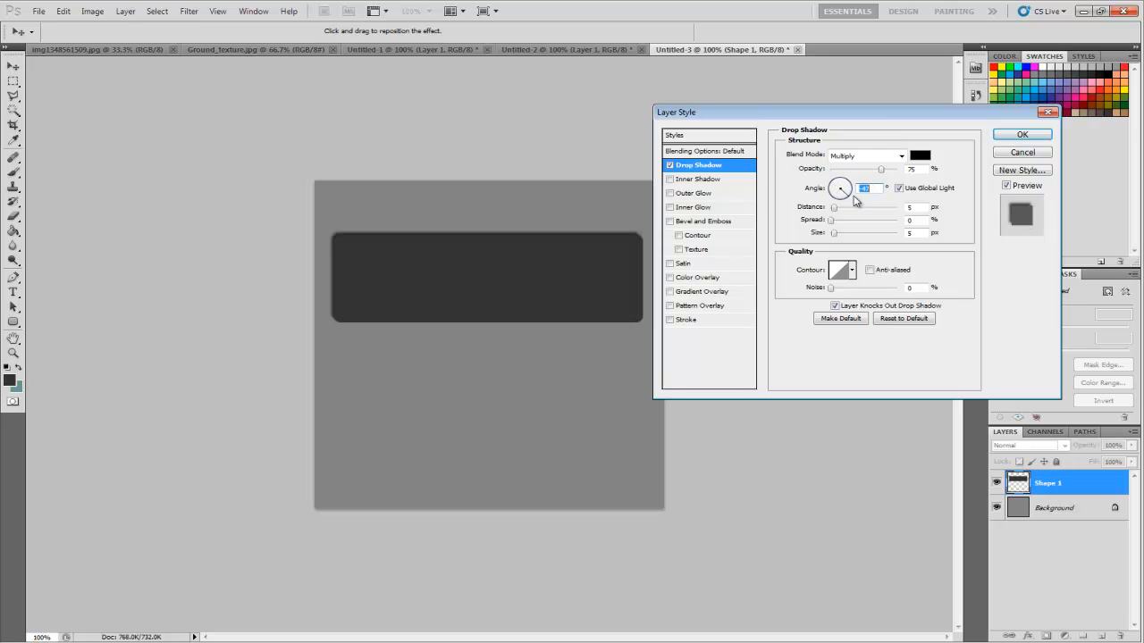
{"action": "mouse_move", "coordinate": [871, 189]}
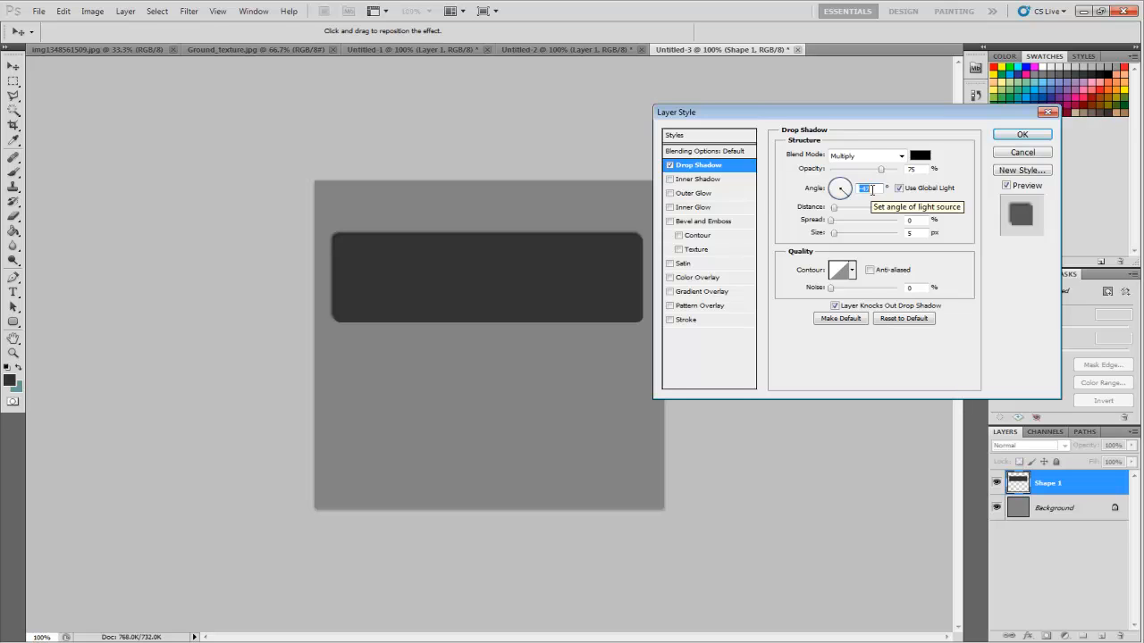
{"action": "left_click", "coordinate": [1022, 134]}
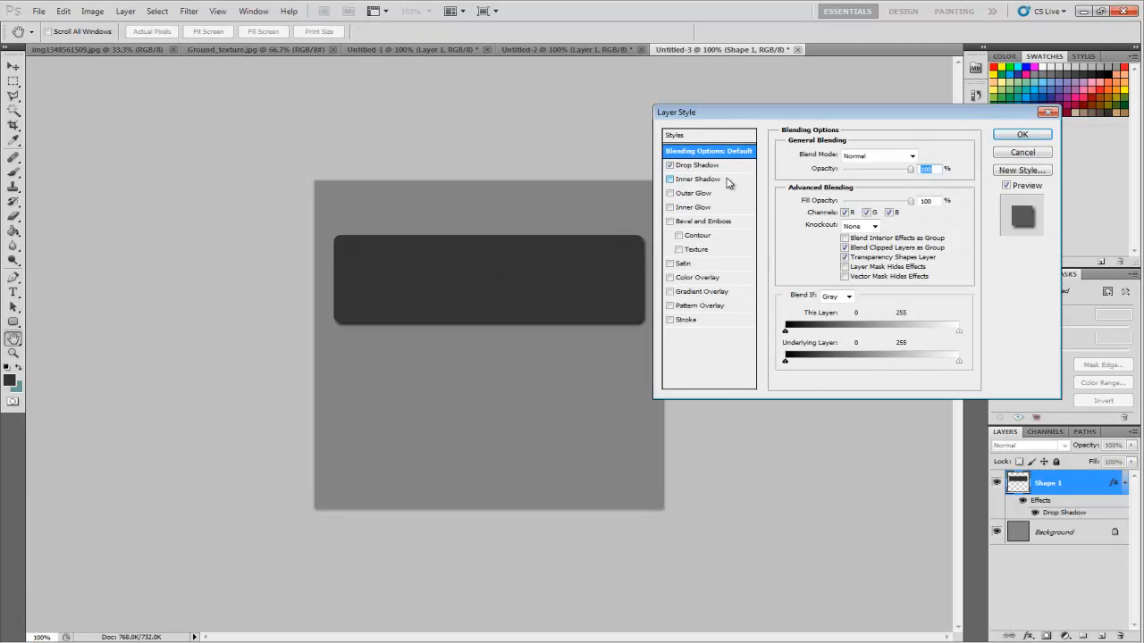
- Try an Inner Shadow with tuned settings, then switch it off in favour of an Outer Glow
{"action": "left_click", "coordinate": [699, 179]}
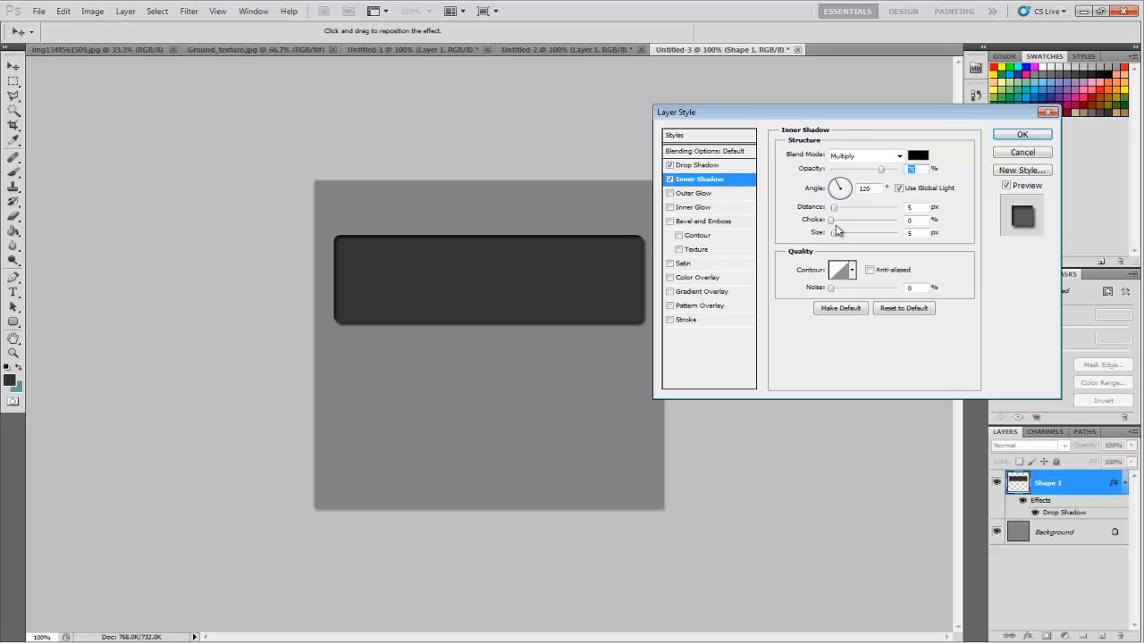
{"action": "left_click_drag", "start_coordinate": [834, 232], "coordinate": [861, 233]}
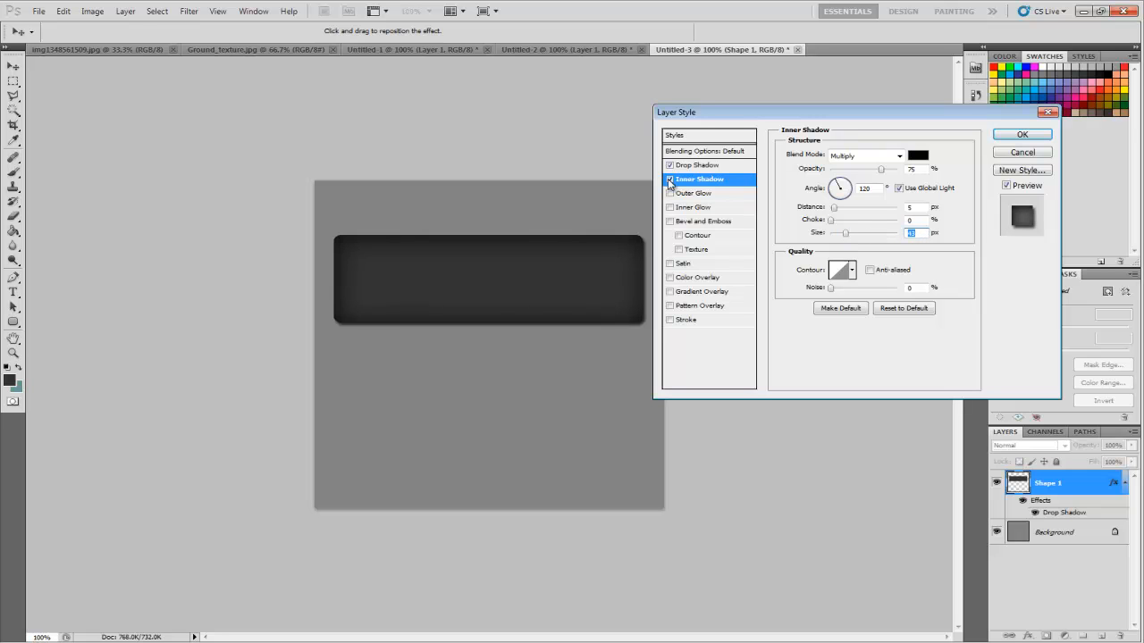
{"action": "left_click", "coordinate": [695, 193]}
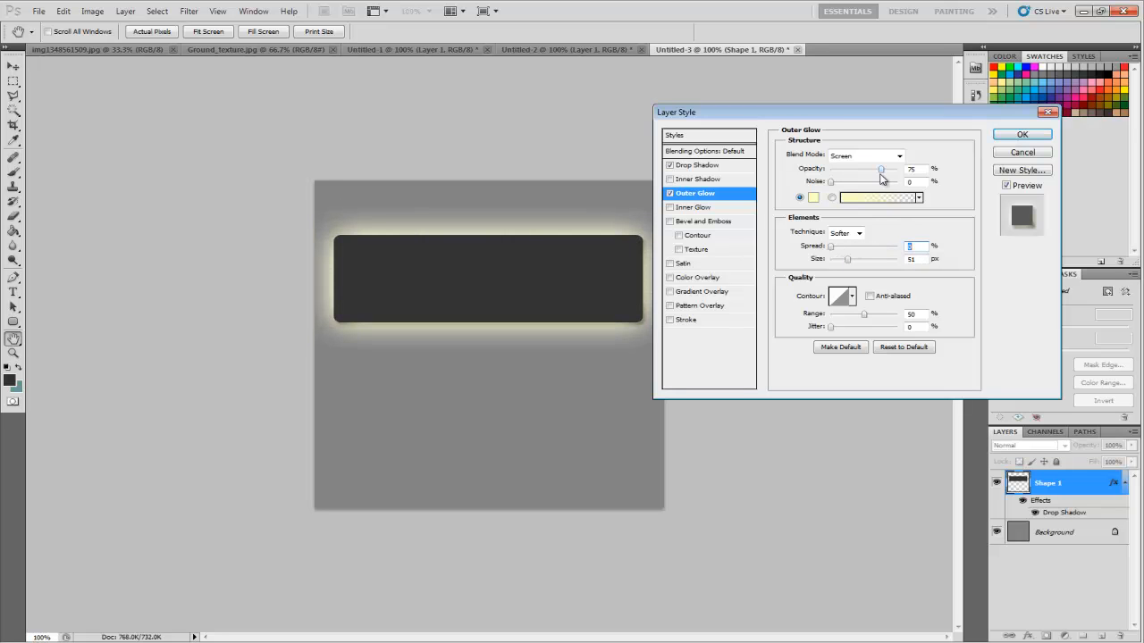
- Lower Outer Glow opacity to 69, recolour it cyan #00fcff, then turn the glow off
{"action": "left_click_drag", "start_coordinate": [883, 170], "coordinate": [855, 170]}
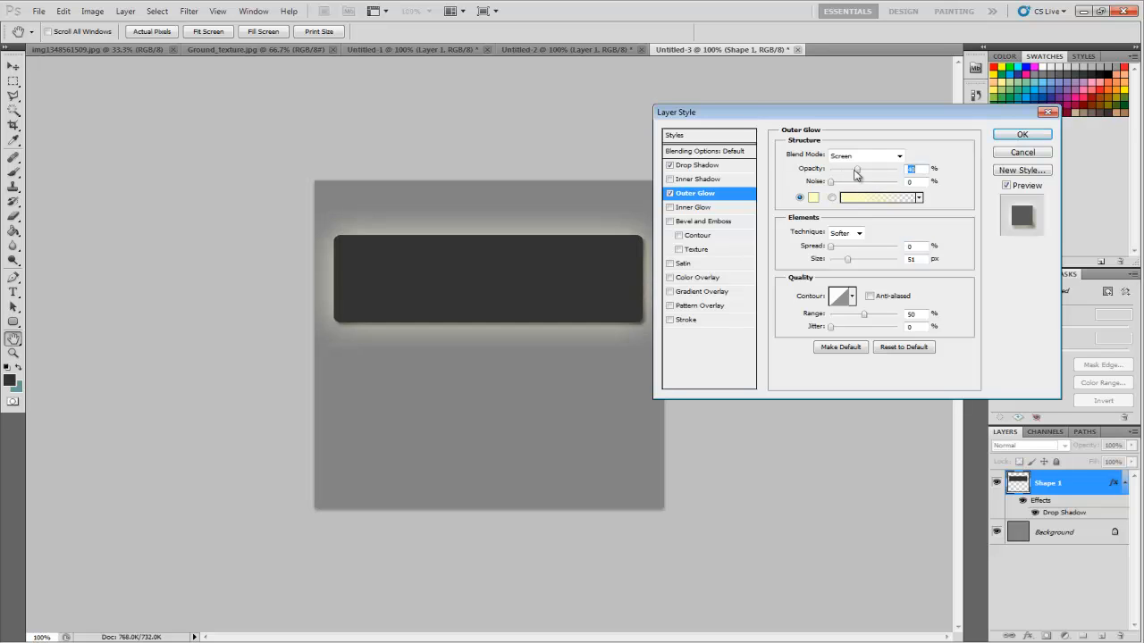
{"action": "left_click_drag", "start_coordinate": [856, 171], "coordinate": [877, 171]}
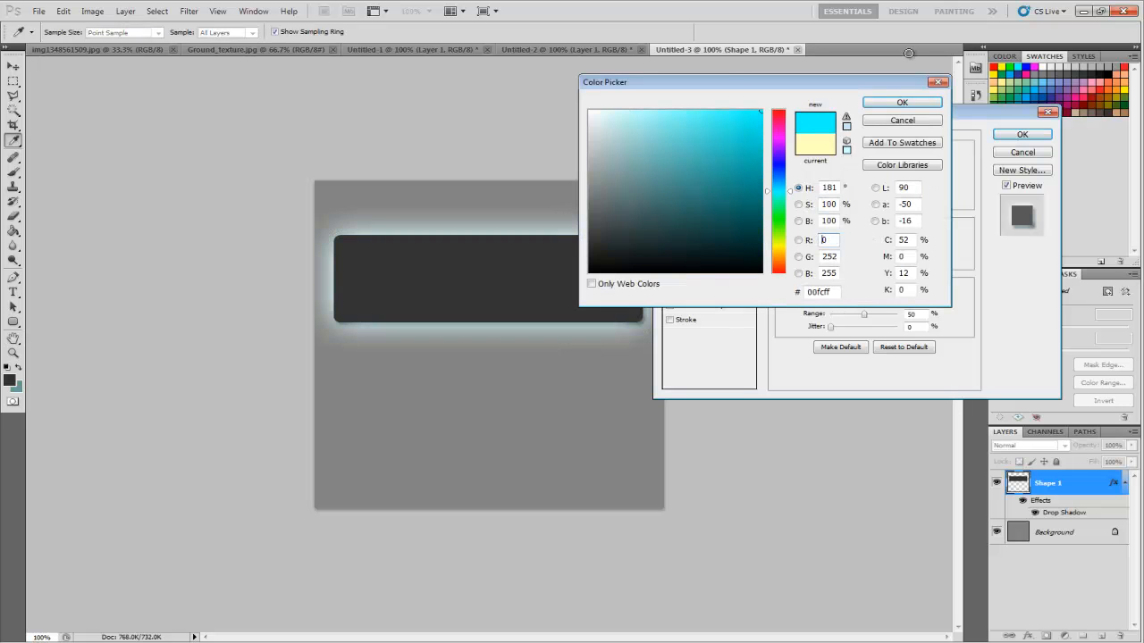
{"action": "left_click", "coordinate": [901, 101]}
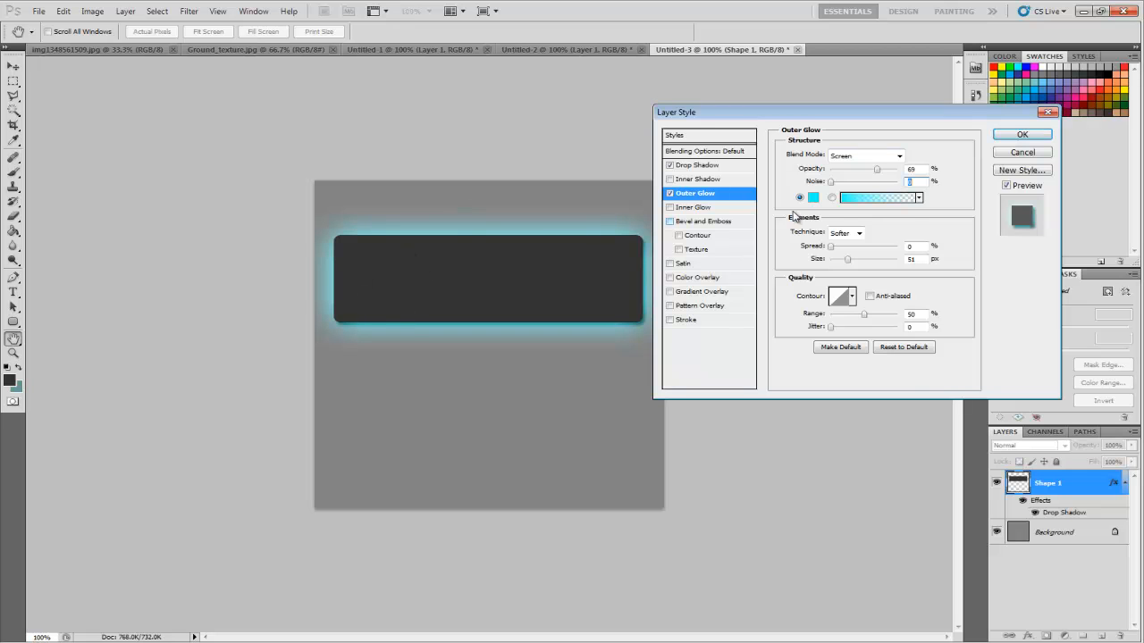
{"action": "left_click", "coordinate": [865, 154]}
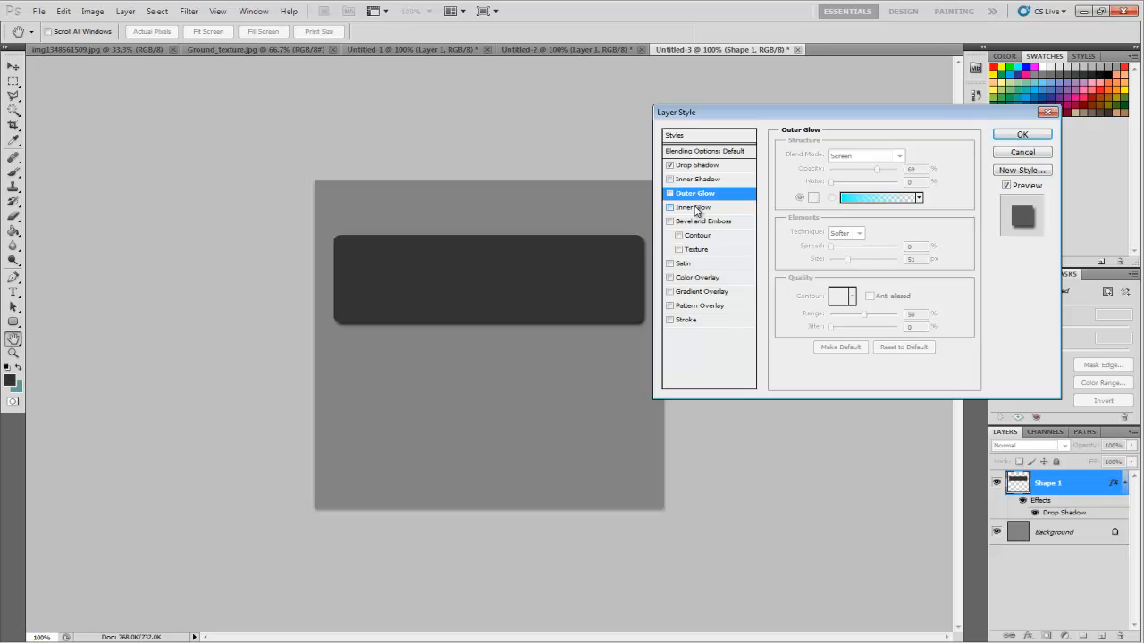
- Enable Inner Glow and set its colour to pale cyan #a6e1e3
{"action": "left_click", "coordinate": [693, 206]}
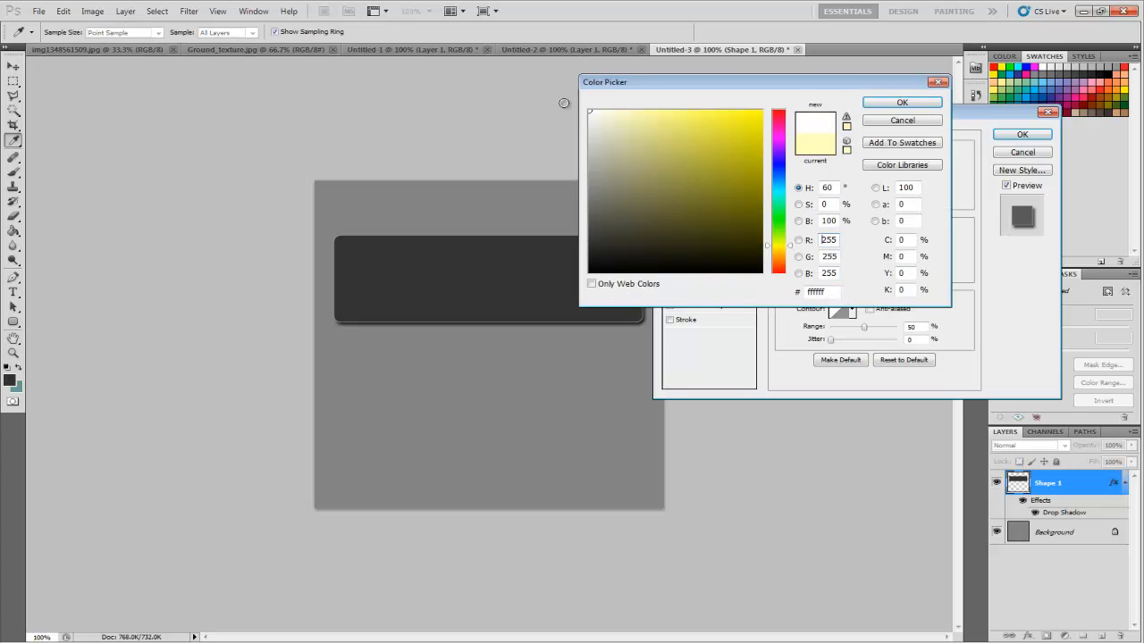
{"action": "mouse_move", "coordinate": [577, 97]}
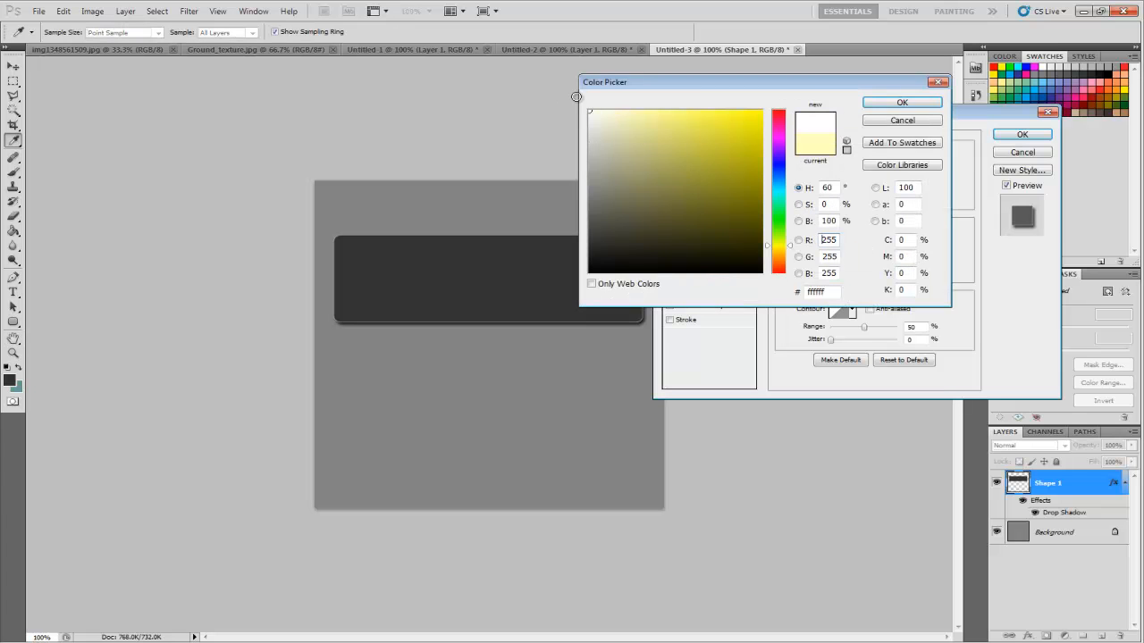
{"action": "left_click", "coordinate": [731, 157]}
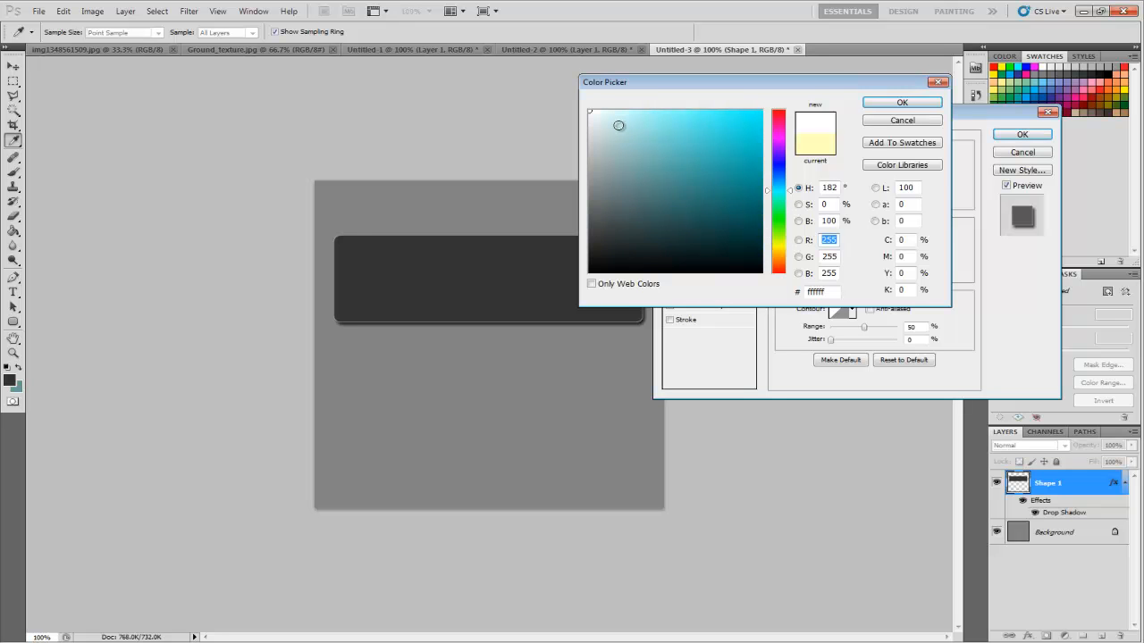
{"action": "left_click", "coordinate": [631, 127]}
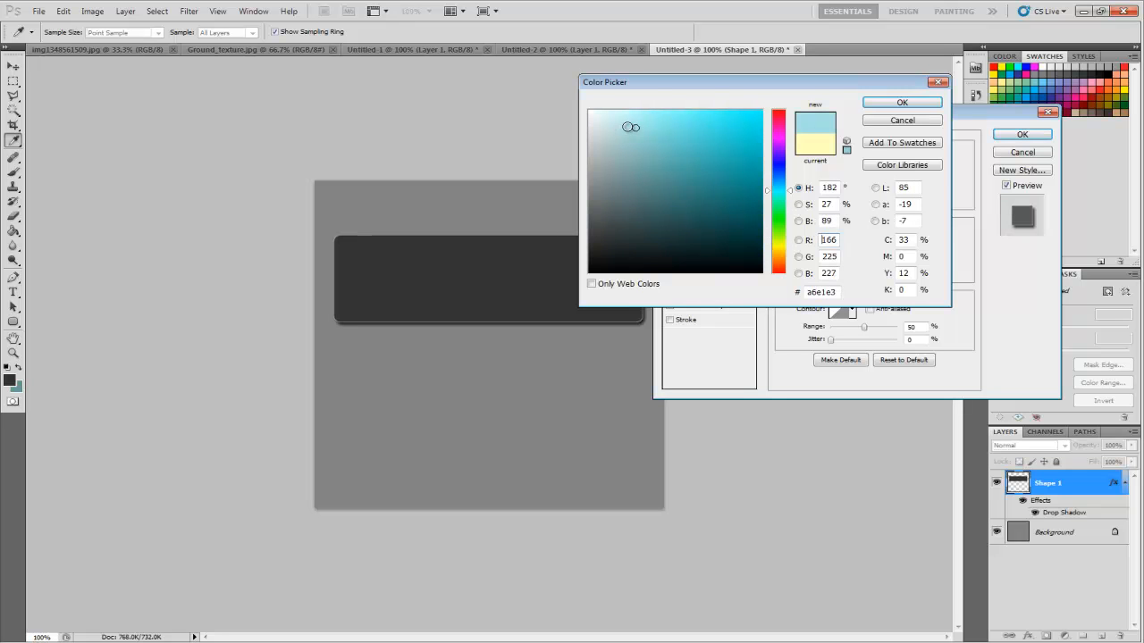
{"action": "left_click", "coordinate": [902, 102]}
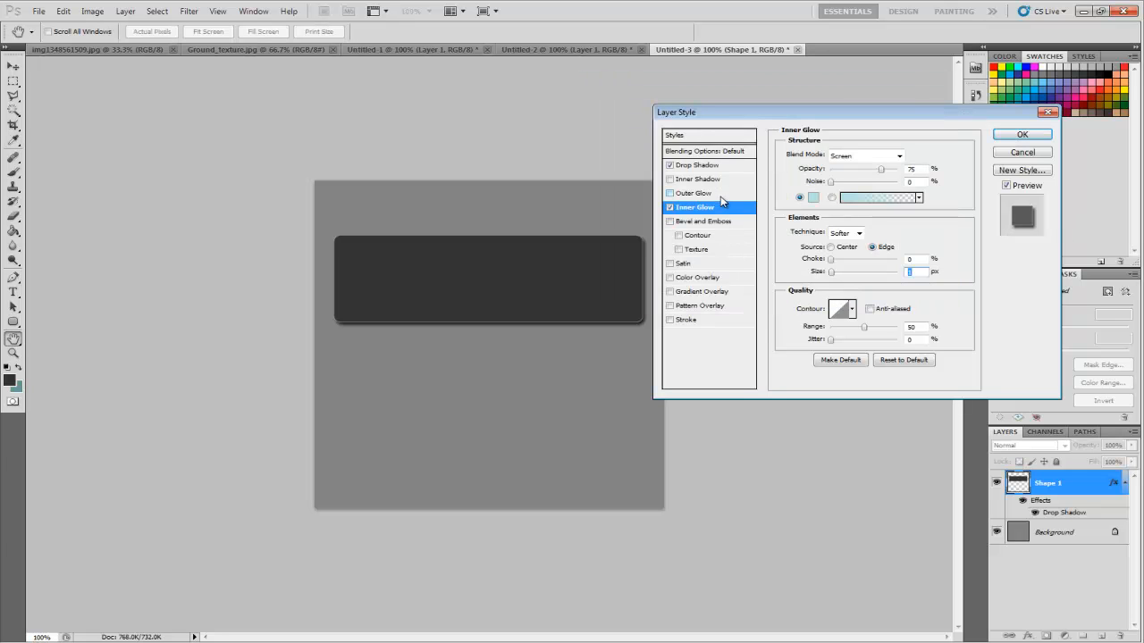
{"action": "mouse_move", "coordinate": [683, 275]}
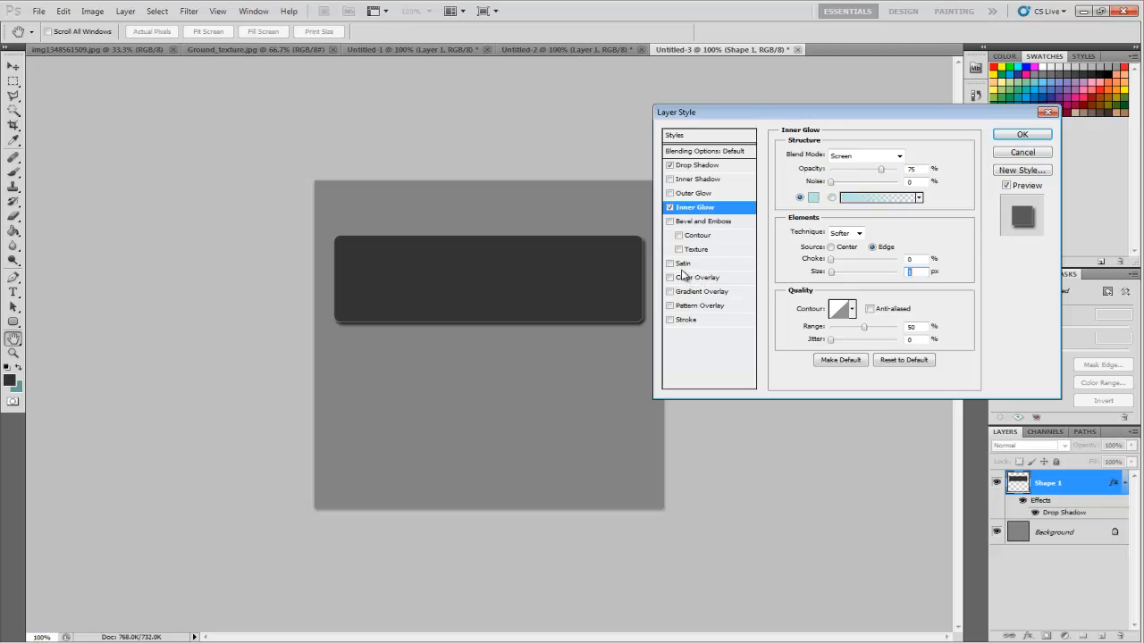
- Enable Bevel and Emboss, raise Depth, set Technique to Chisel Hard and Size to 1 px
{"action": "left_click", "coordinate": [703, 220]}
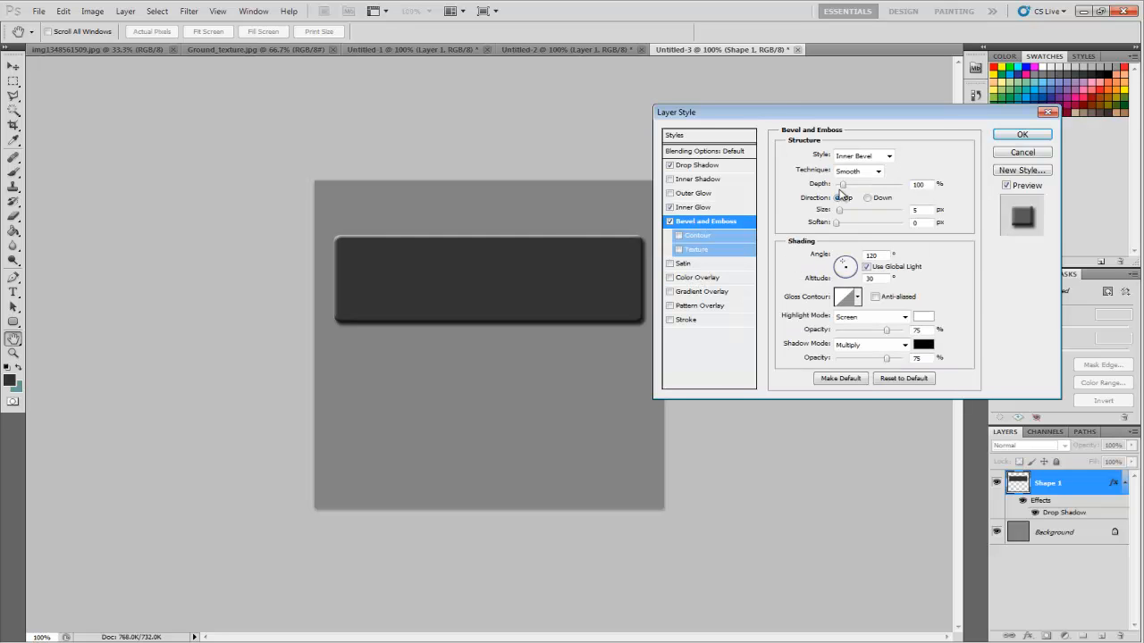
{"action": "left_click", "coordinate": [838, 198]}
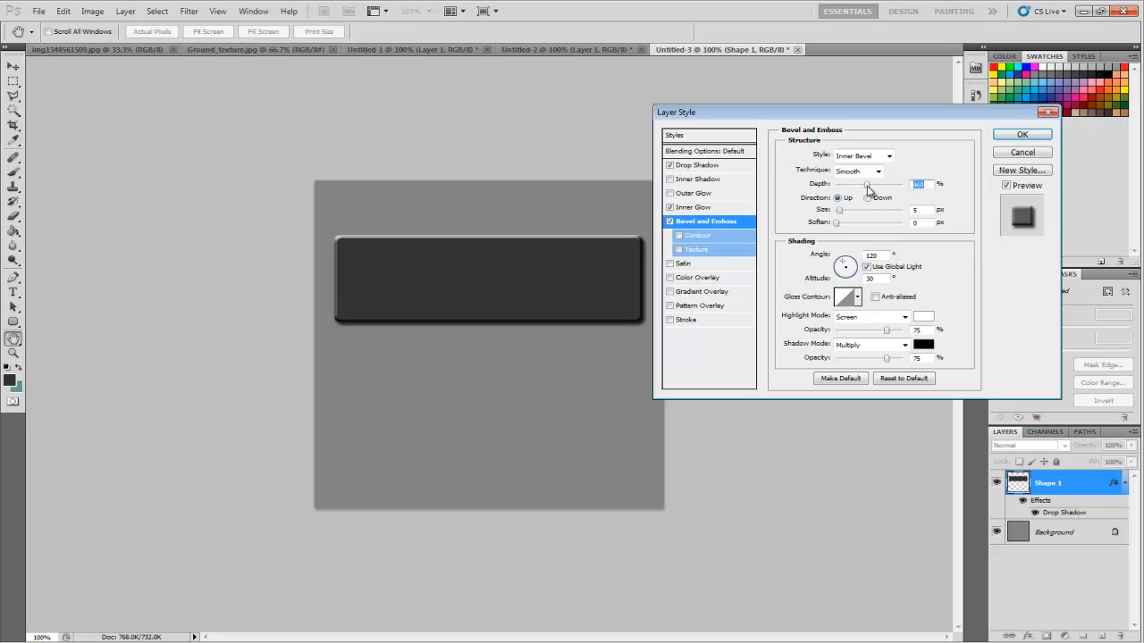
{"action": "left_click_drag", "start_coordinate": [865, 184], "coordinate": [903, 184]}
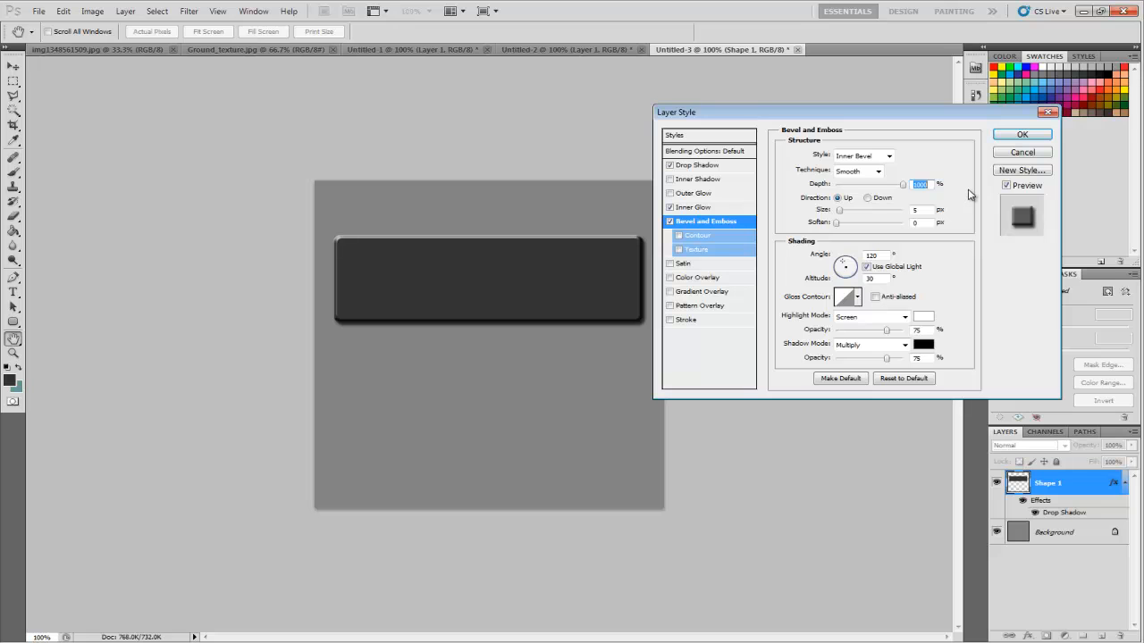
{"action": "left_click", "coordinate": [879, 171]}
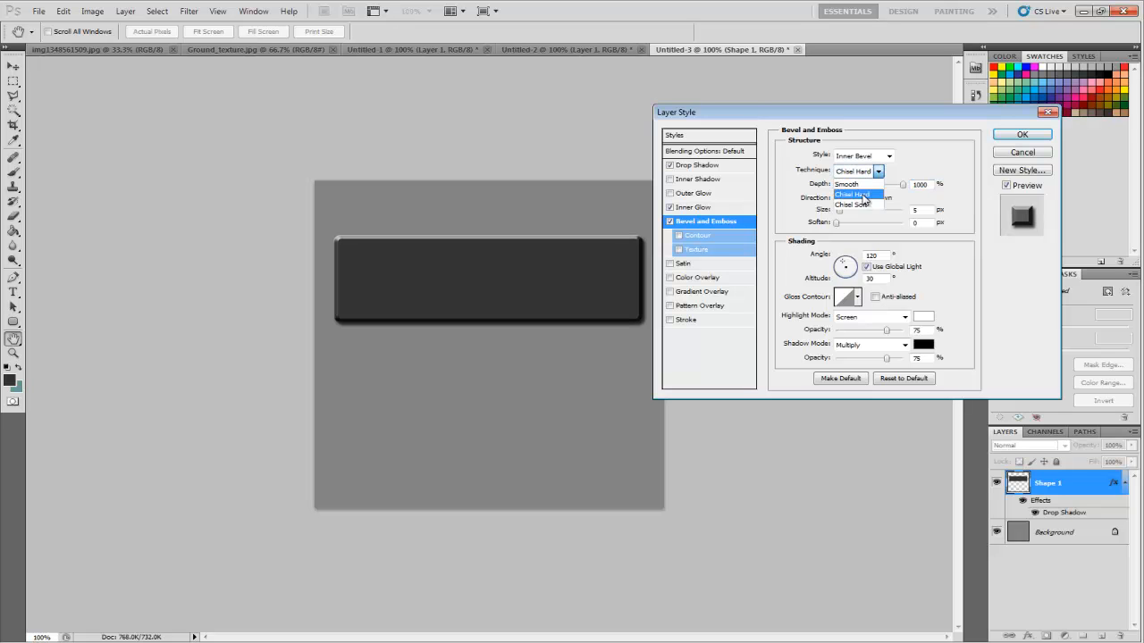
{"action": "left_click", "coordinate": [851, 204]}
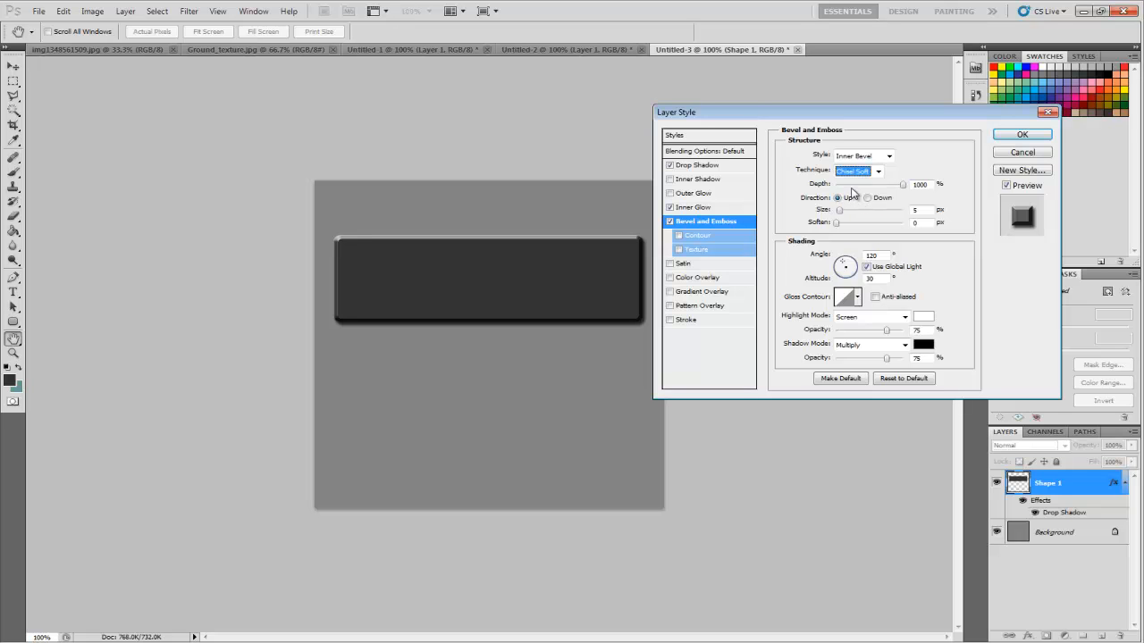
{"action": "left_click", "coordinate": [858, 171]}
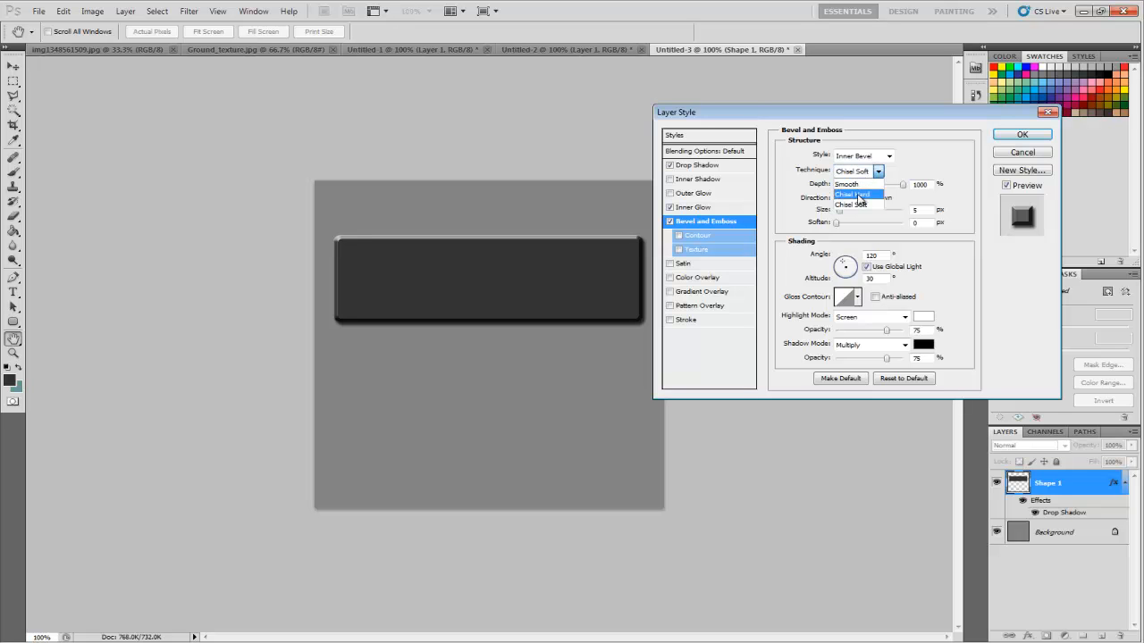
{"action": "left_click", "coordinate": [854, 194]}
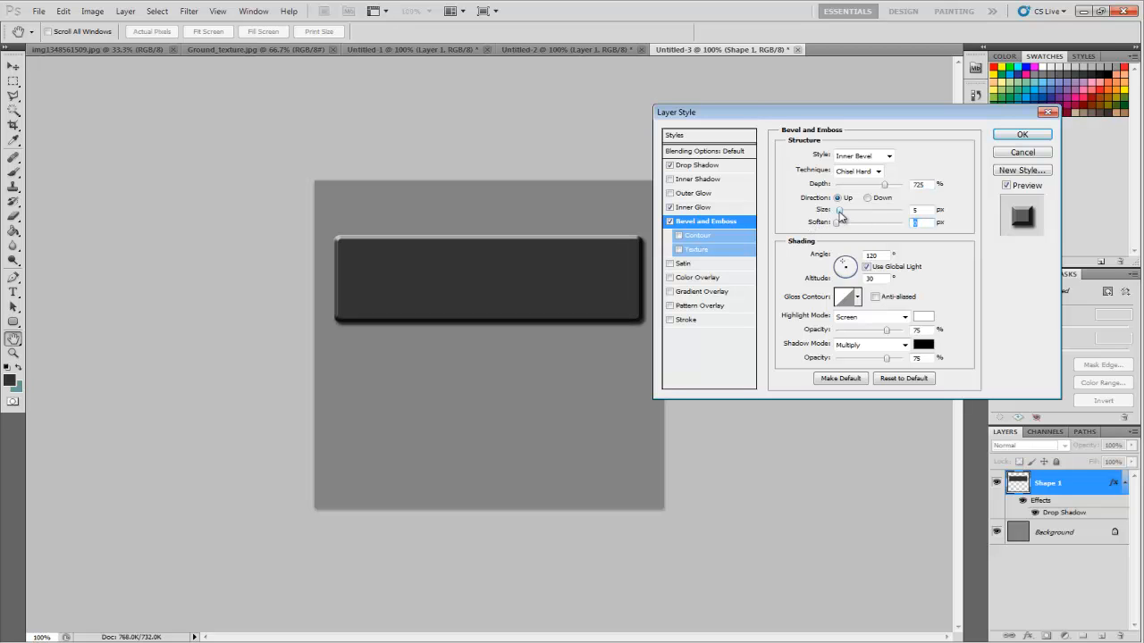
{"action": "left_click_drag", "start_coordinate": [838, 209], "coordinate": [834, 209]}
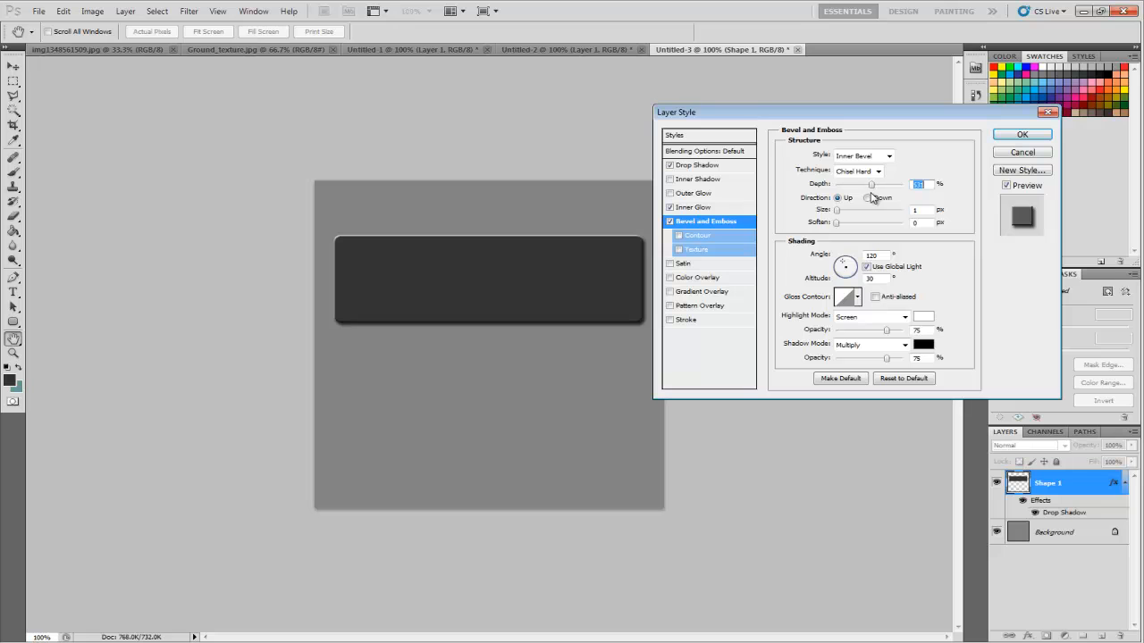
{"action": "mouse_move", "coordinate": [813, 262]}
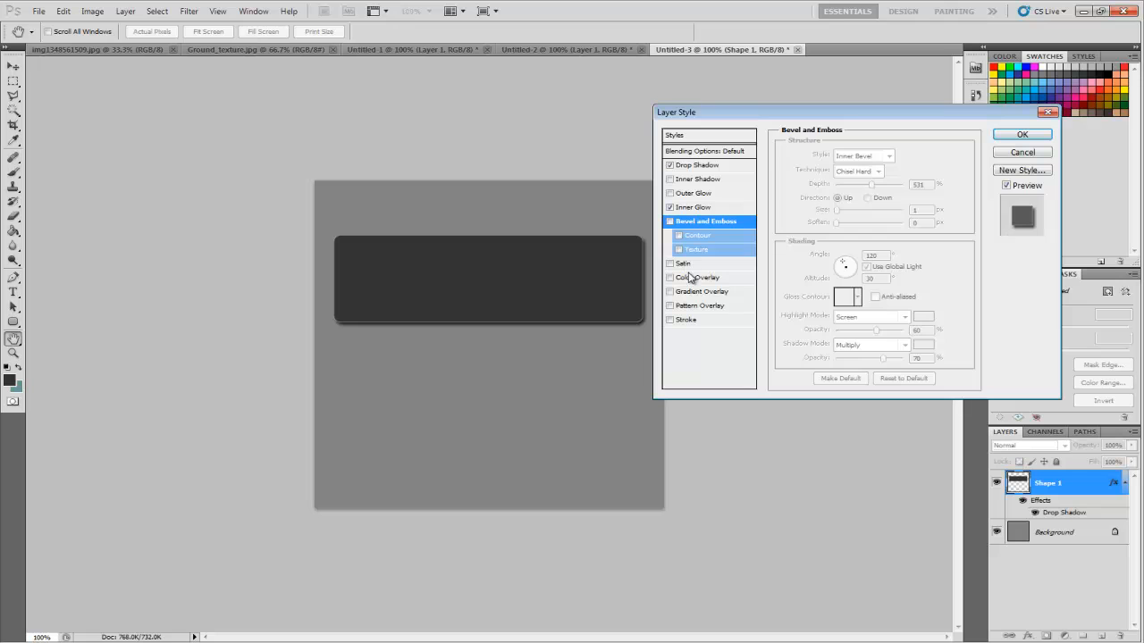
- Try the Satin effect on the panel, then switch it off again
{"action": "left_click", "coordinate": [684, 263]}
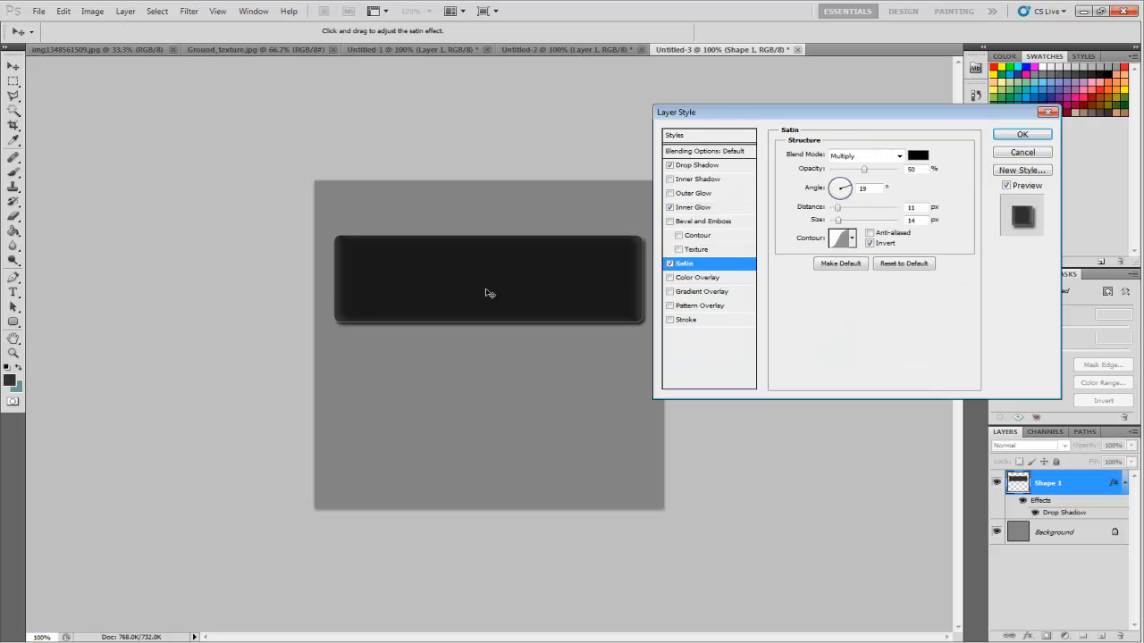
{"action": "mouse_move", "coordinate": [927, 165]}
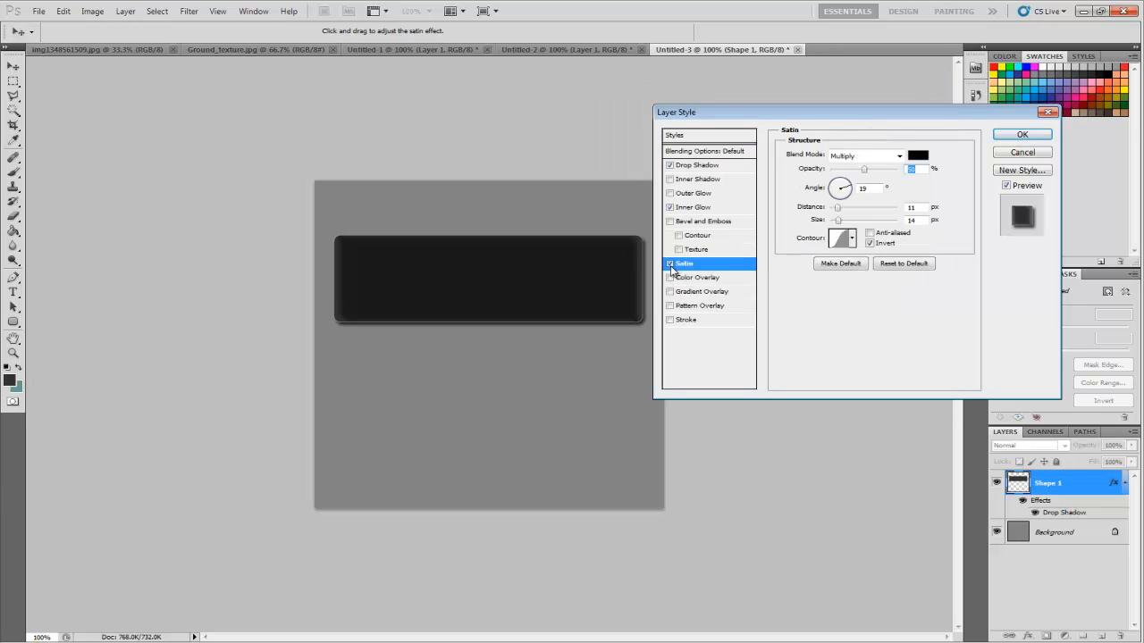
{"action": "left_click", "coordinate": [700, 277]}
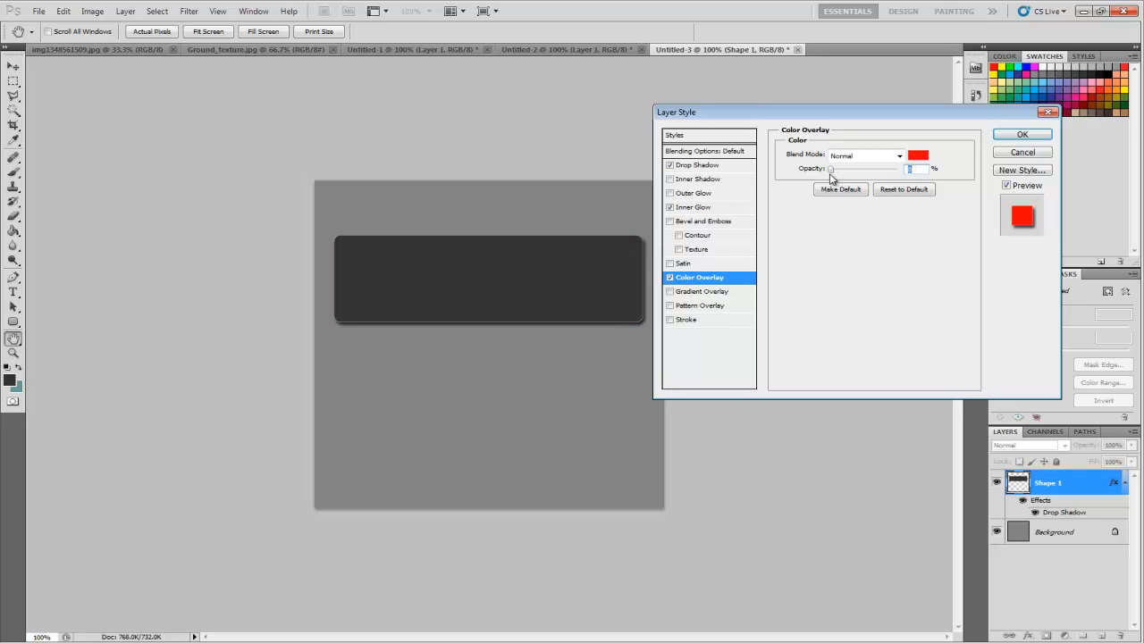
- Raise the red Color Overlay opacity slightly and enable Gradient Overlay
{"action": "left_click_drag", "start_coordinate": [831, 168], "coordinate": [834, 176]}
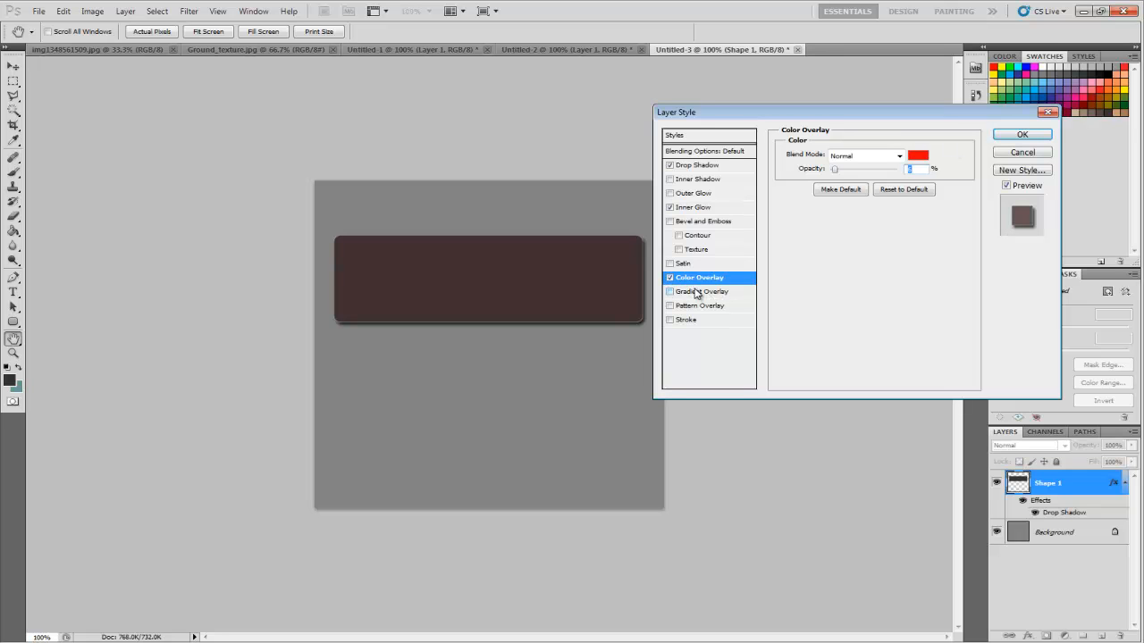
{"action": "left_click", "coordinate": [704, 291]}
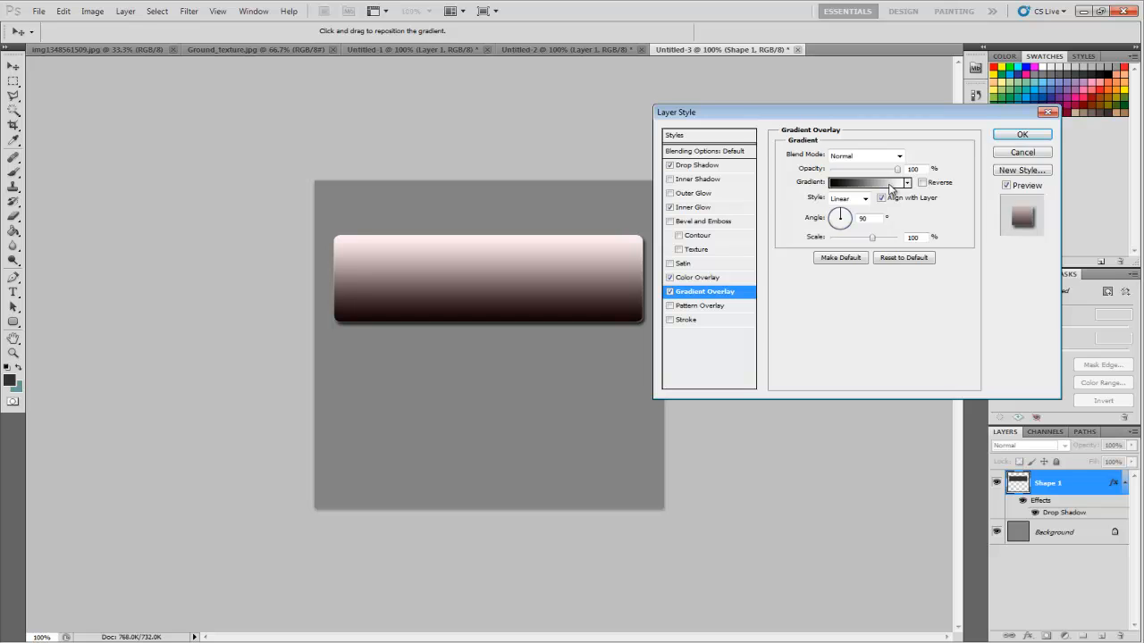
- In the Gradient Editor, try a preset and add a #444444 dark gray colour stop
{"action": "left_click", "coordinate": [858, 183]}
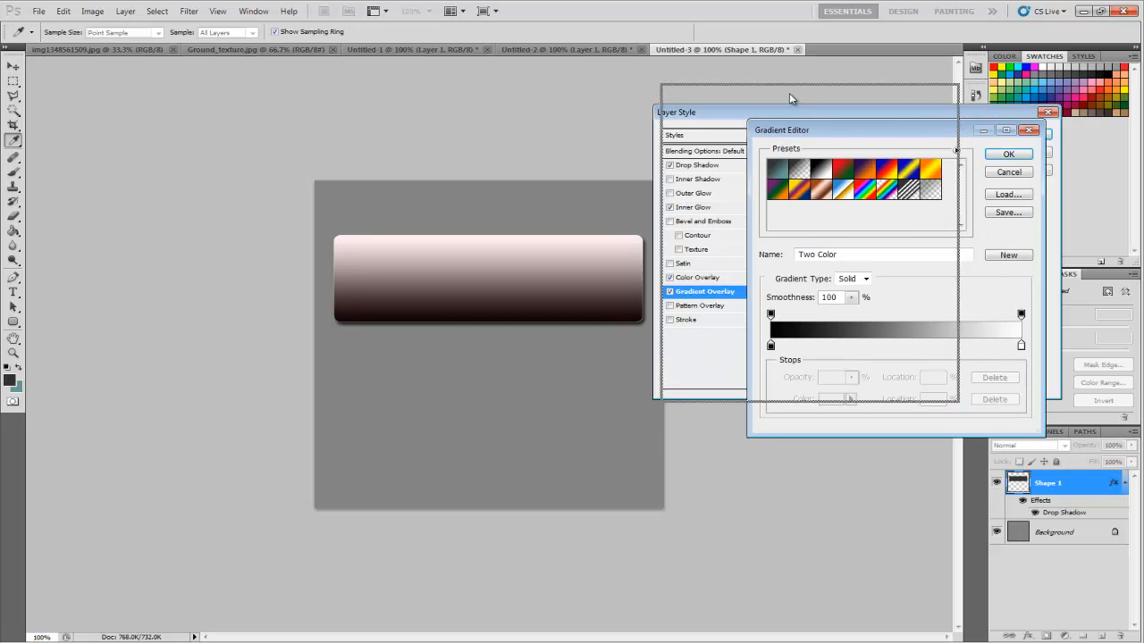
{"action": "left_click", "coordinate": [852, 172]}
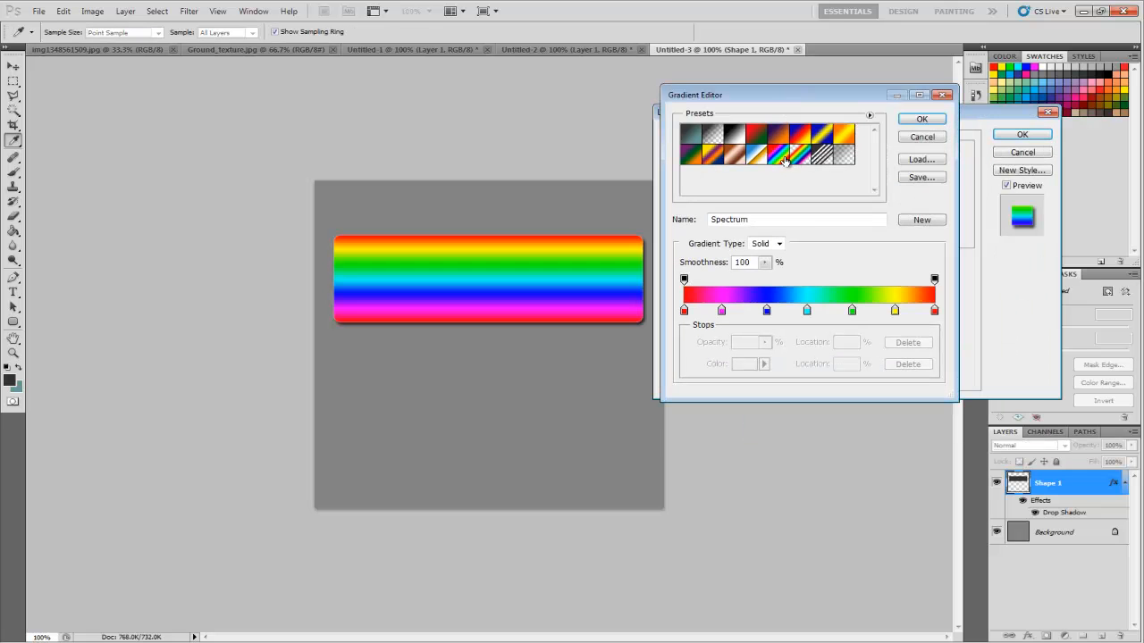
{"action": "left_click", "coordinate": [756, 163]}
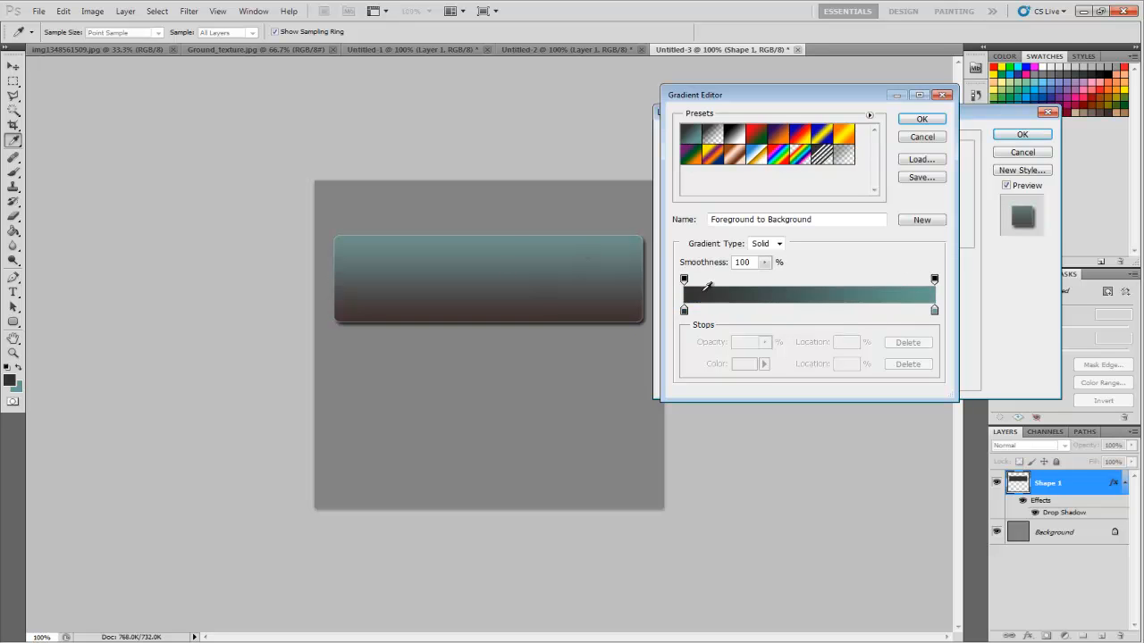
{"action": "left_click", "coordinate": [744, 310]}
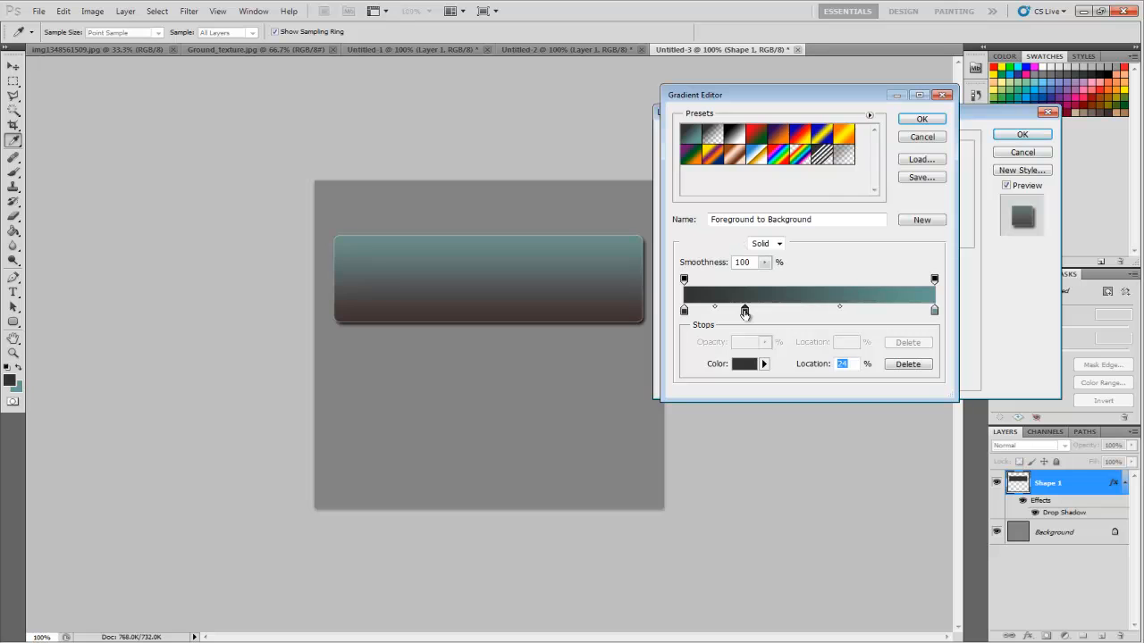
{"action": "left_click", "coordinate": [745, 364]}
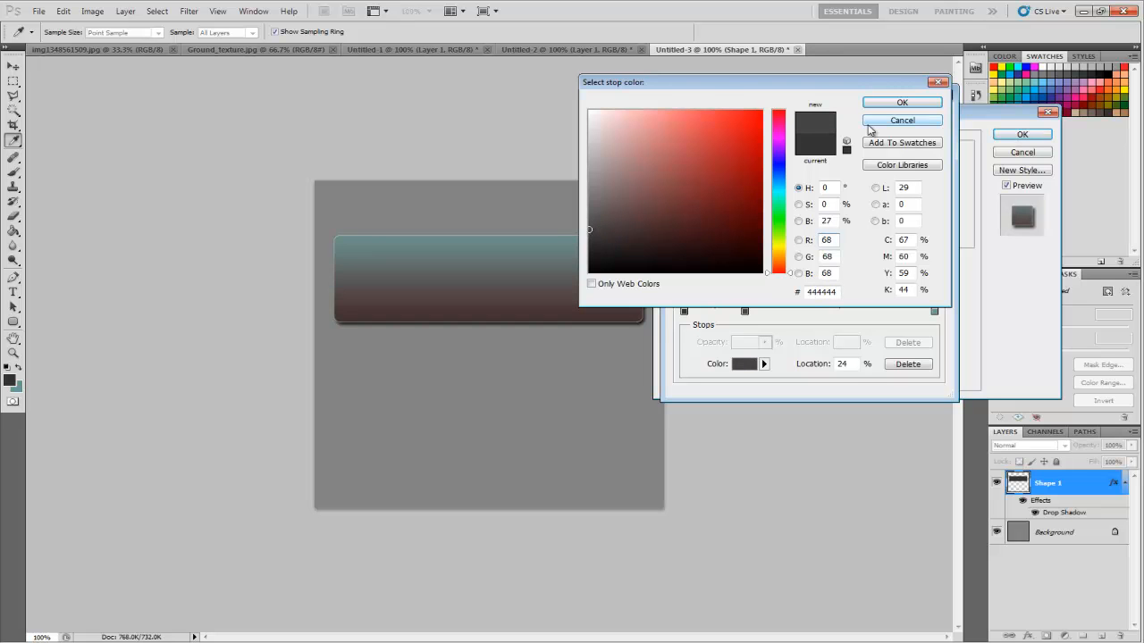
{"action": "left_click", "coordinate": [902, 101]}
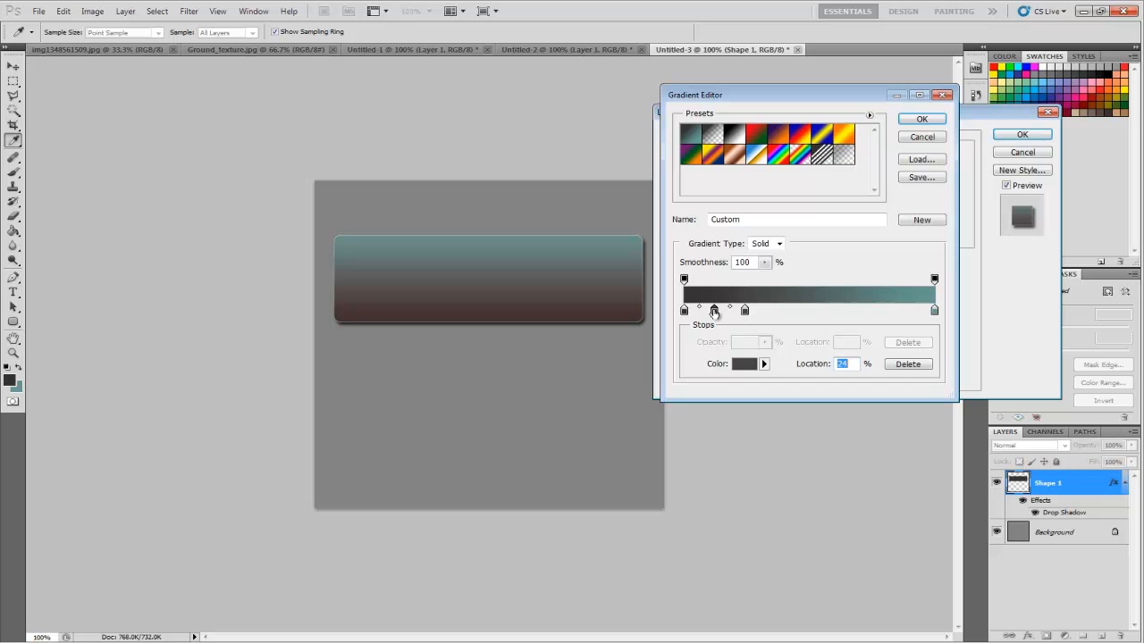
- Remove the extra stop and shift the gradient midpoint to about 76%
{"action": "left_click_drag", "start_coordinate": [715, 310], "coordinate": [721, 310]}
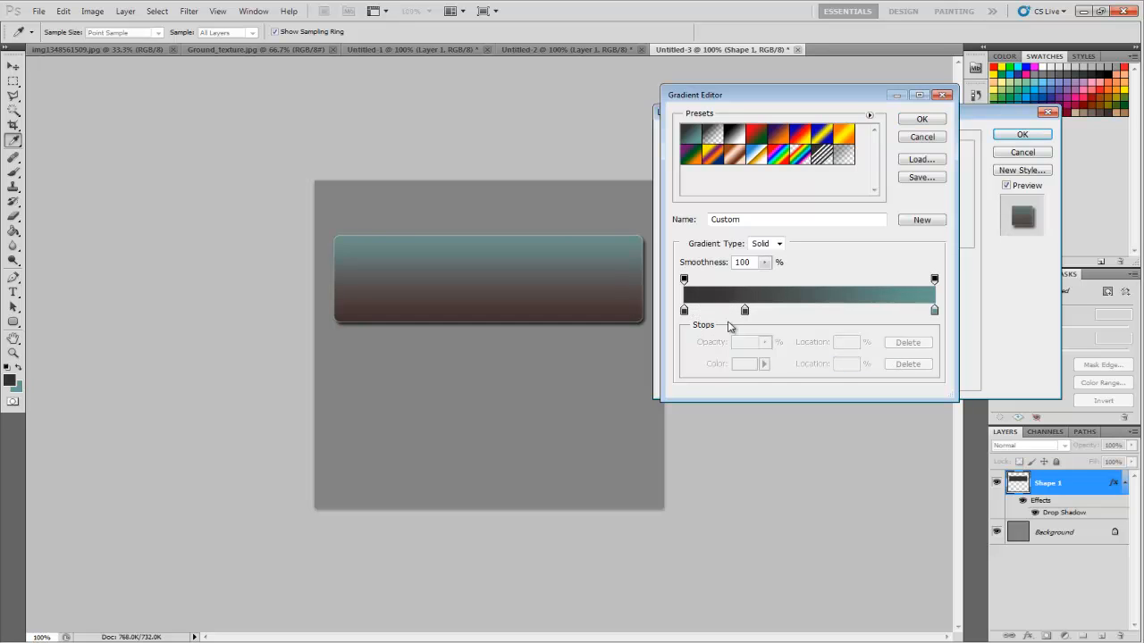
{"action": "left_click", "coordinate": [715, 310]}
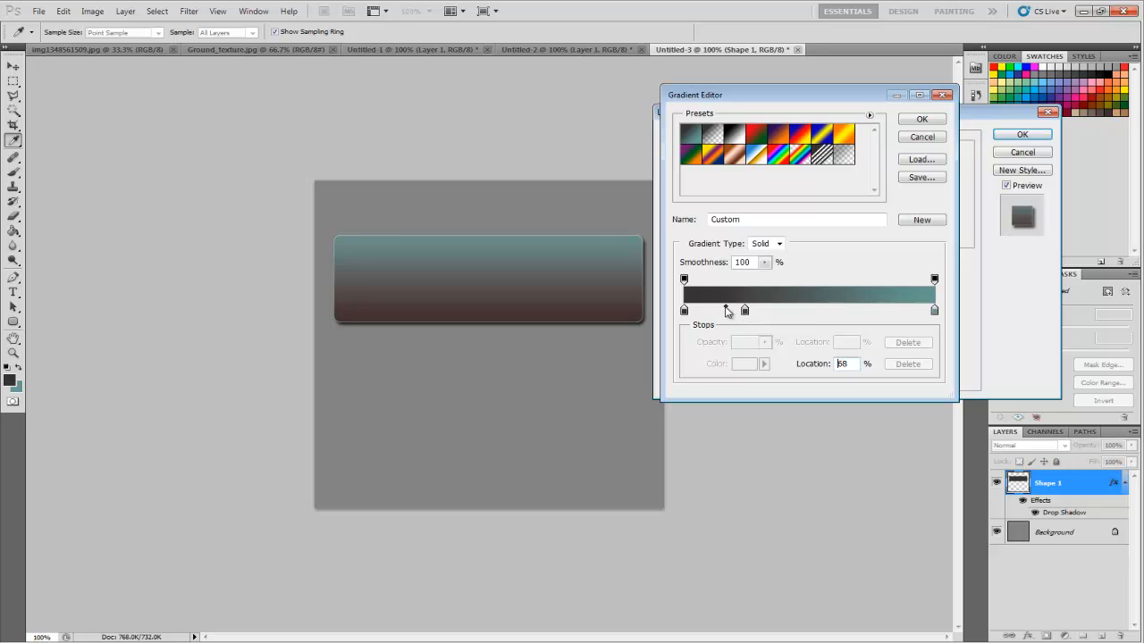
{"action": "left_click_drag", "start_coordinate": [726, 309], "coordinate": [731, 309]}
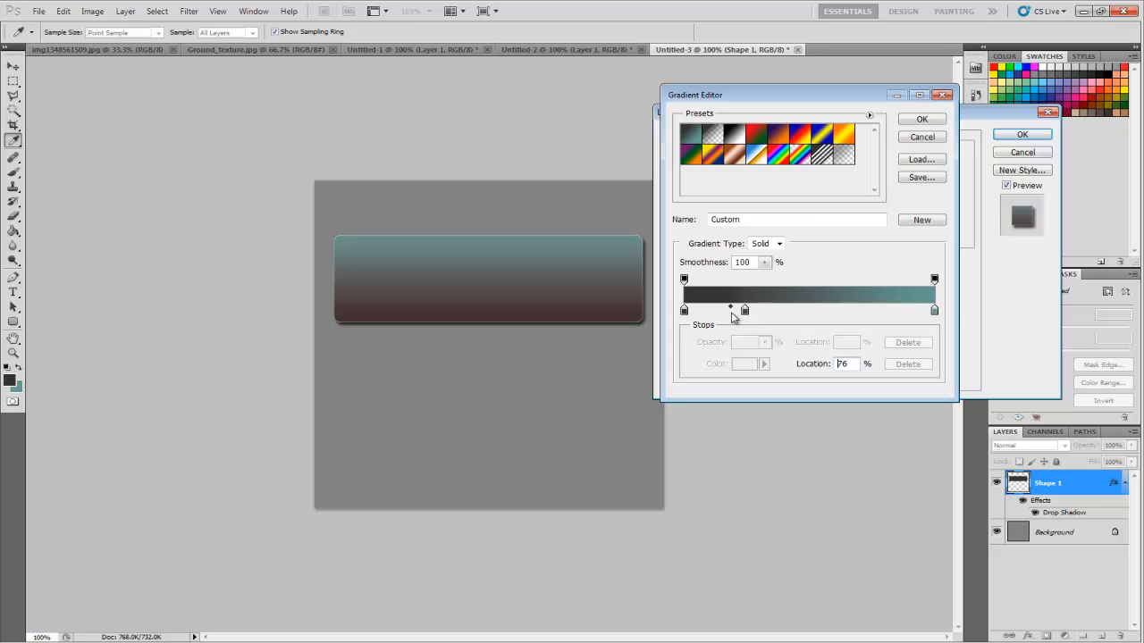
{"action": "left_click_drag", "start_coordinate": [730, 307], "coordinate": [713, 307]}
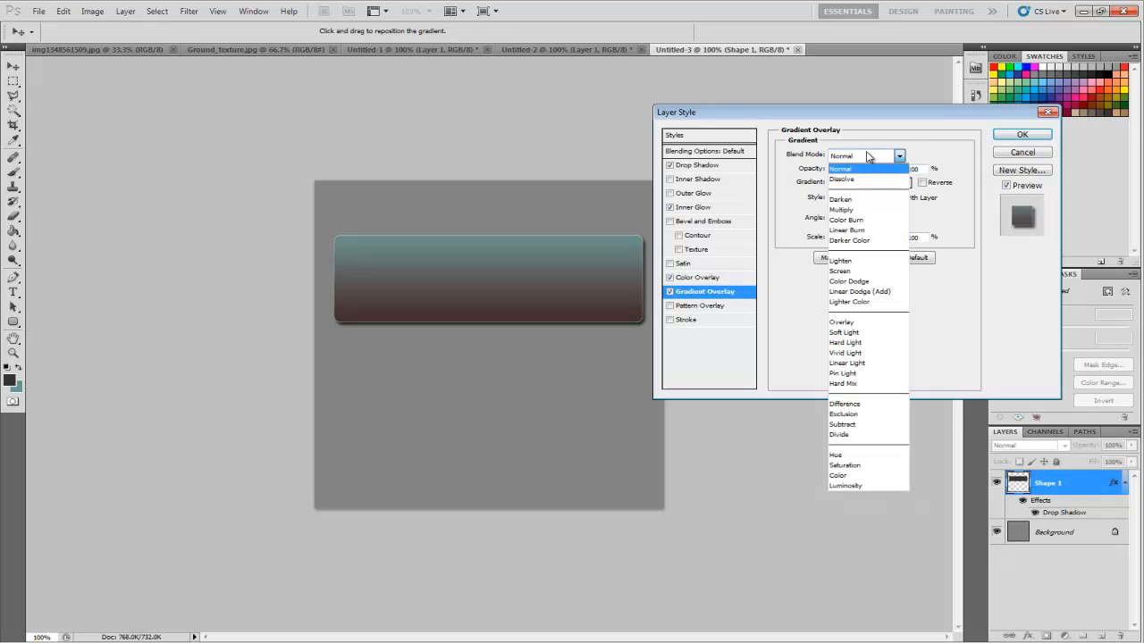
- Keep the gradient overlay at Normal blending after trying Soft Light, and enable Pattern Overlay
{"action": "left_click", "coordinate": [844, 333]}
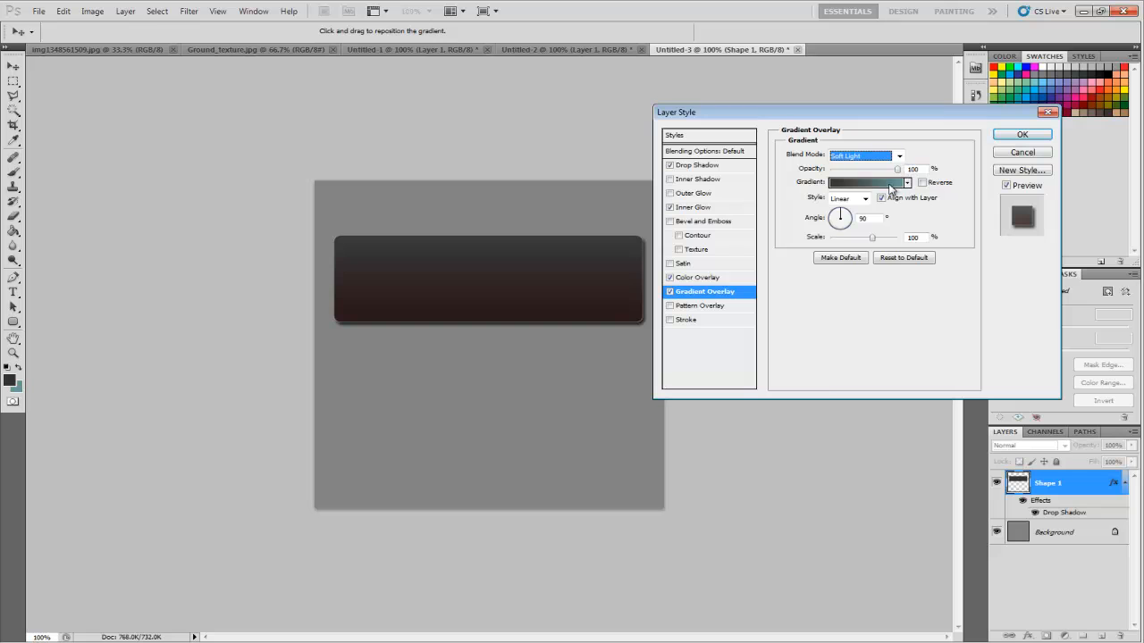
{"action": "left_click", "coordinate": [862, 154]}
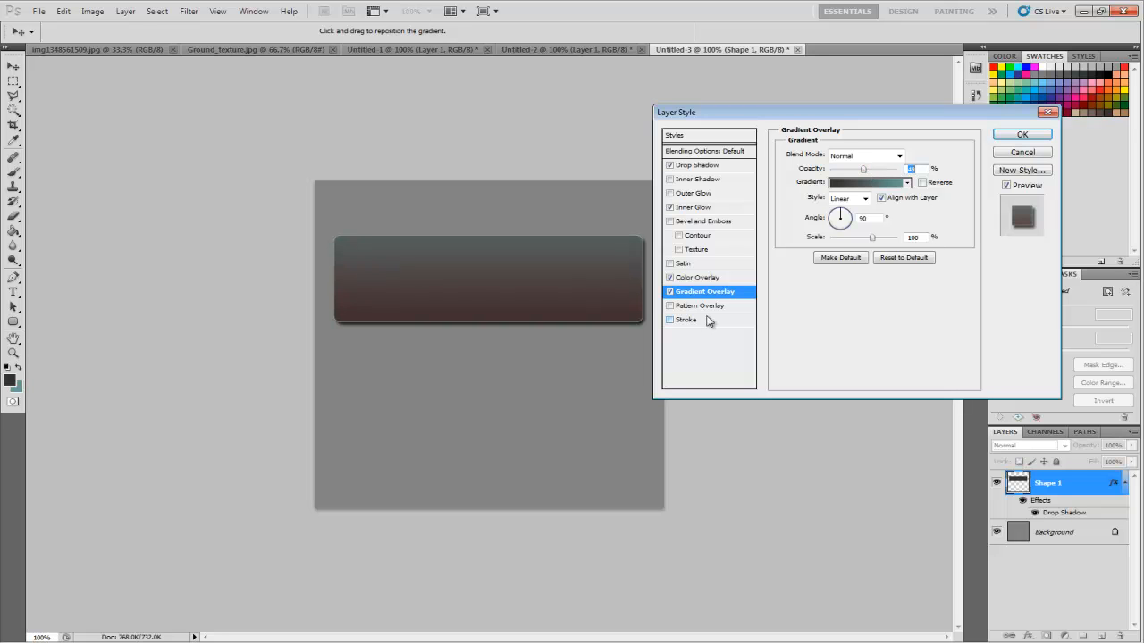
{"action": "left_click", "coordinate": [700, 305]}
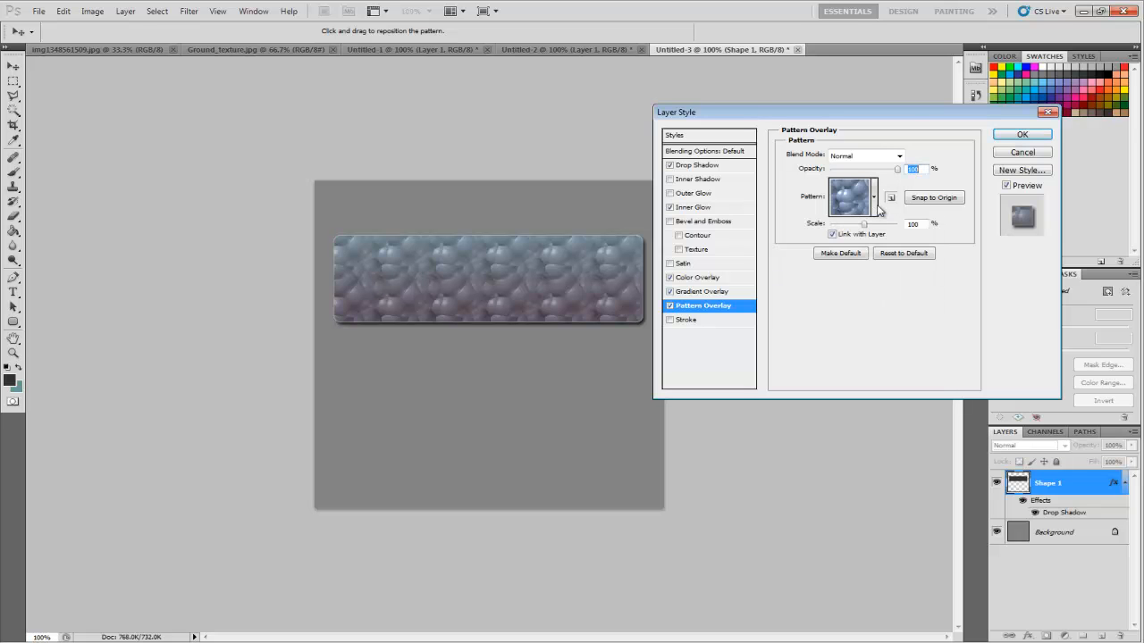
- Browse the pattern picker, trying the speckled, plain, wood-like and fabric gray patterns
{"action": "left_click", "coordinate": [873, 197]}
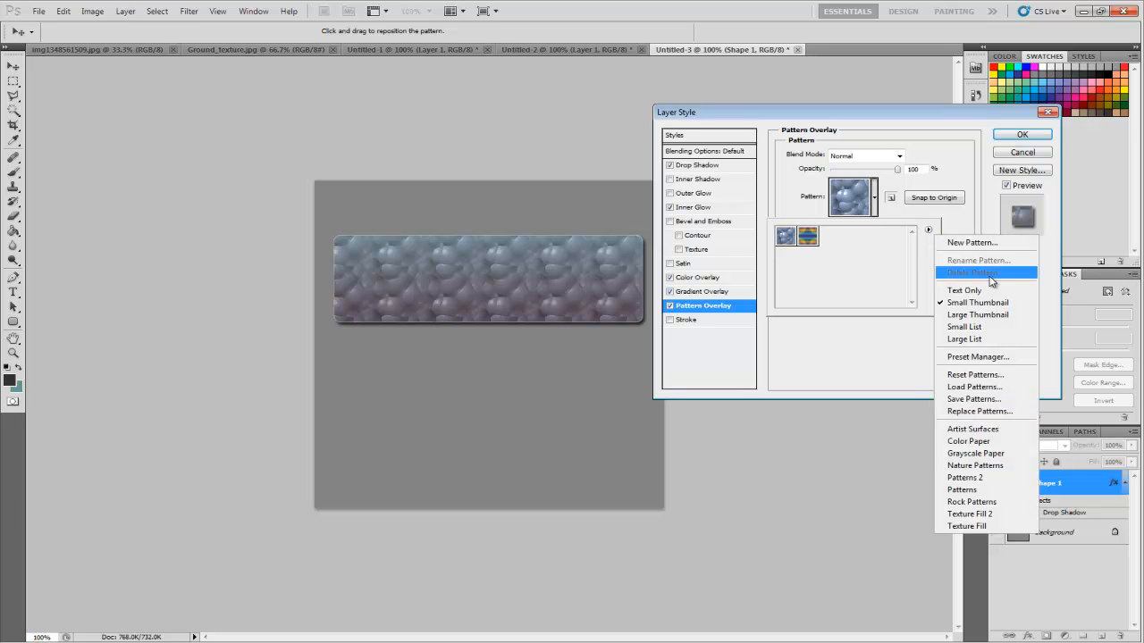
{"action": "mouse_move", "coordinate": [973, 429]}
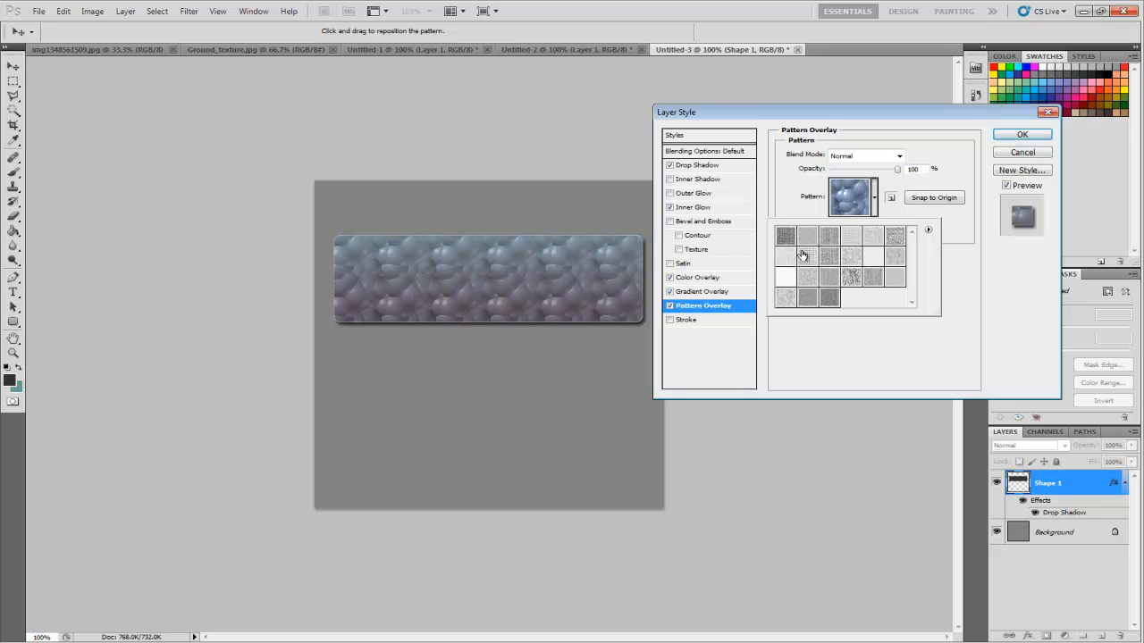
{"action": "left_click", "coordinate": [785, 235]}
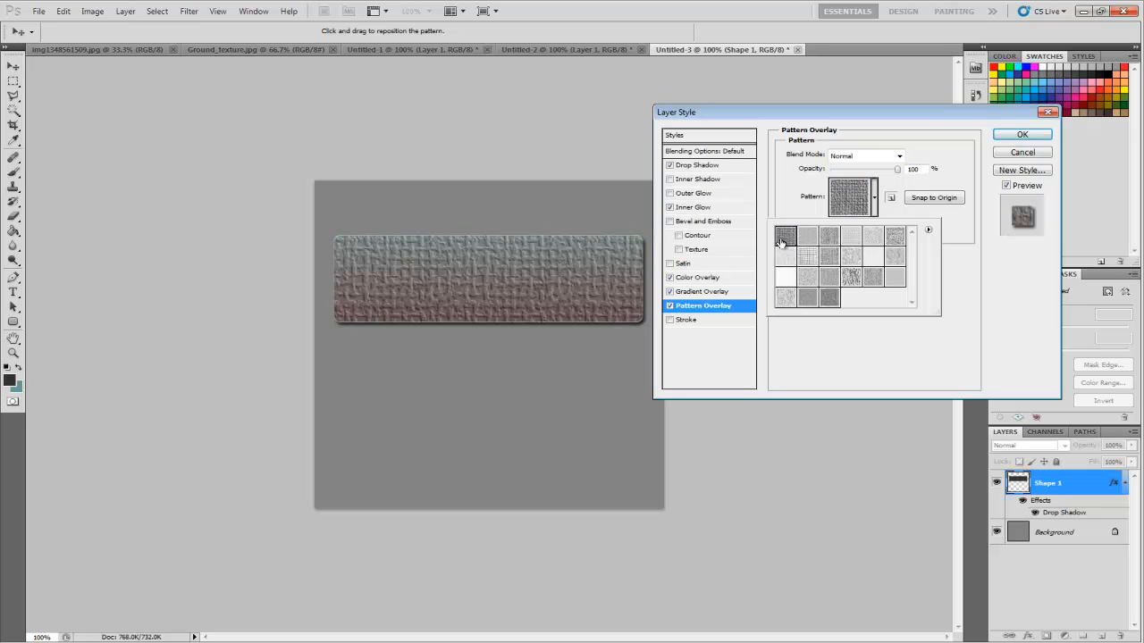
{"action": "left_click", "coordinate": [850, 234]}
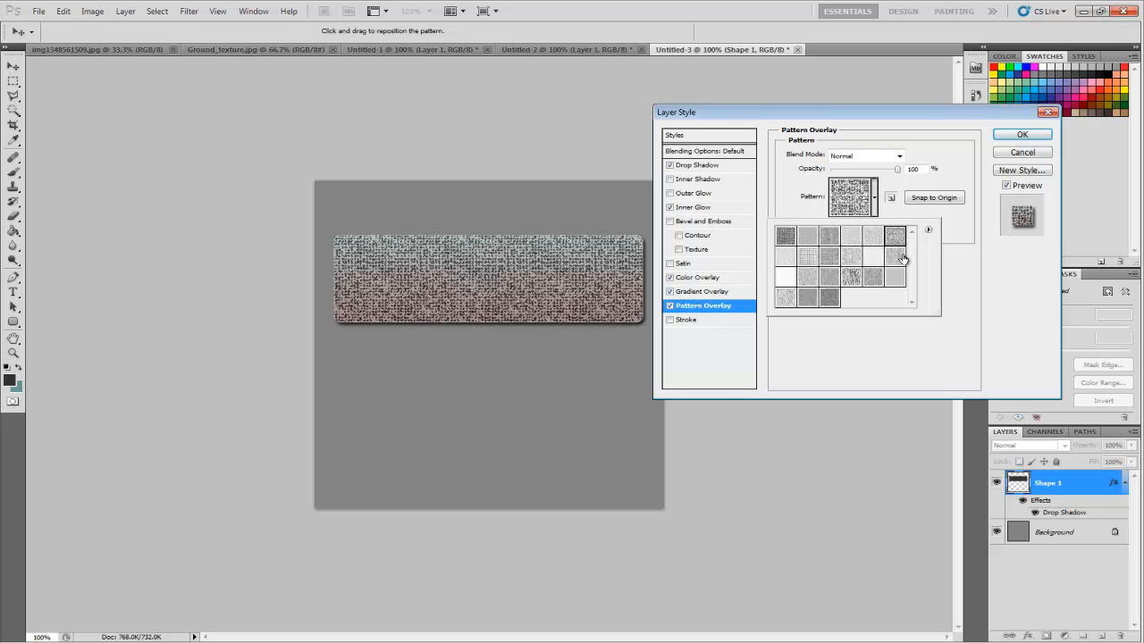
{"action": "left_click", "coordinate": [894, 277]}
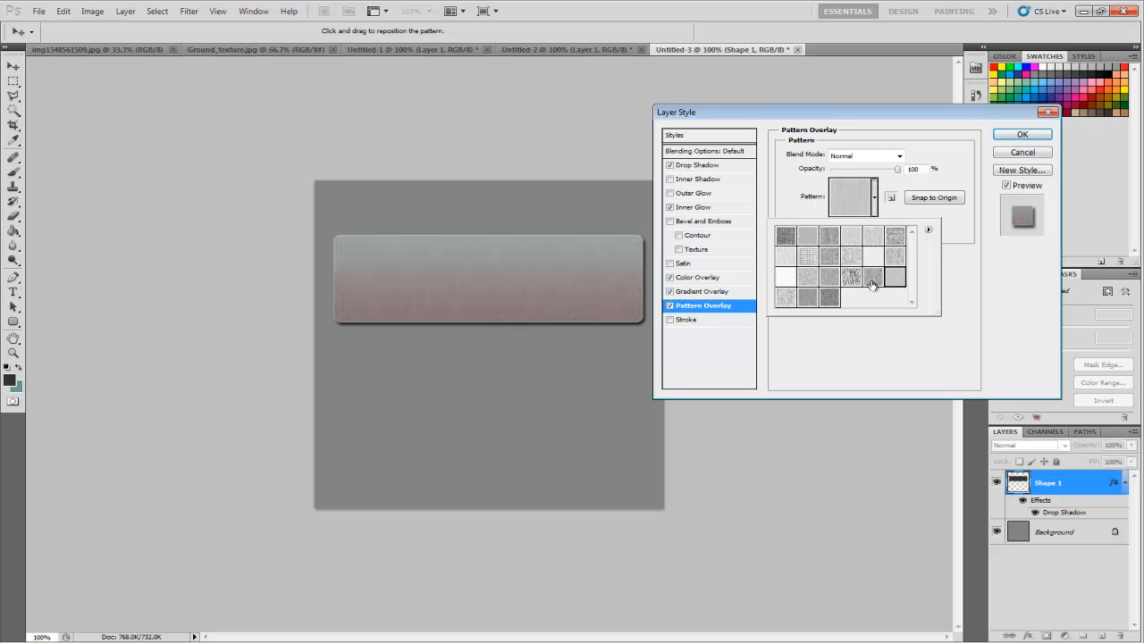
{"action": "left_click", "coordinate": [850, 278]}
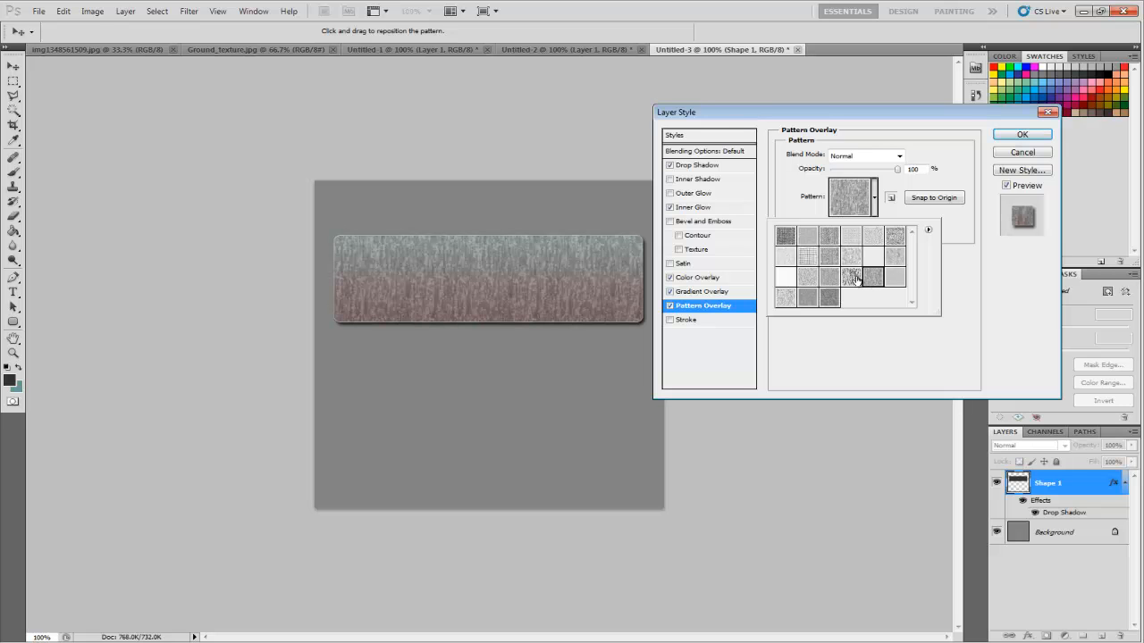
{"action": "left_click", "coordinate": [807, 298]}
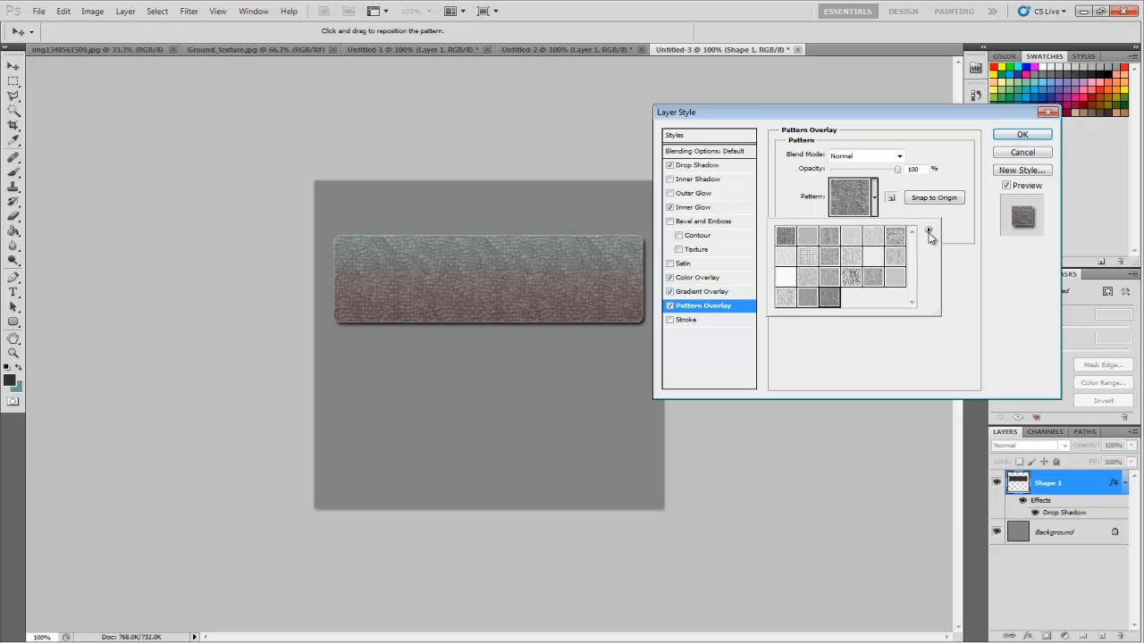
- Load the Color Paper pattern set and settle on its dark woven paper pattern
{"action": "left_click", "coordinate": [928, 230]}
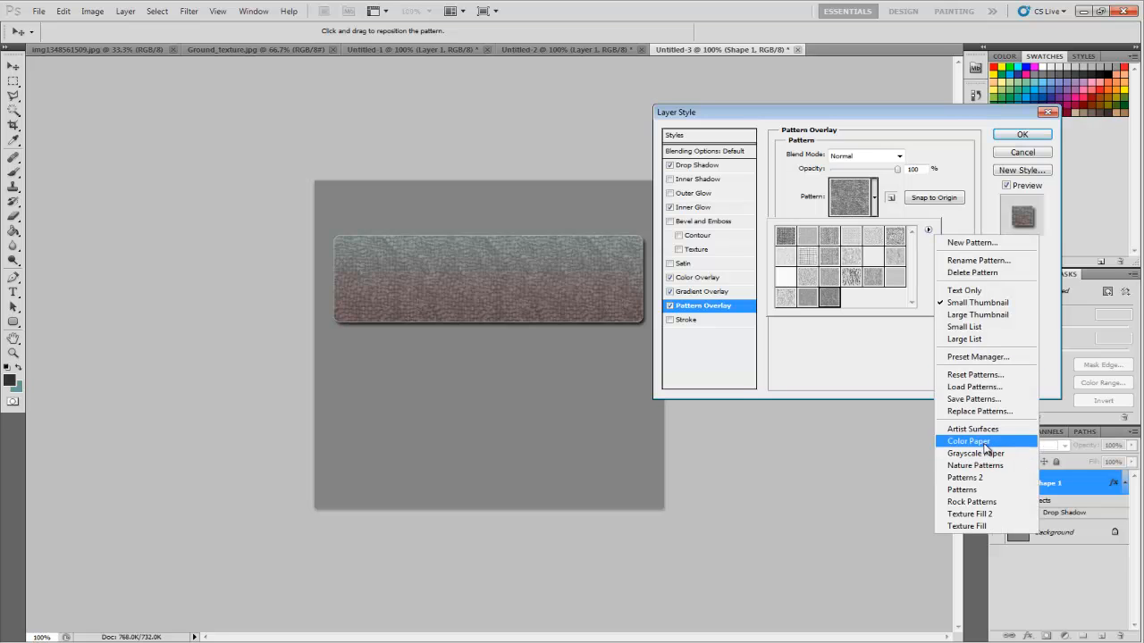
{"action": "left_click", "coordinate": [969, 441]}
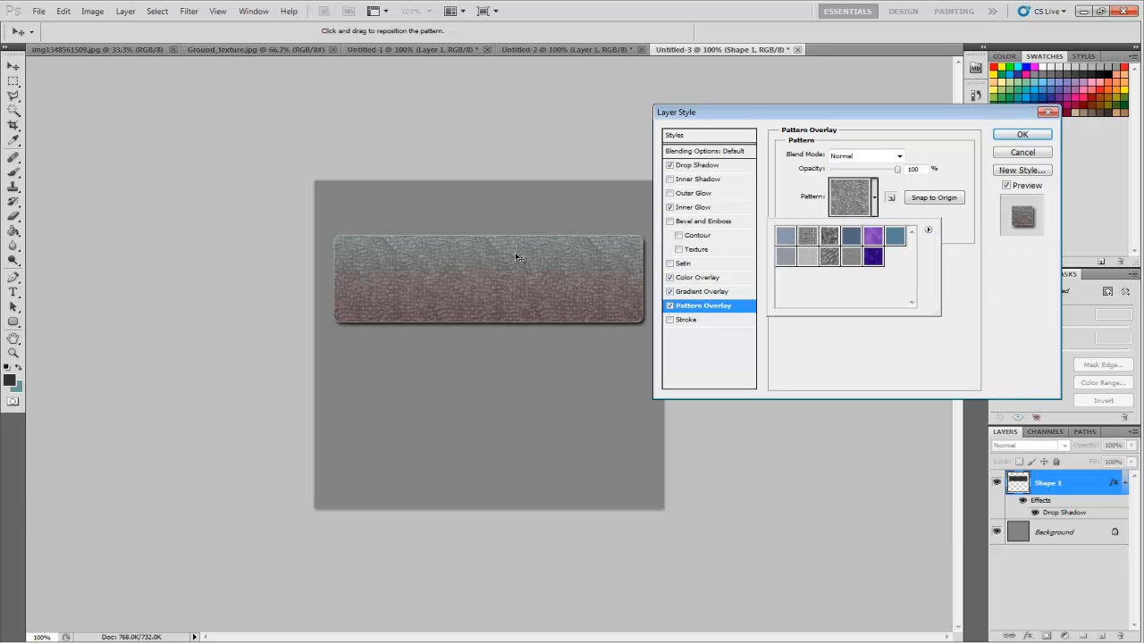
{"action": "left_click", "coordinate": [783, 235]}
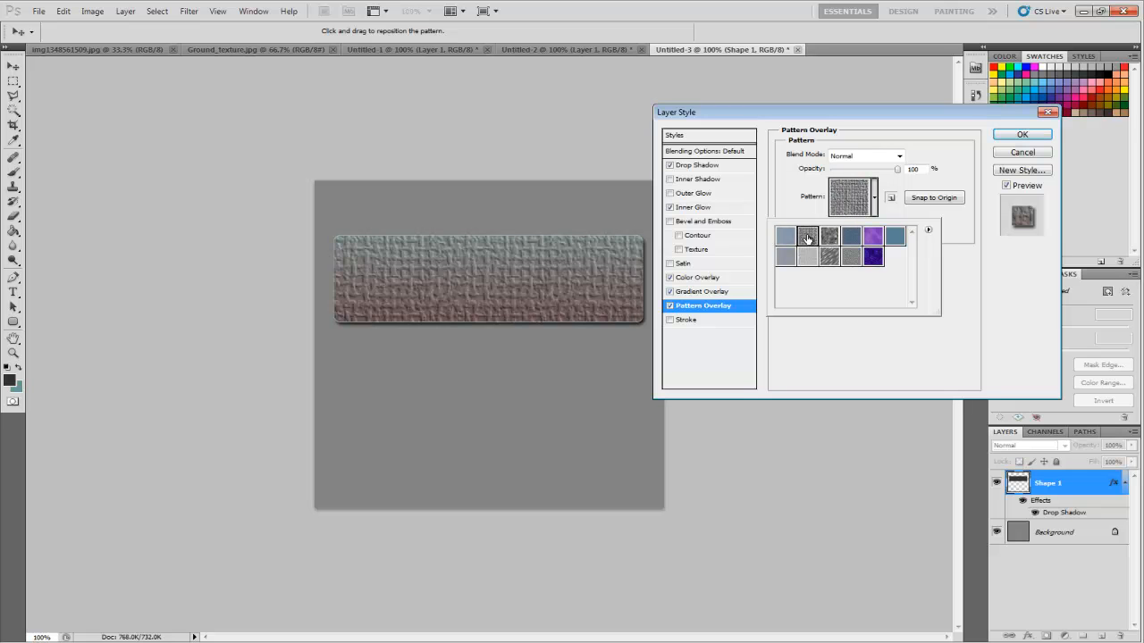
{"action": "left_click", "coordinate": [873, 242]}
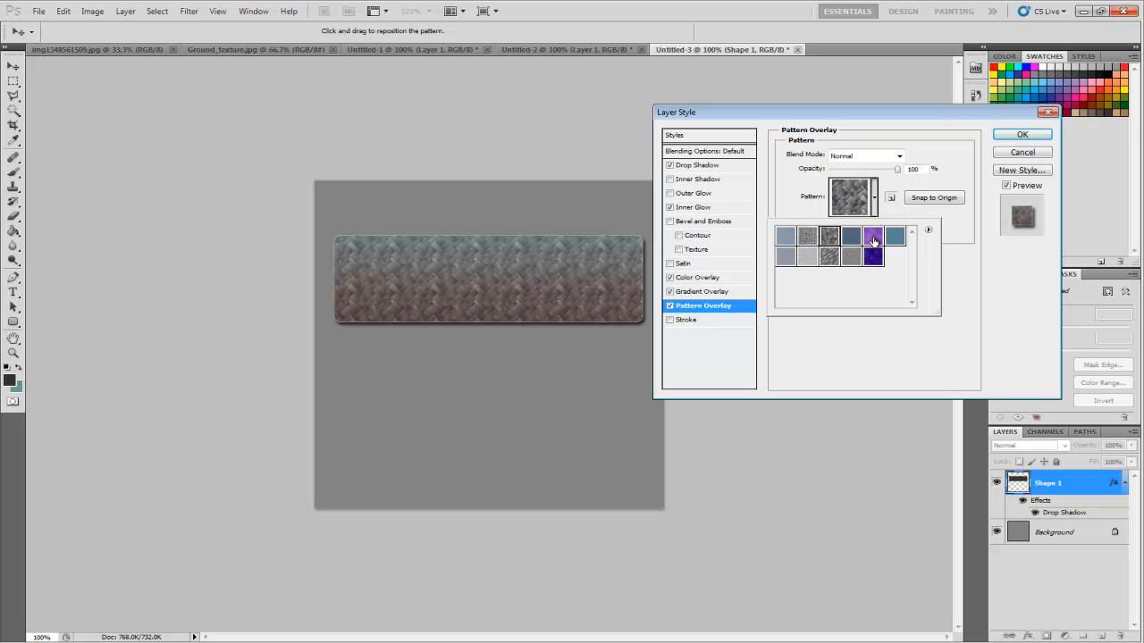
{"action": "left_click", "coordinate": [873, 240]}
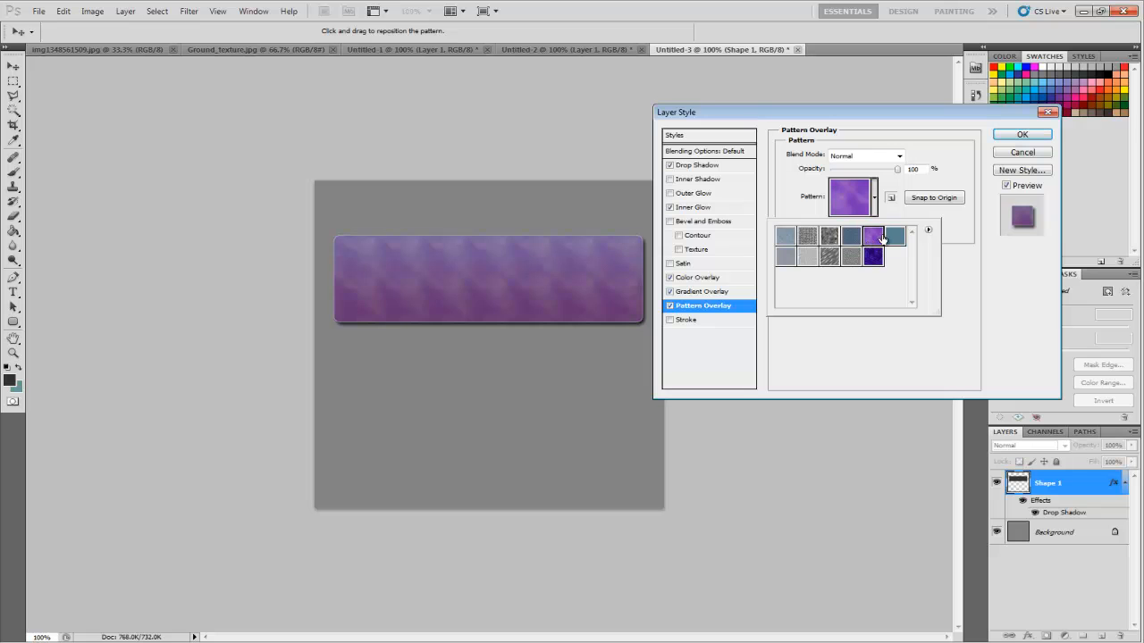
{"action": "left_click", "coordinate": [829, 236]}
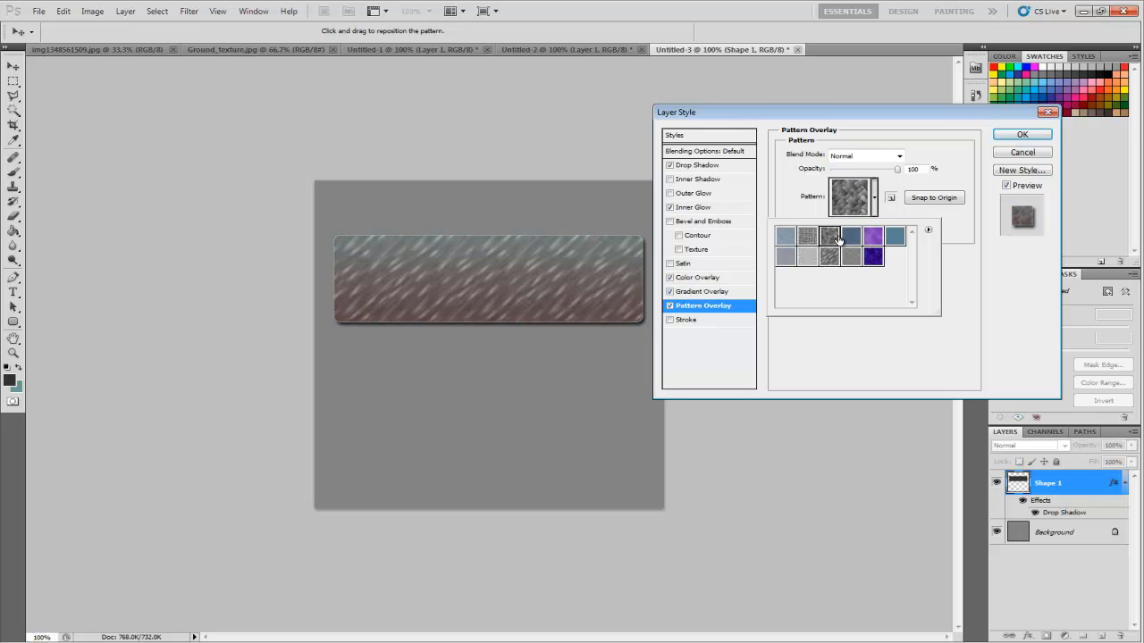
{"action": "left_click", "coordinate": [894, 237]}
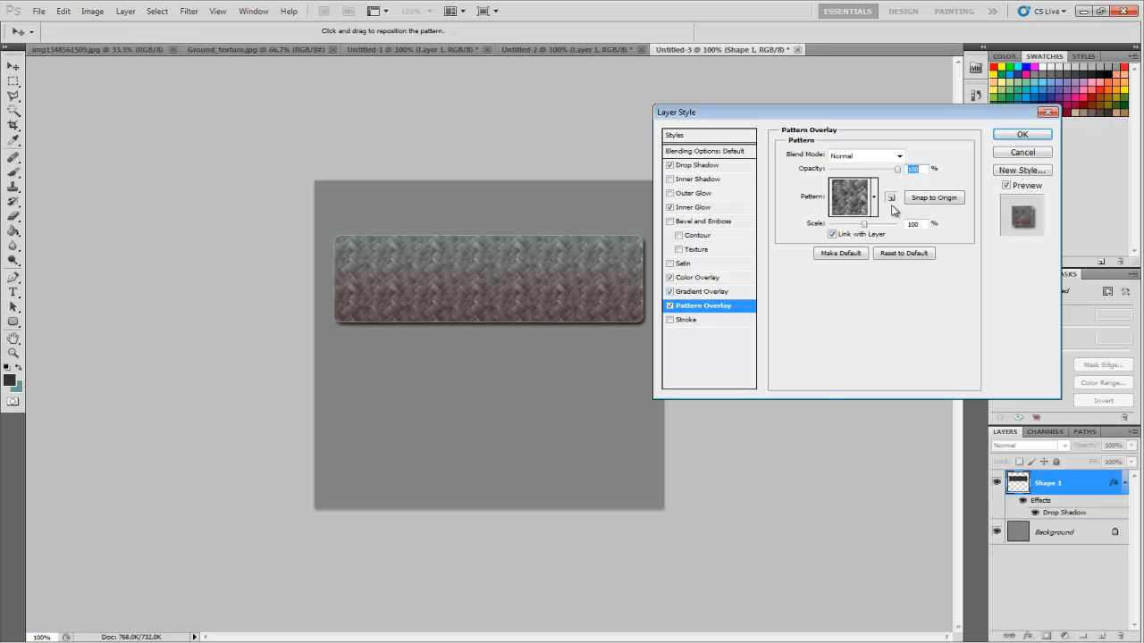
- Blend the pattern overlay in Hard Mix at 98% opacity with larger scale and apply the style
{"action": "left_click", "coordinate": [898, 154]}
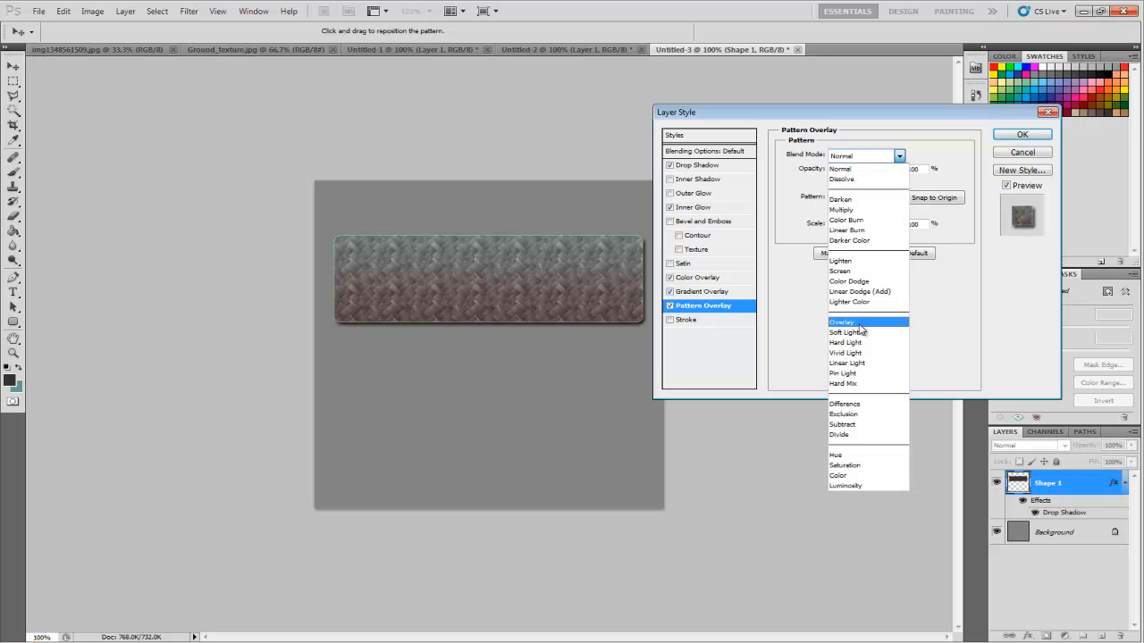
{"action": "left_click", "coordinate": [847, 353]}
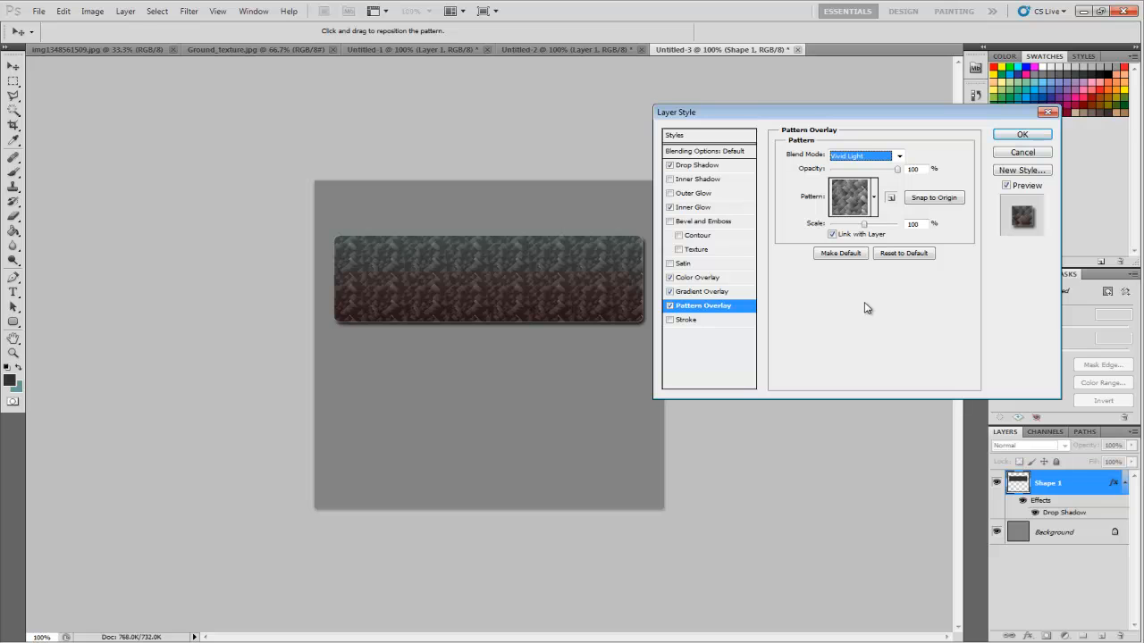
{"action": "left_click", "coordinate": [862, 154]}
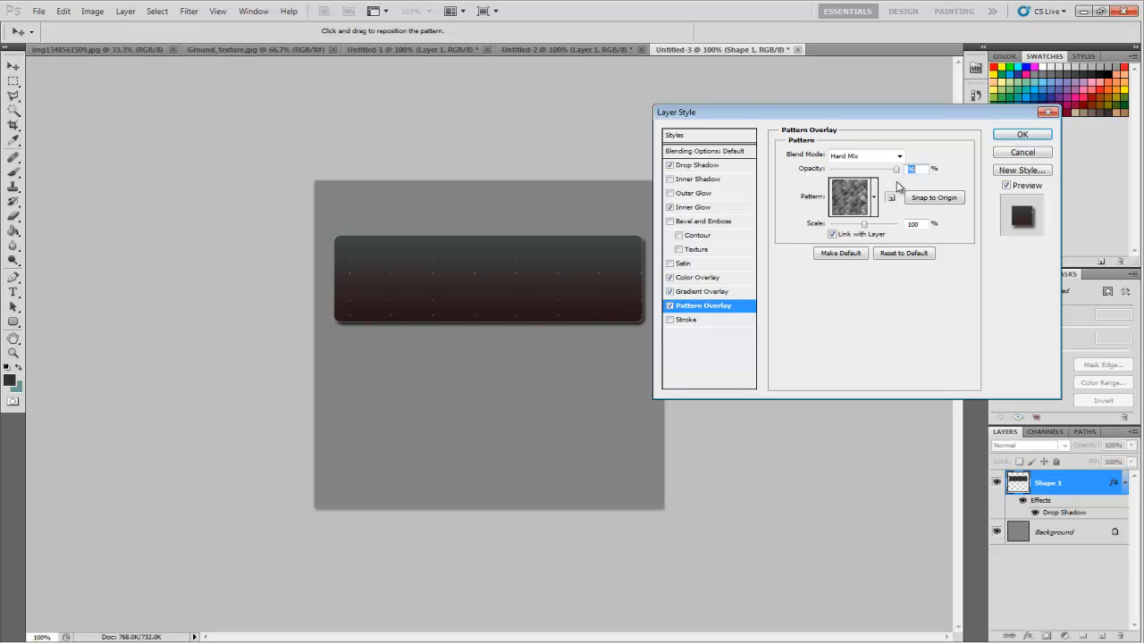
{"action": "mouse_move", "coordinate": [867, 226]}
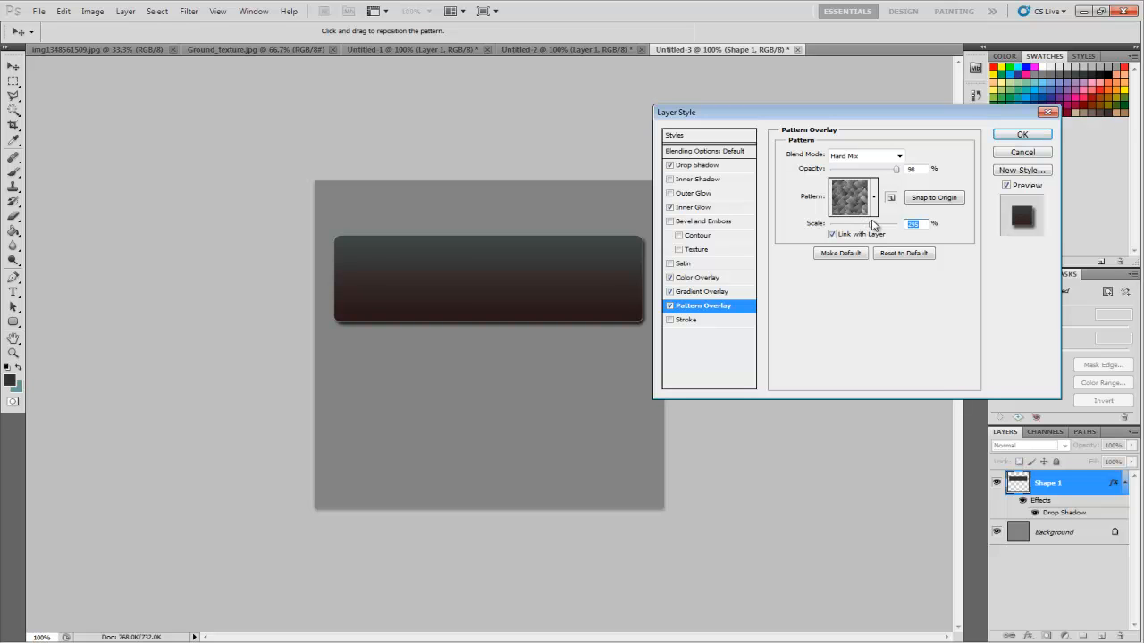
{"action": "left_click", "coordinate": [1022, 134]}
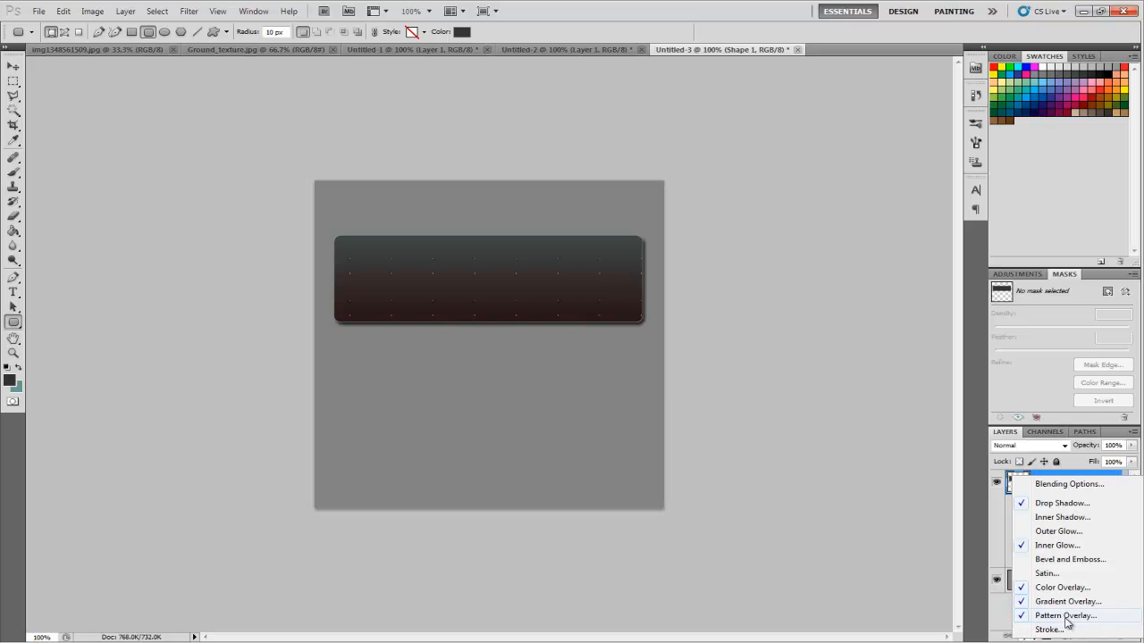
- Add a Stroke effect to the panel coloured dark gray #292929
{"action": "left_click", "coordinate": [1049, 630]}
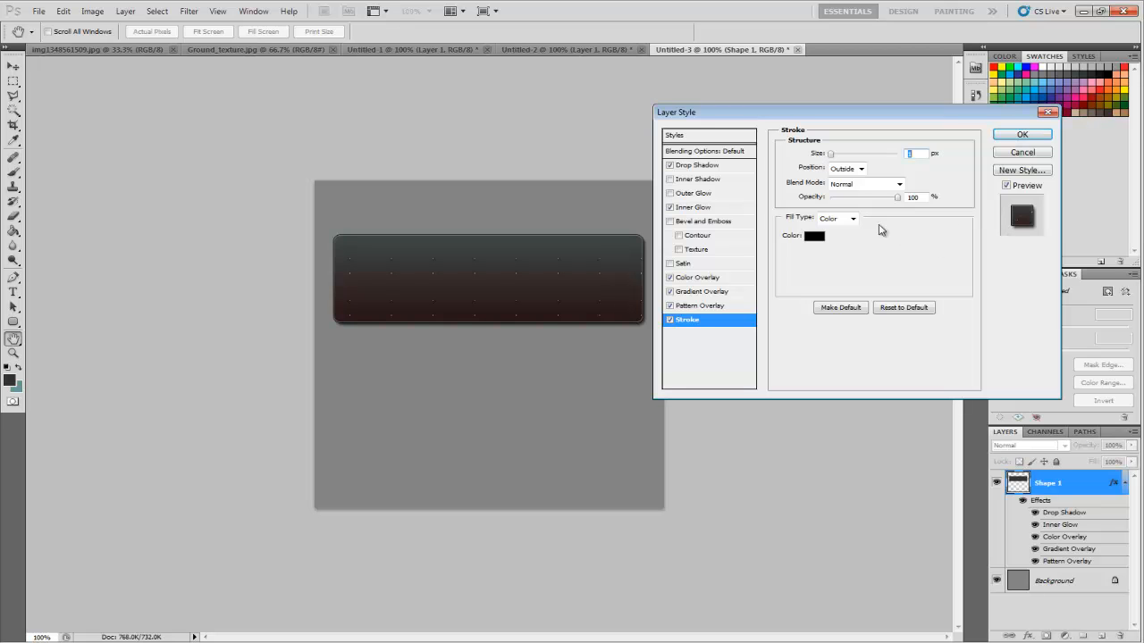
{"action": "left_click", "coordinate": [814, 235]}
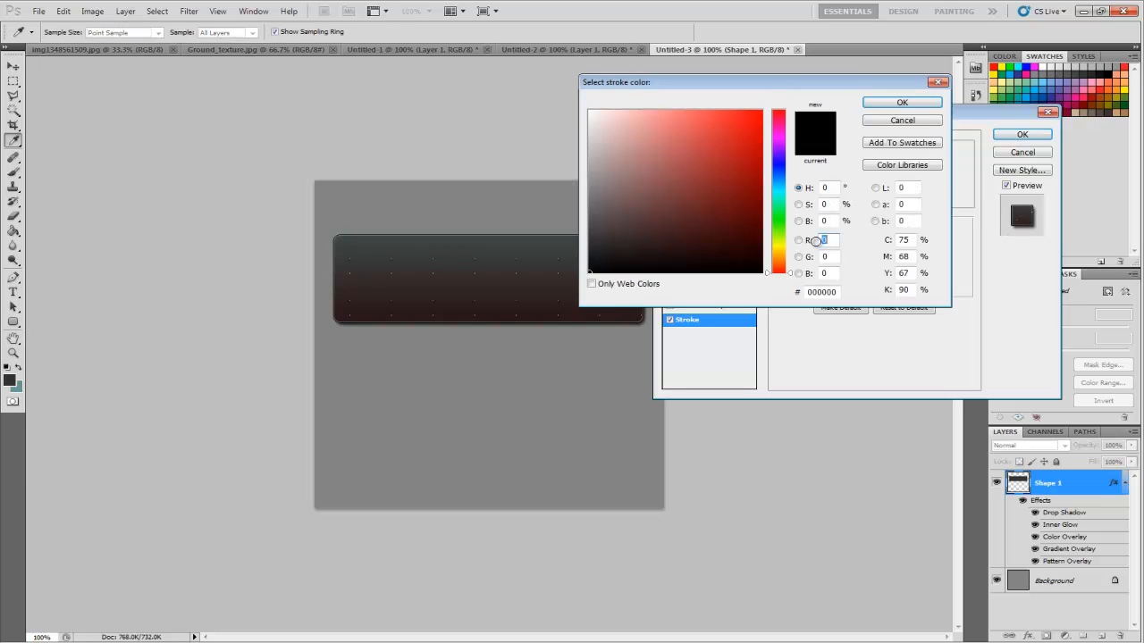
{"action": "left_click", "coordinate": [597, 247]}
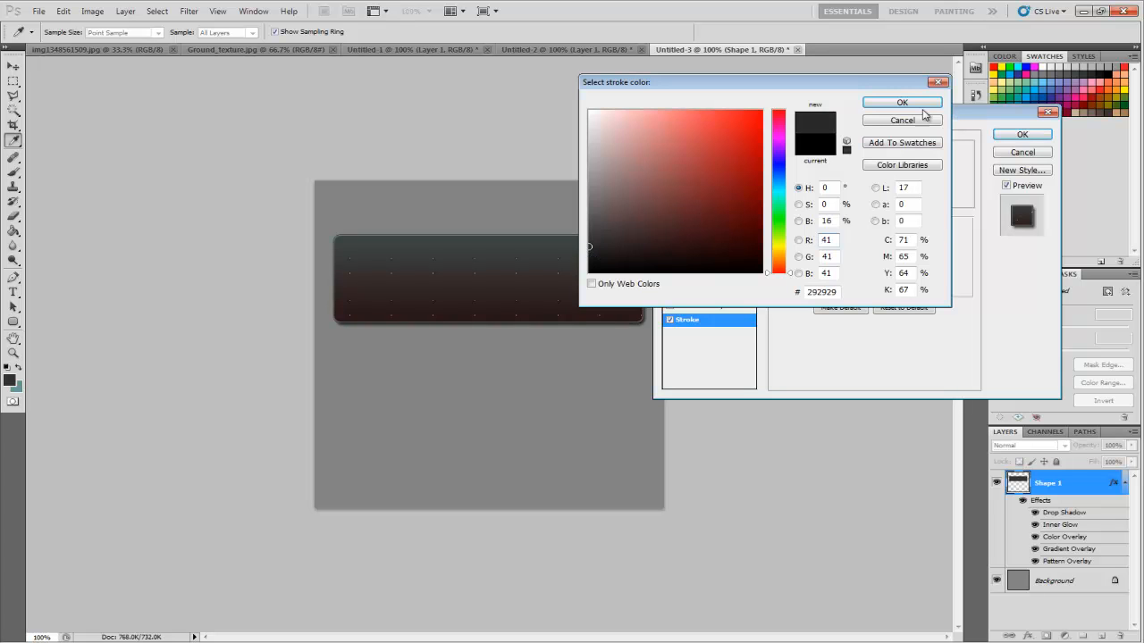
{"action": "left_click", "coordinate": [901, 101]}
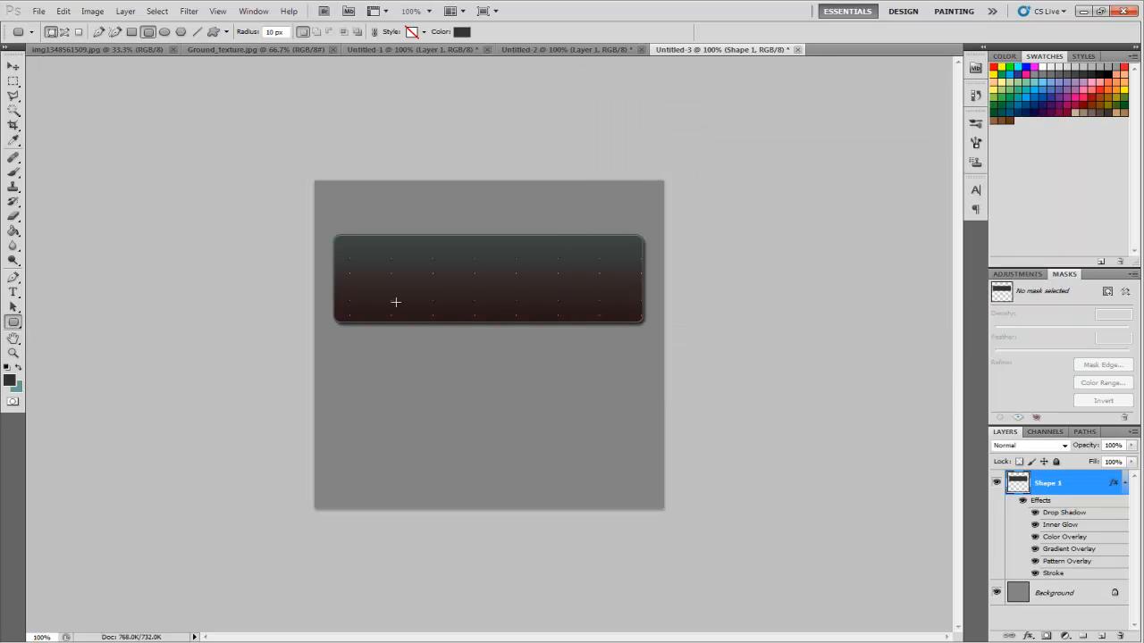
{"action": "left_click", "coordinate": [996, 592]}
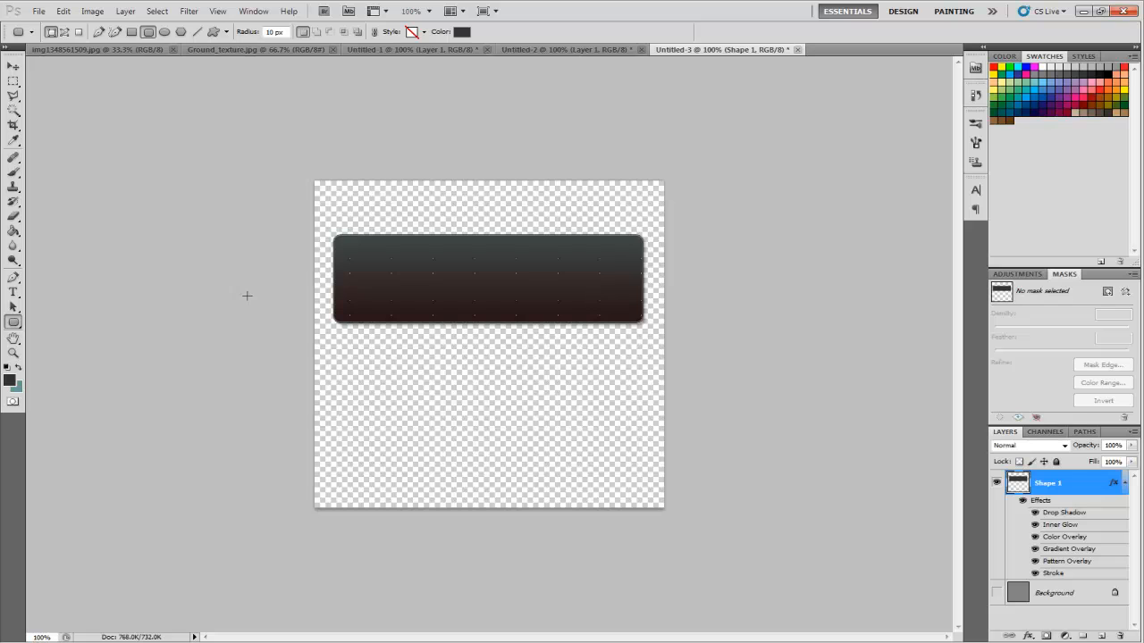
{"action": "left_click", "coordinate": [997, 593]}
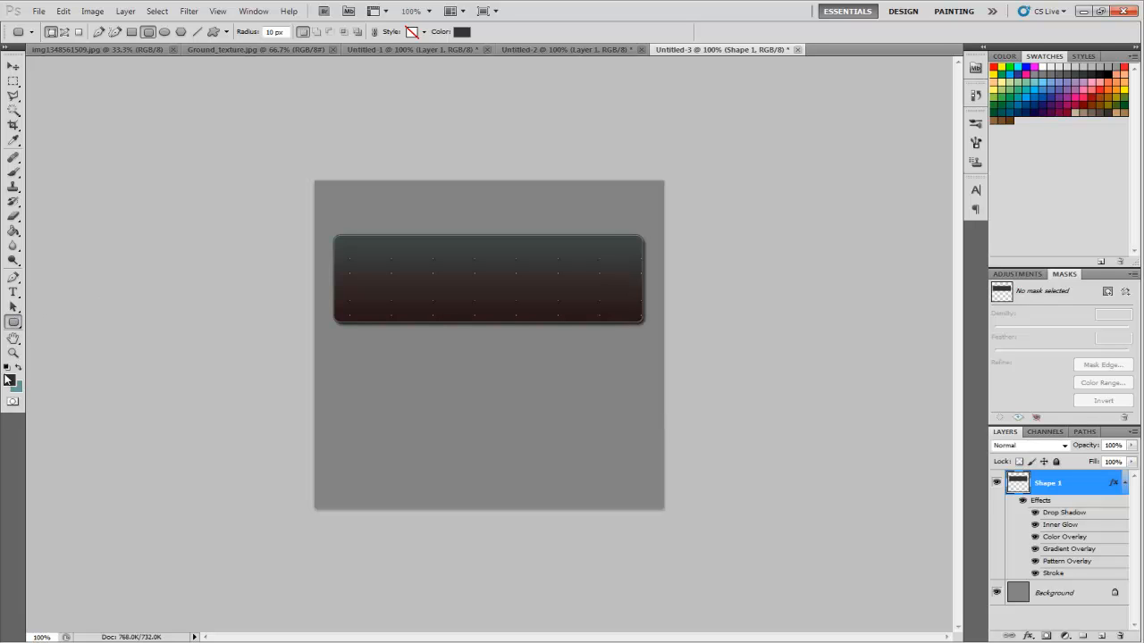
- Set foreground to #6c6c6c and draw a rounded gray header bar across the panel top
{"action": "left_click", "coordinate": [10, 378]}
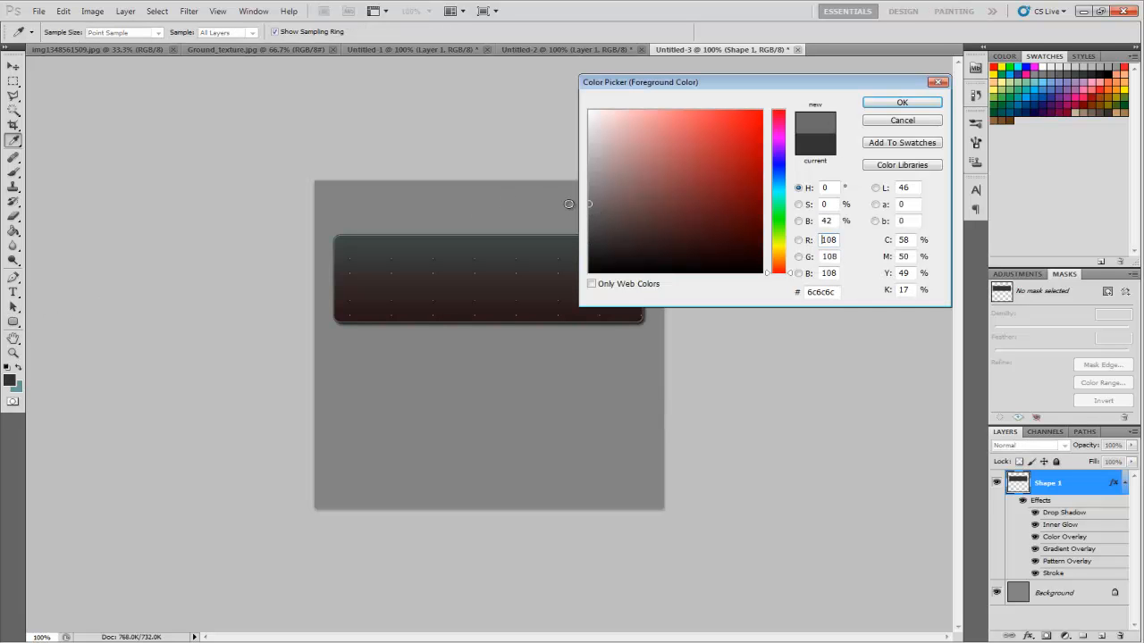
{"action": "left_click", "coordinate": [900, 102]}
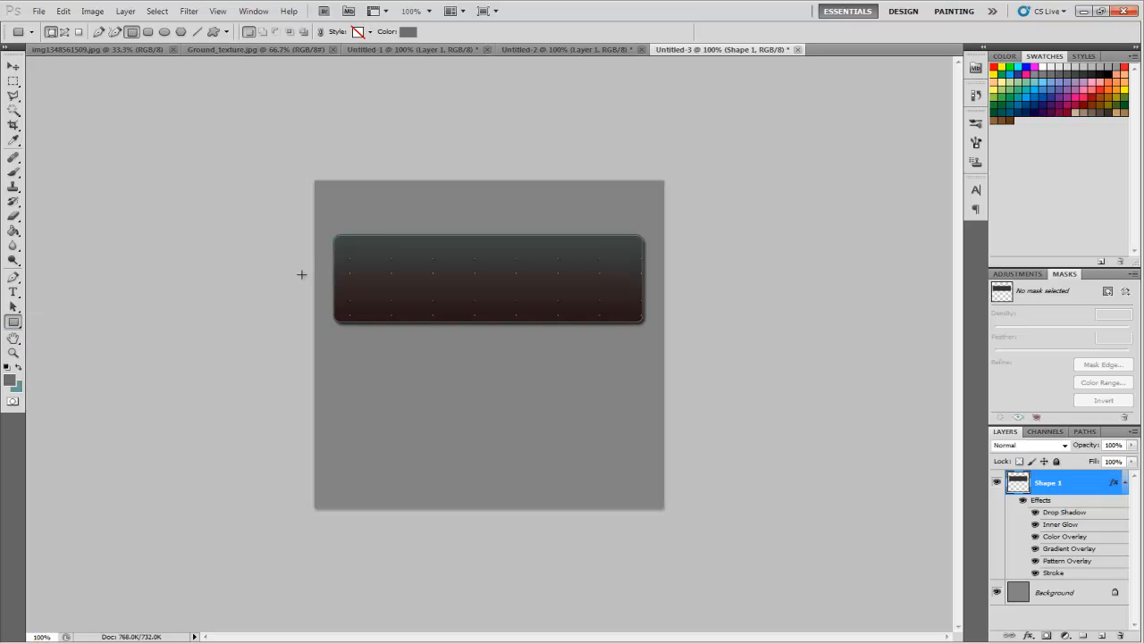
{"action": "left_click_drag", "start_coordinate": [340, 239], "coordinate": [521, 271]}
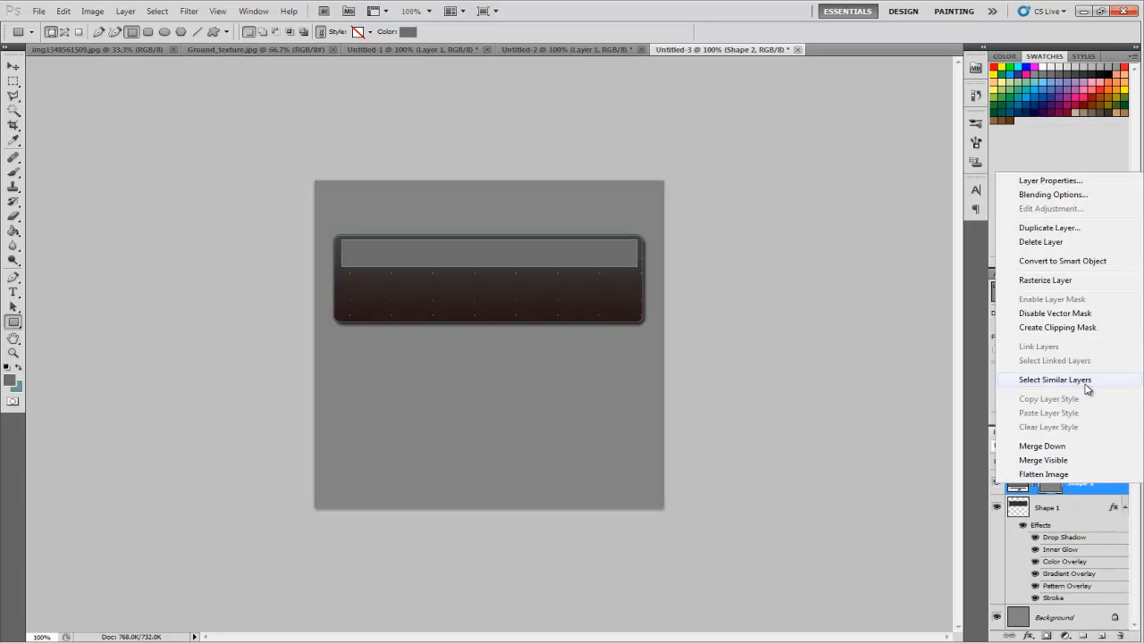
- Copy Shape 1's layer style and paste it onto the Shape 2 header bar
{"action": "left_click", "coordinate": [1047, 508]}
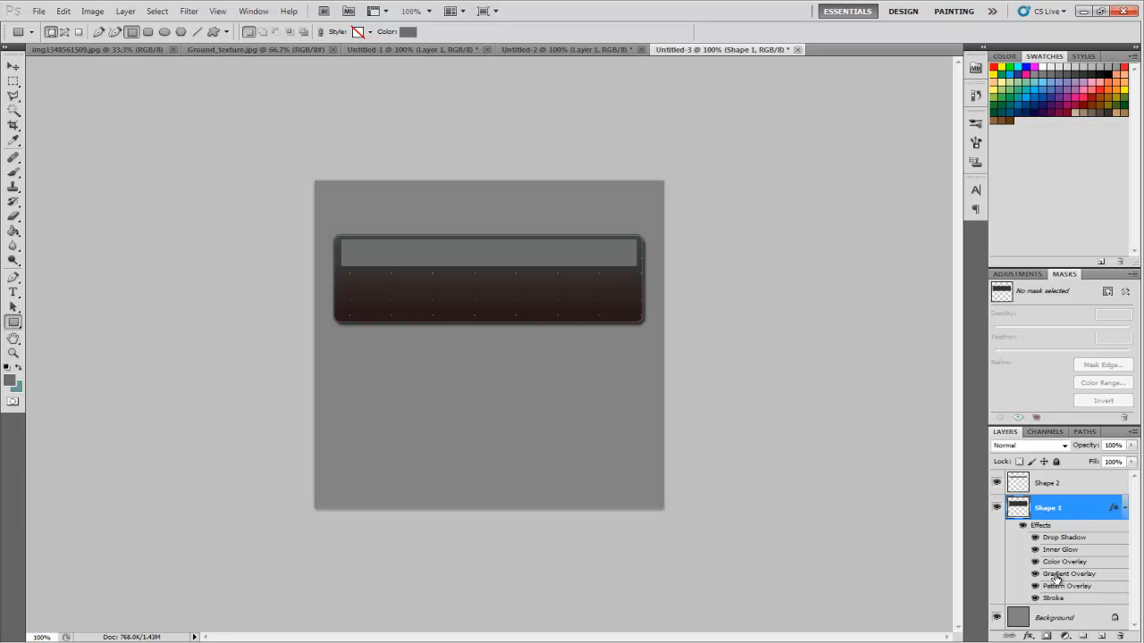
{"action": "right_click", "coordinate": [1047, 507]}
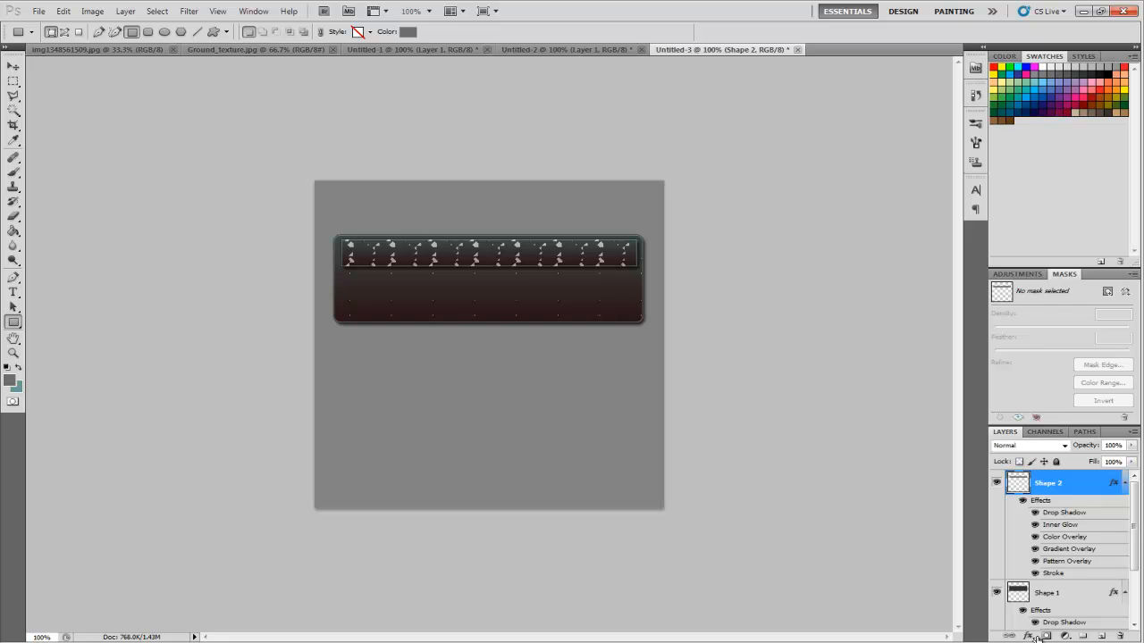
- Give the header bar a teal gradient with light inner glow and switch its pattern overlay off
{"action": "left_click", "coordinate": [1029, 635]}
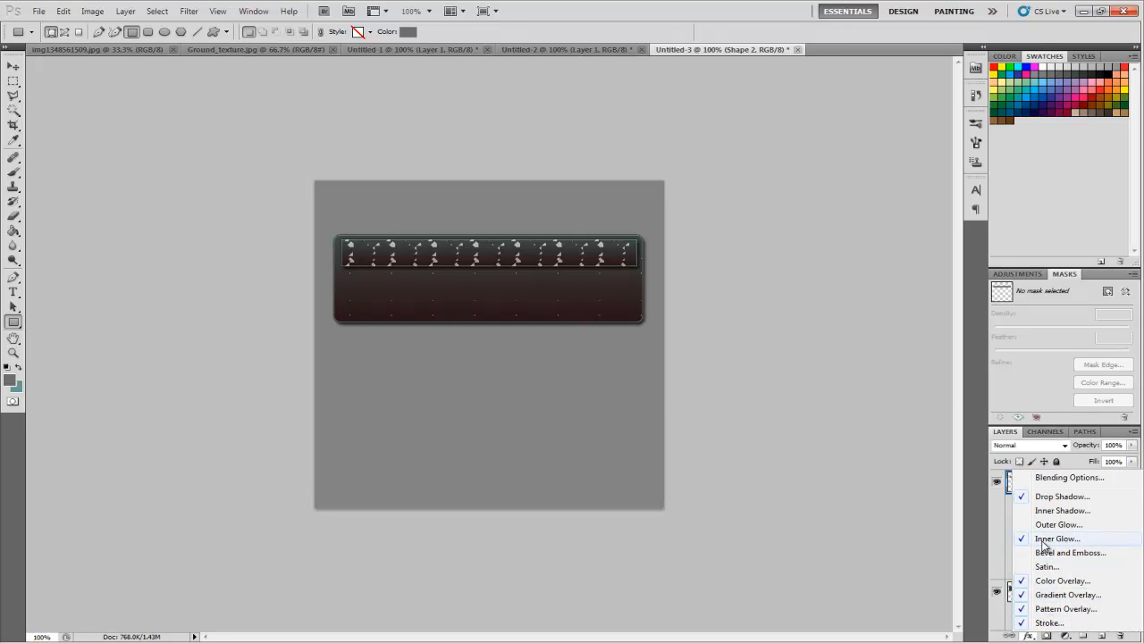
{"action": "left_click", "coordinate": [1057, 539]}
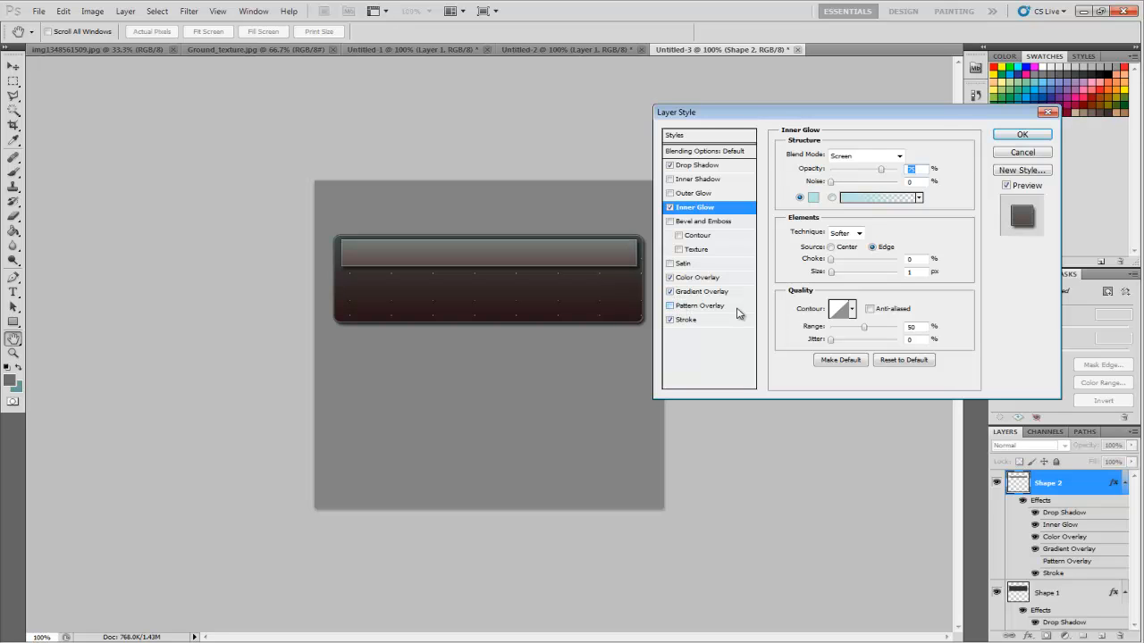
{"action": "left_click", "coordinate": [704, 292]}
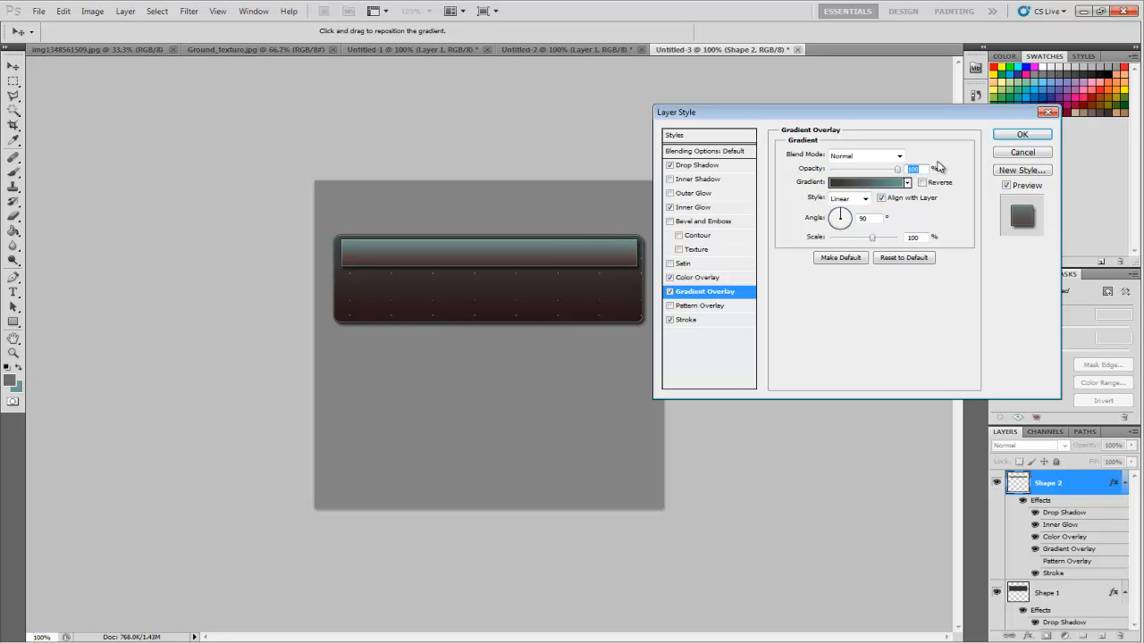
{"action": "left_click", "coordinate": [700, 277]}
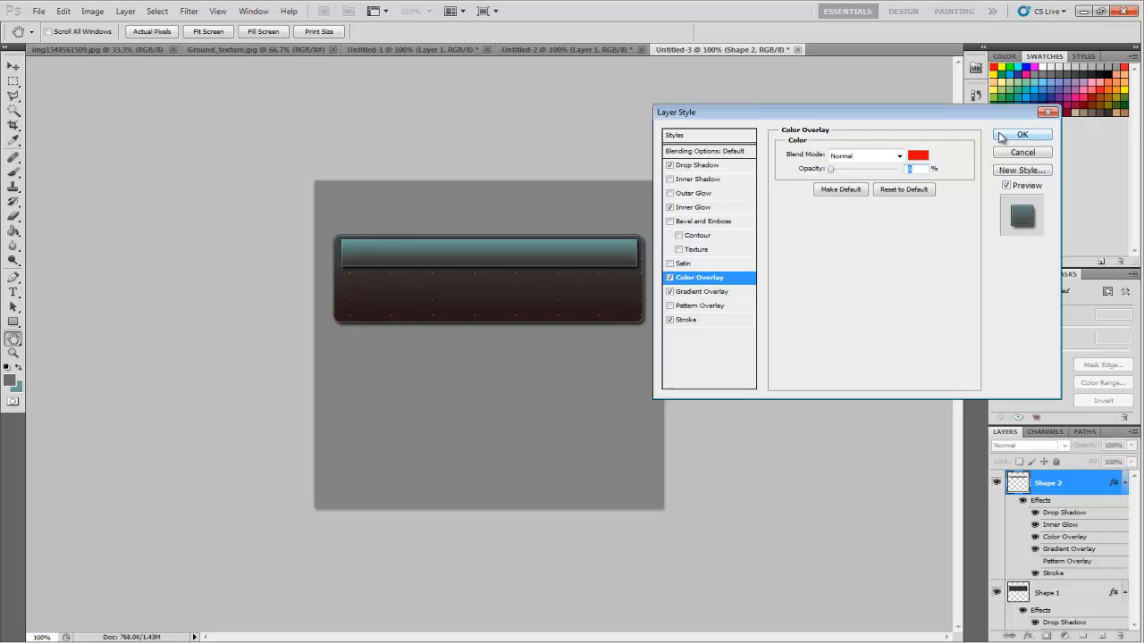
{"action": "left_click", "coordinate": [1022, 135]}
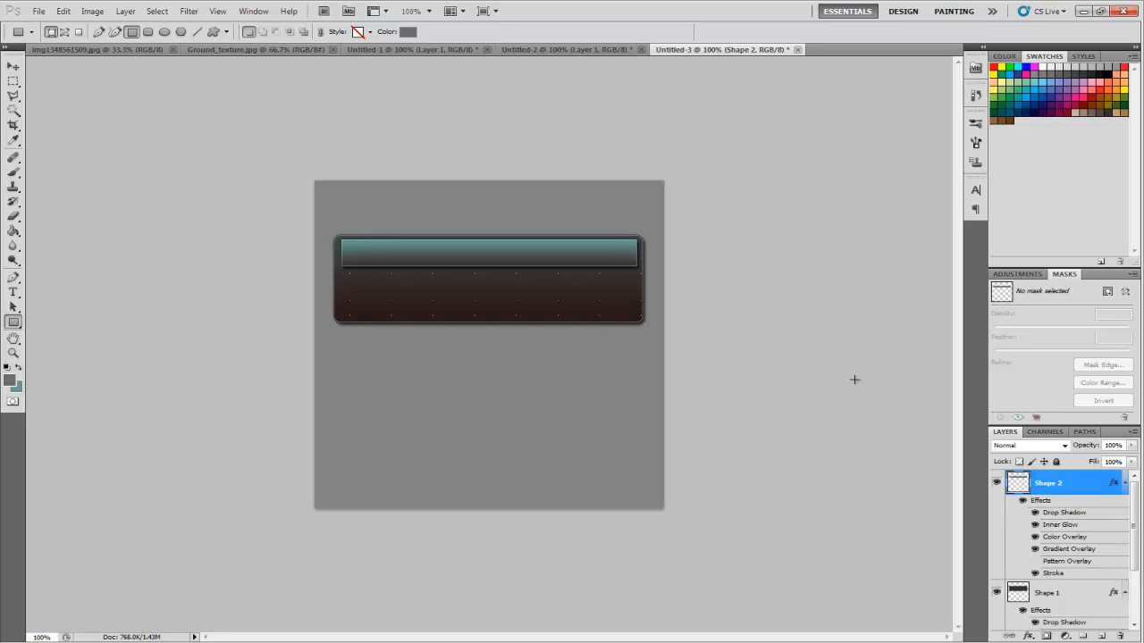
{"action": "mouse_move", "coordinate": [773, 347]}
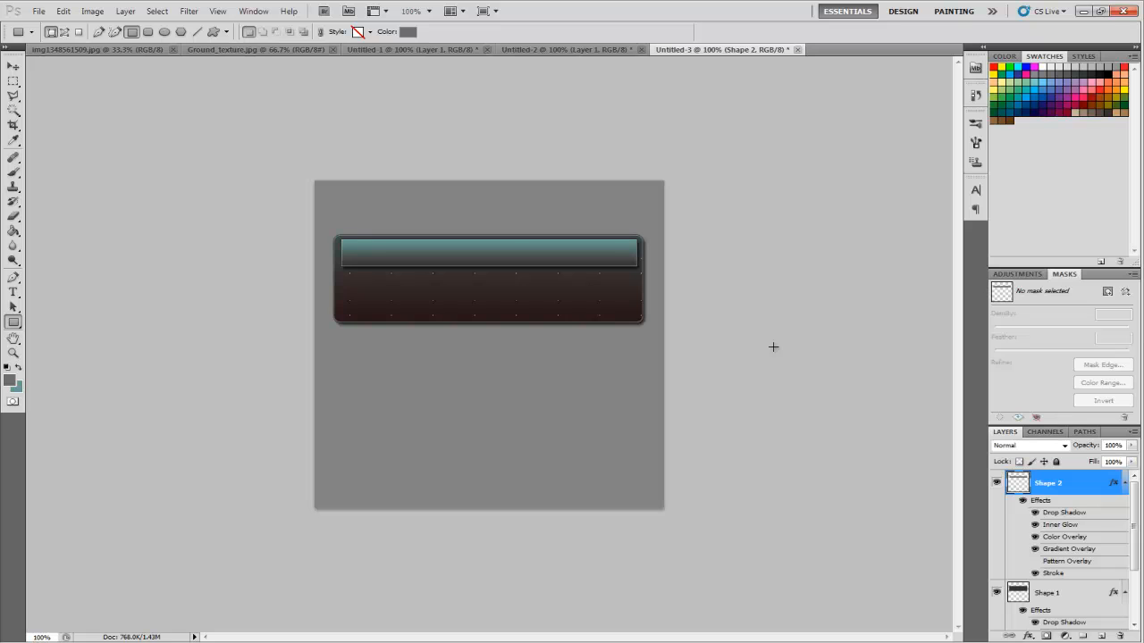
{"action": "mouse_move", "coordinate": [687, 299]}
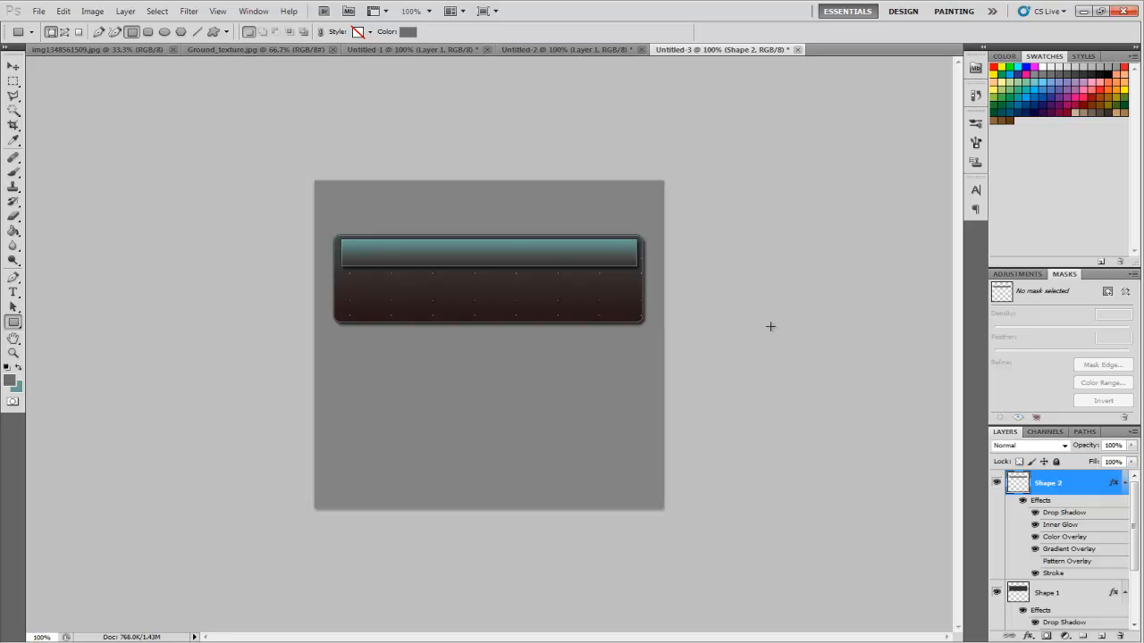
{"action": "mouse_move", "coordinate": [675, 292]}
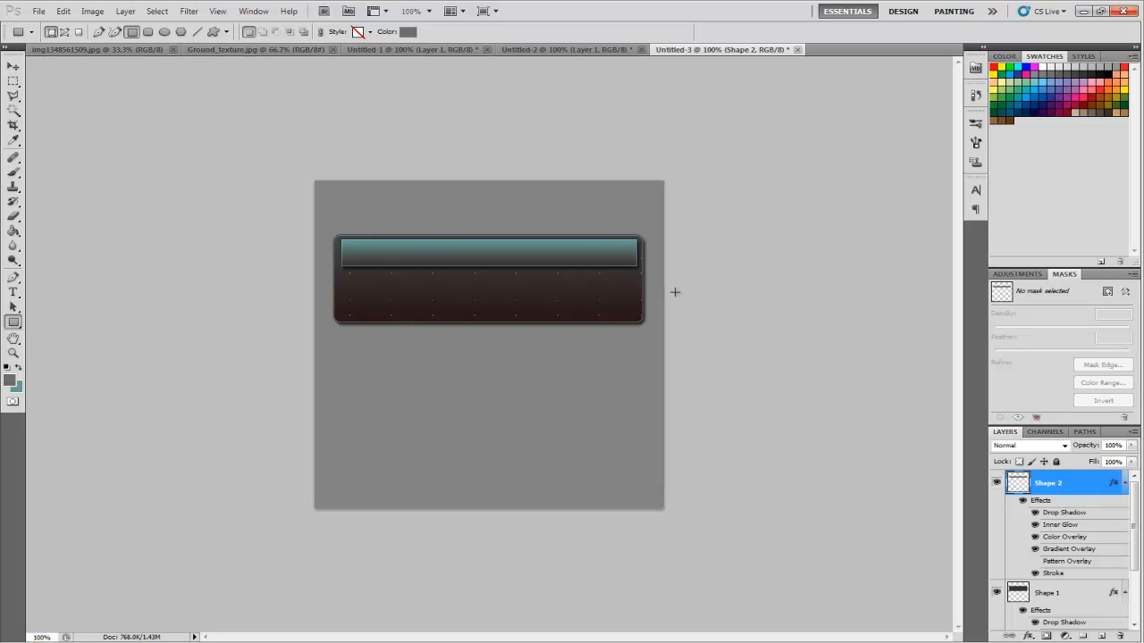
{"action": "mouse_move", "coordinate": [639, 296]}
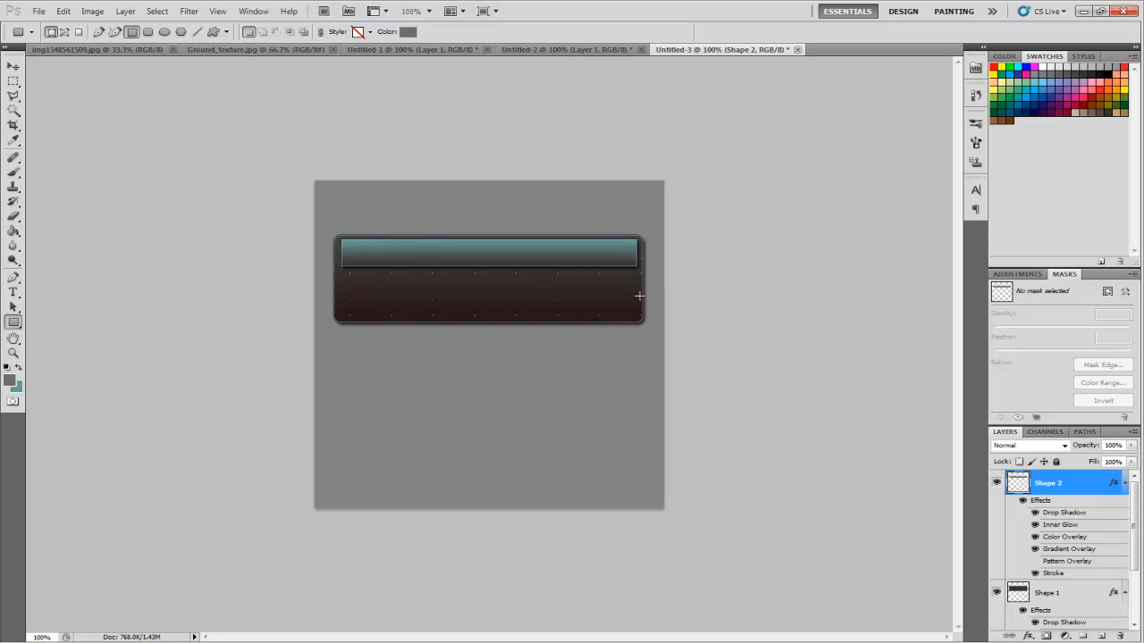
{"action": "mouse_move", "coordinate": [548, 349]}
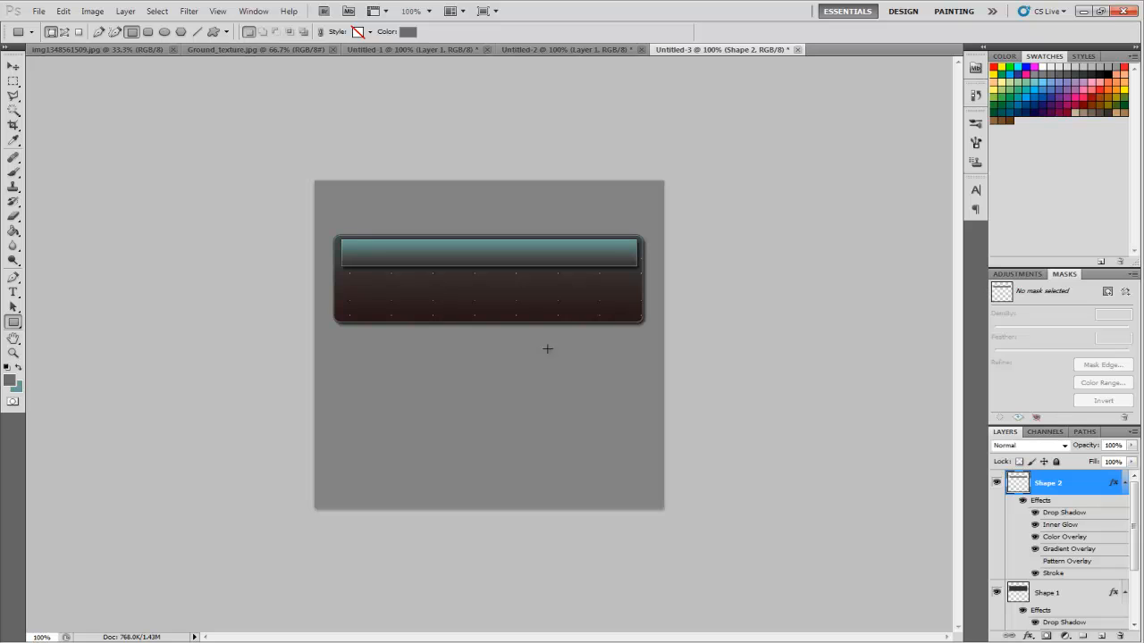
{"action": "mouse_move", "coordinate": [796, 298]}
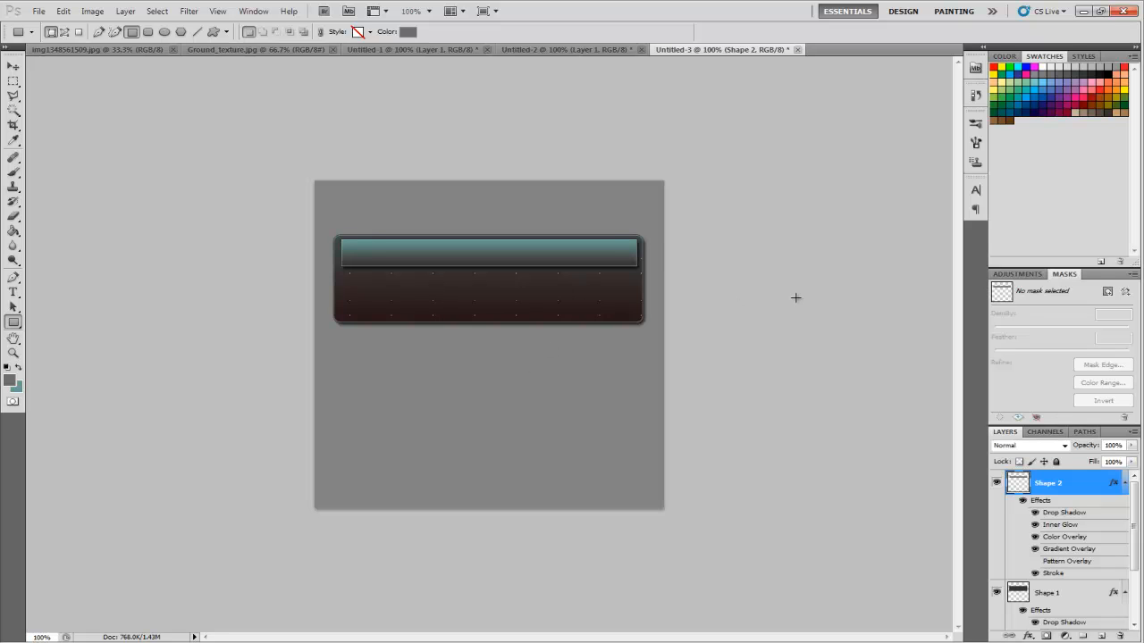
{"action": "mouse_move", "coordinate": [1117, 533]}
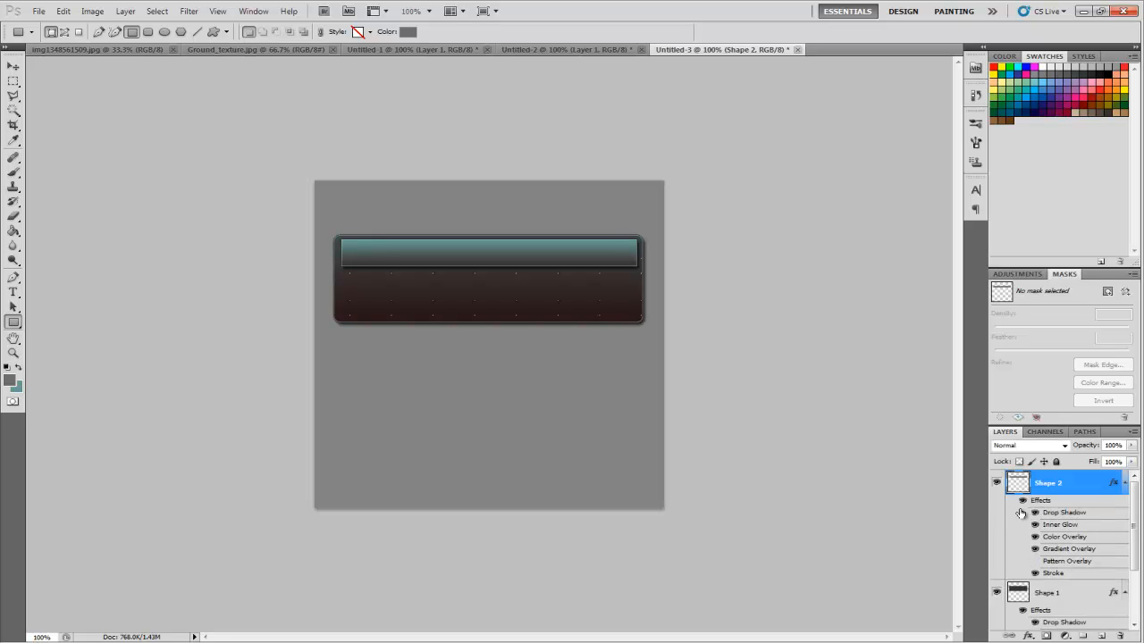
{"action": "mouse_move", "coordinate": [852, 423]}
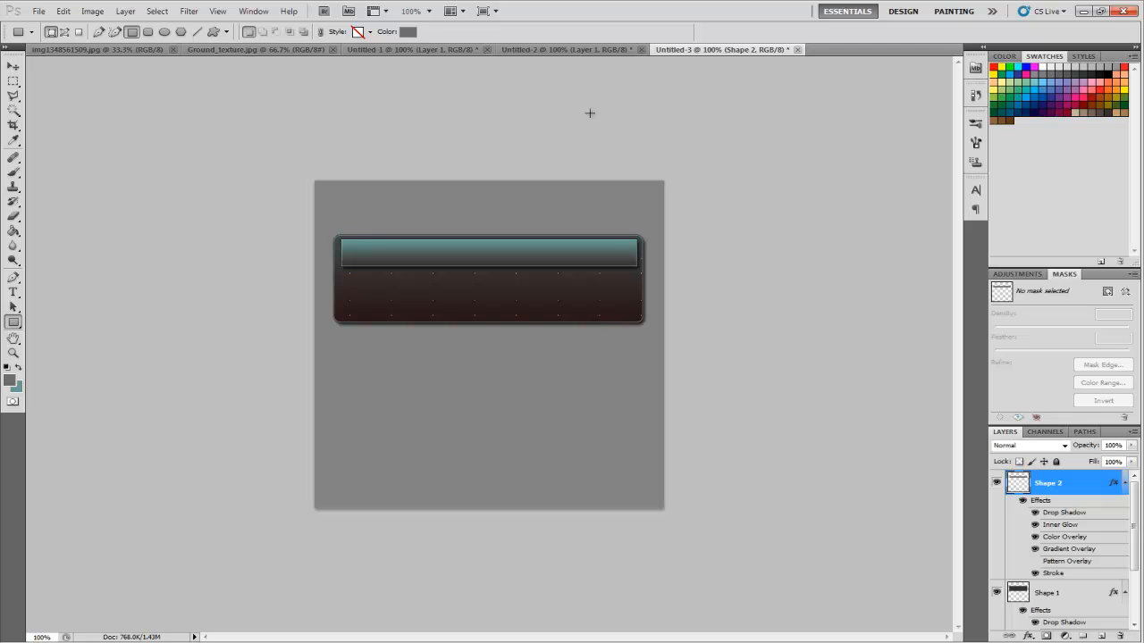
{"action": "mouse_move", "coordinate": [691, 306]}
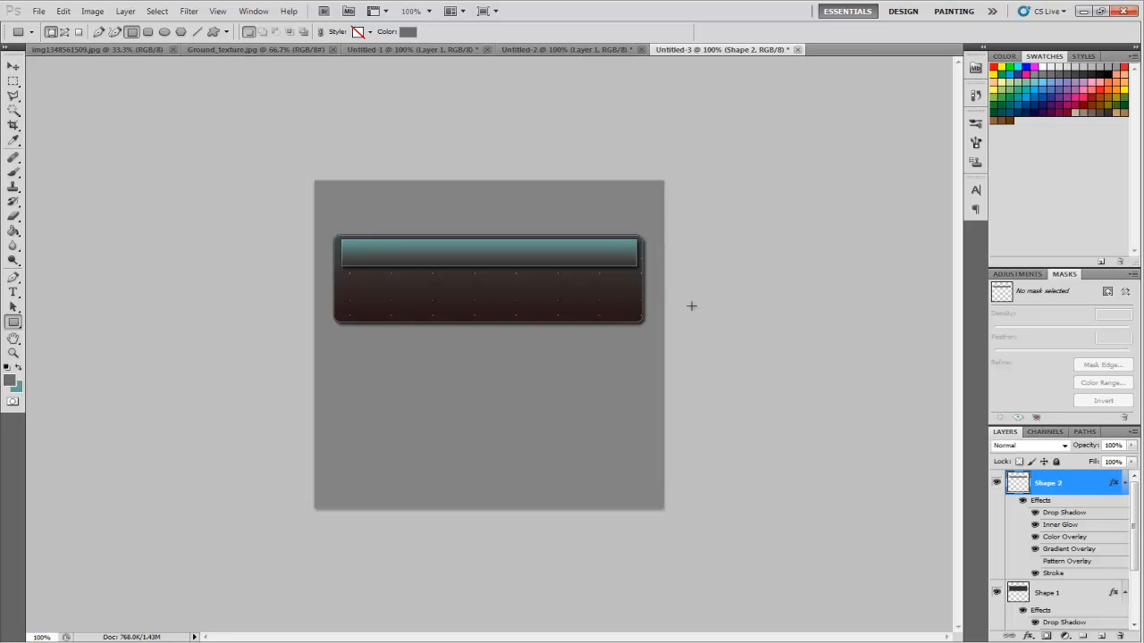